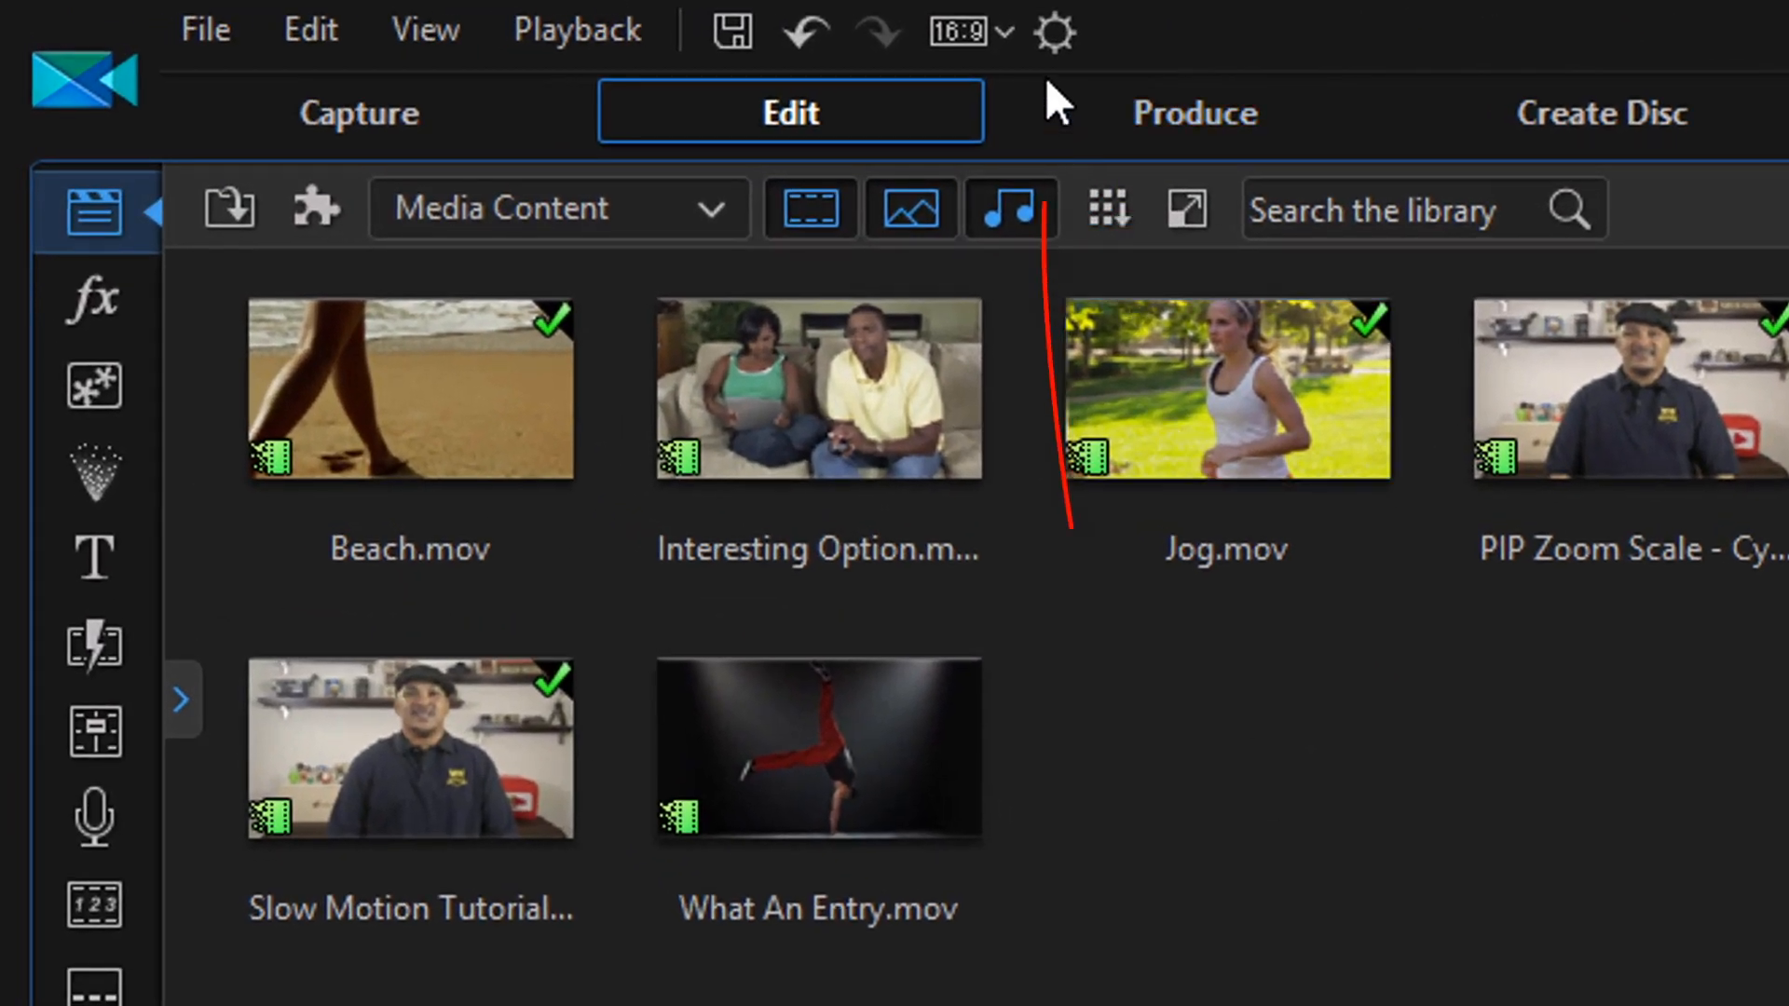
mouse_move(1051, 31)
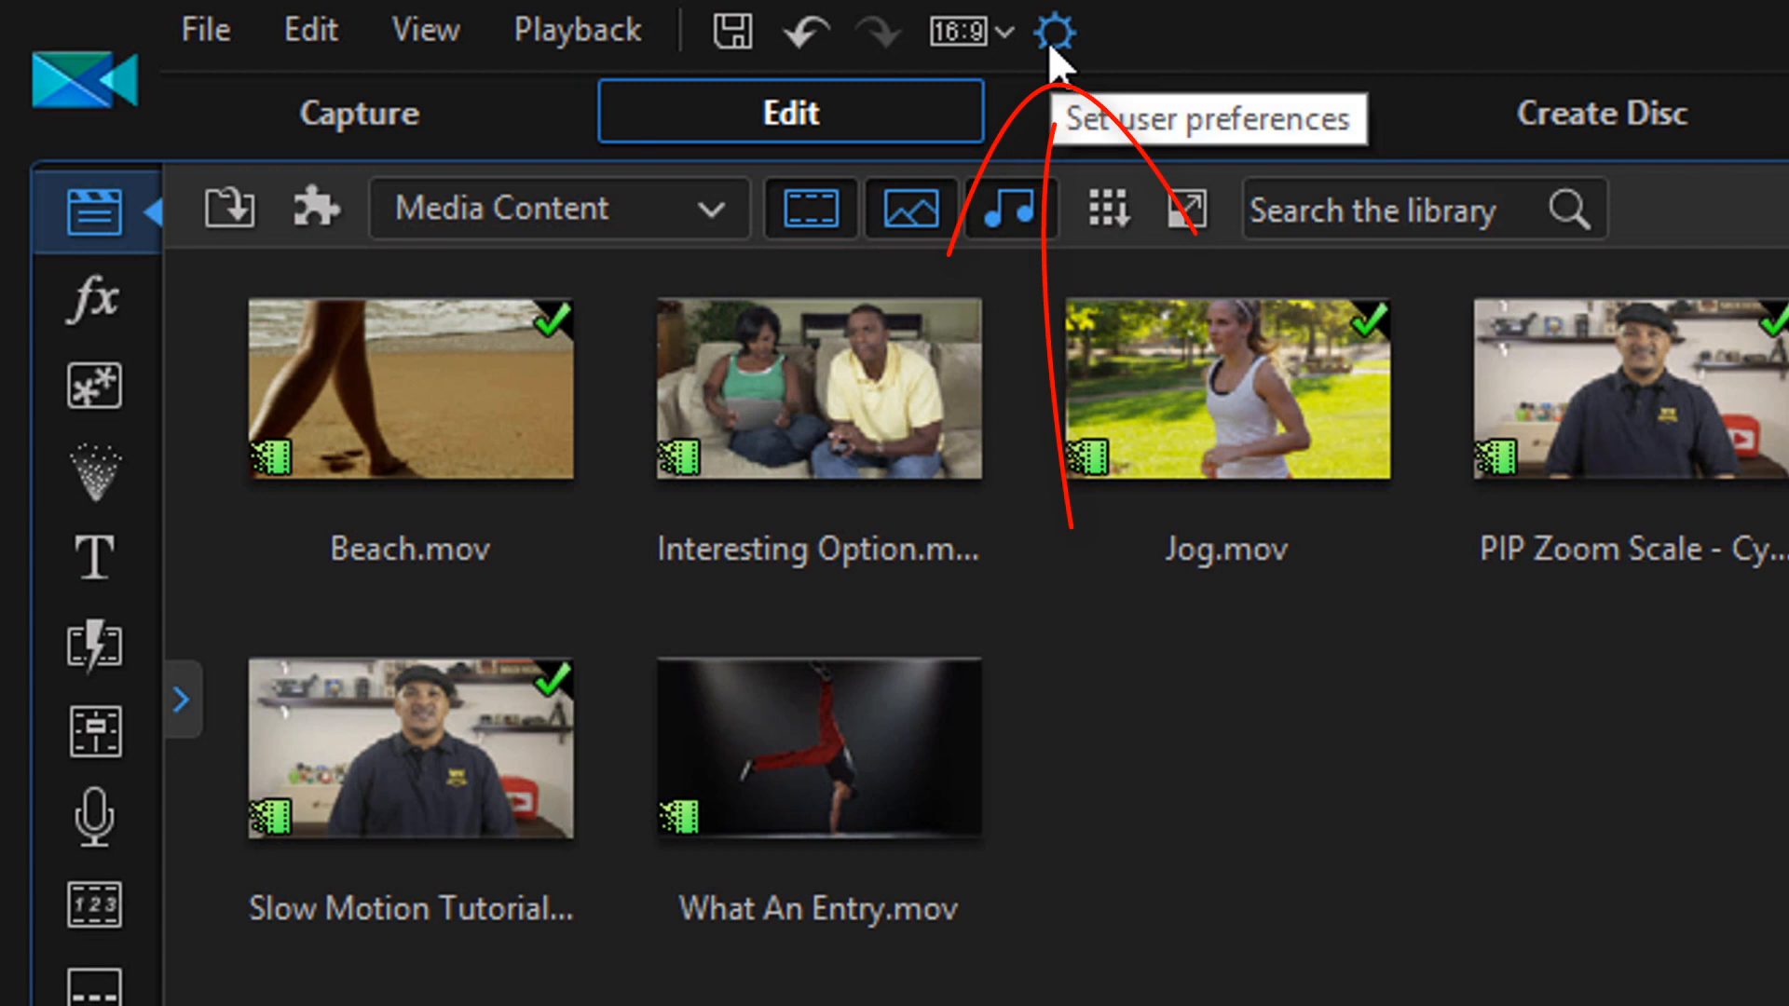
Bring up the Preferences window from the gear icon in the top toolbar.
click(1051, 32)
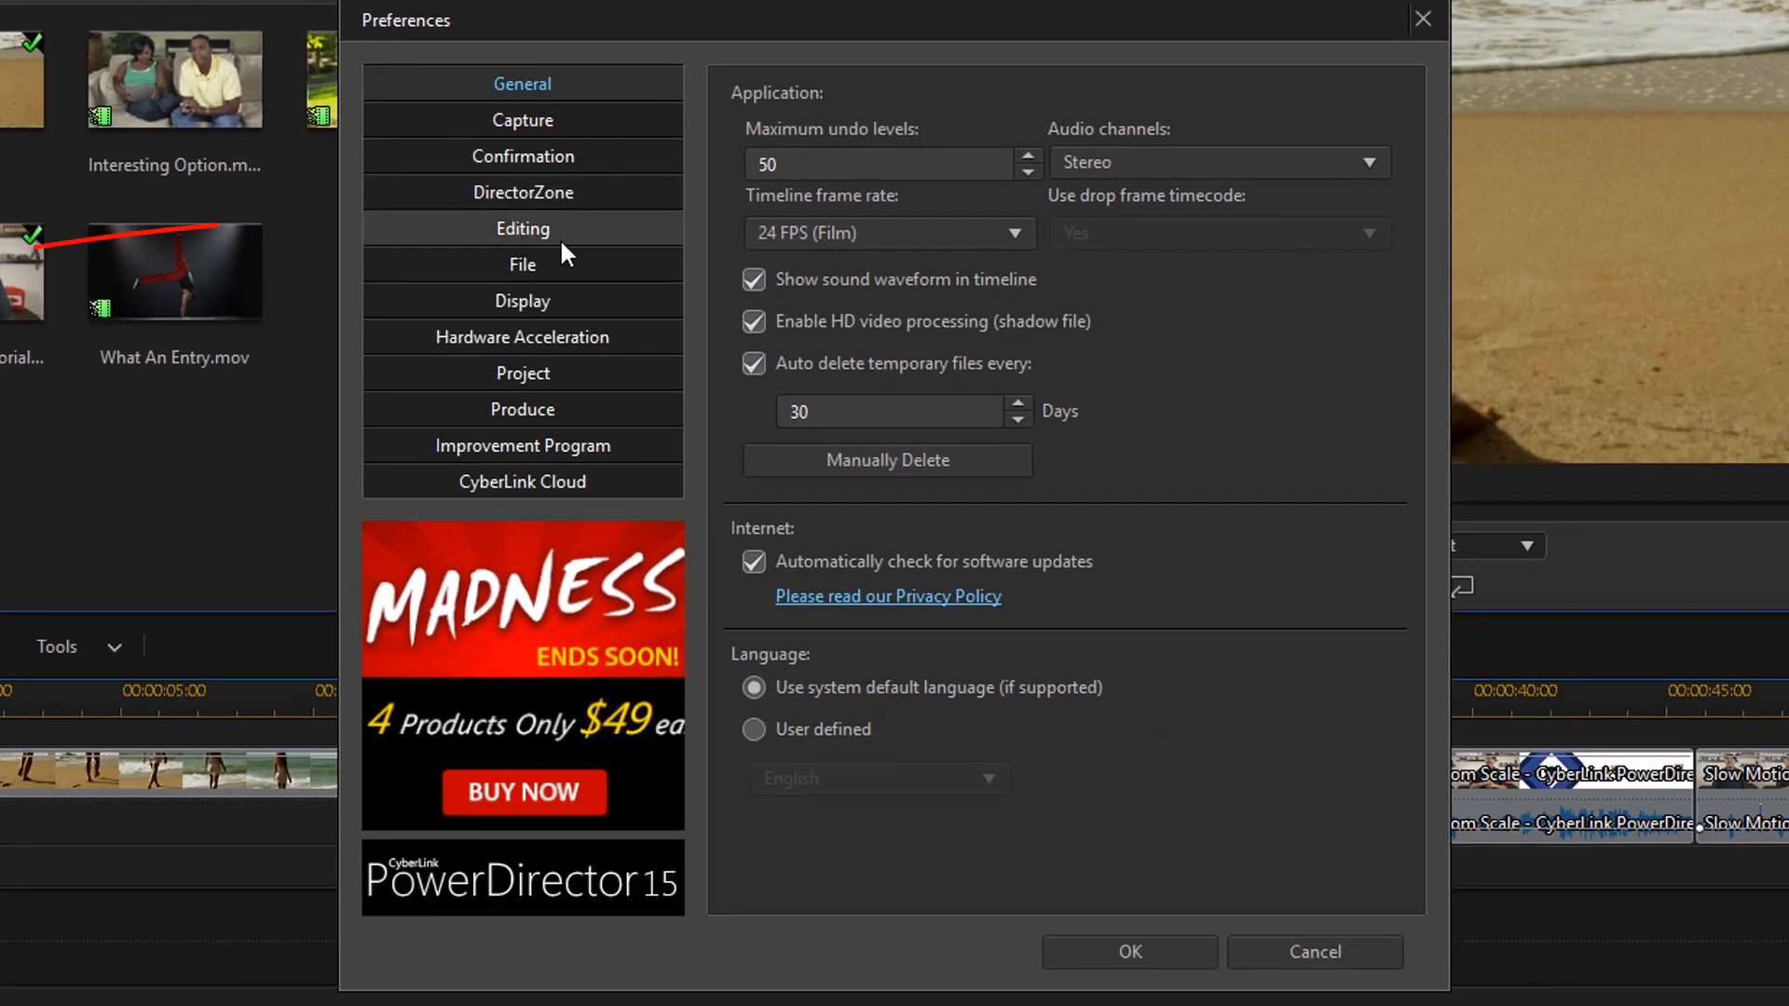
mouse_move(563, 242)
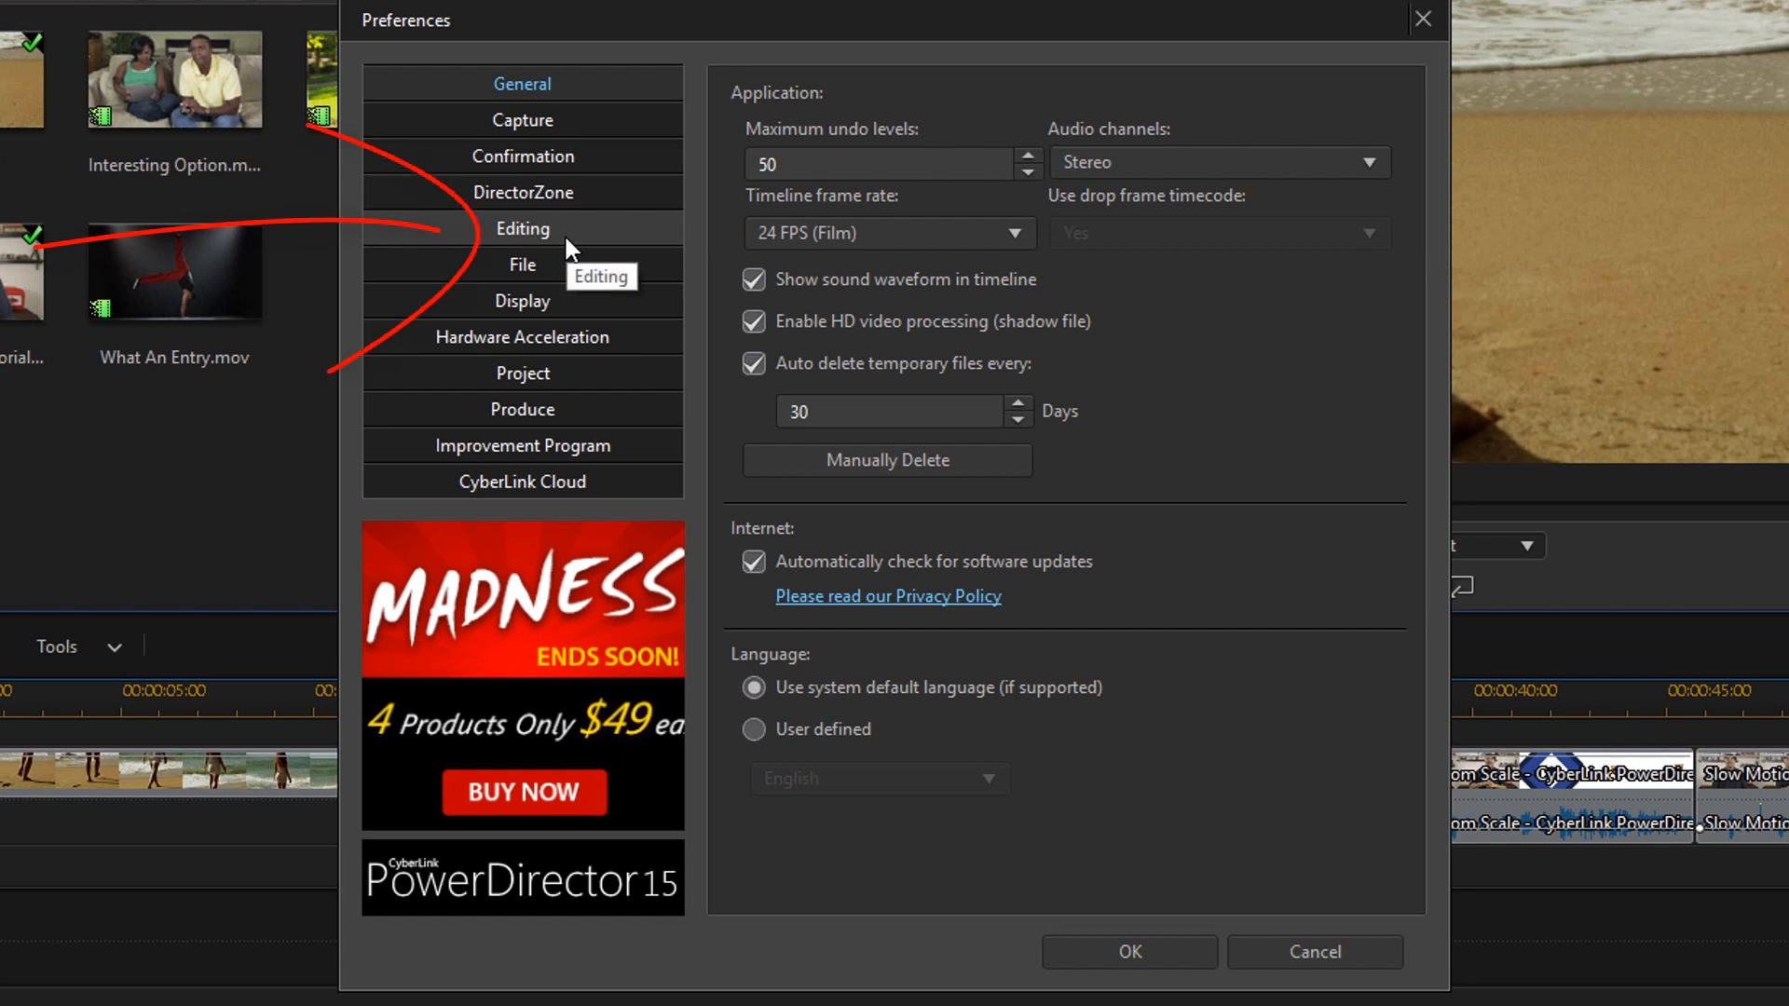
On the Editing page, keep Cross as the default transition behavior.
click(522, 229)
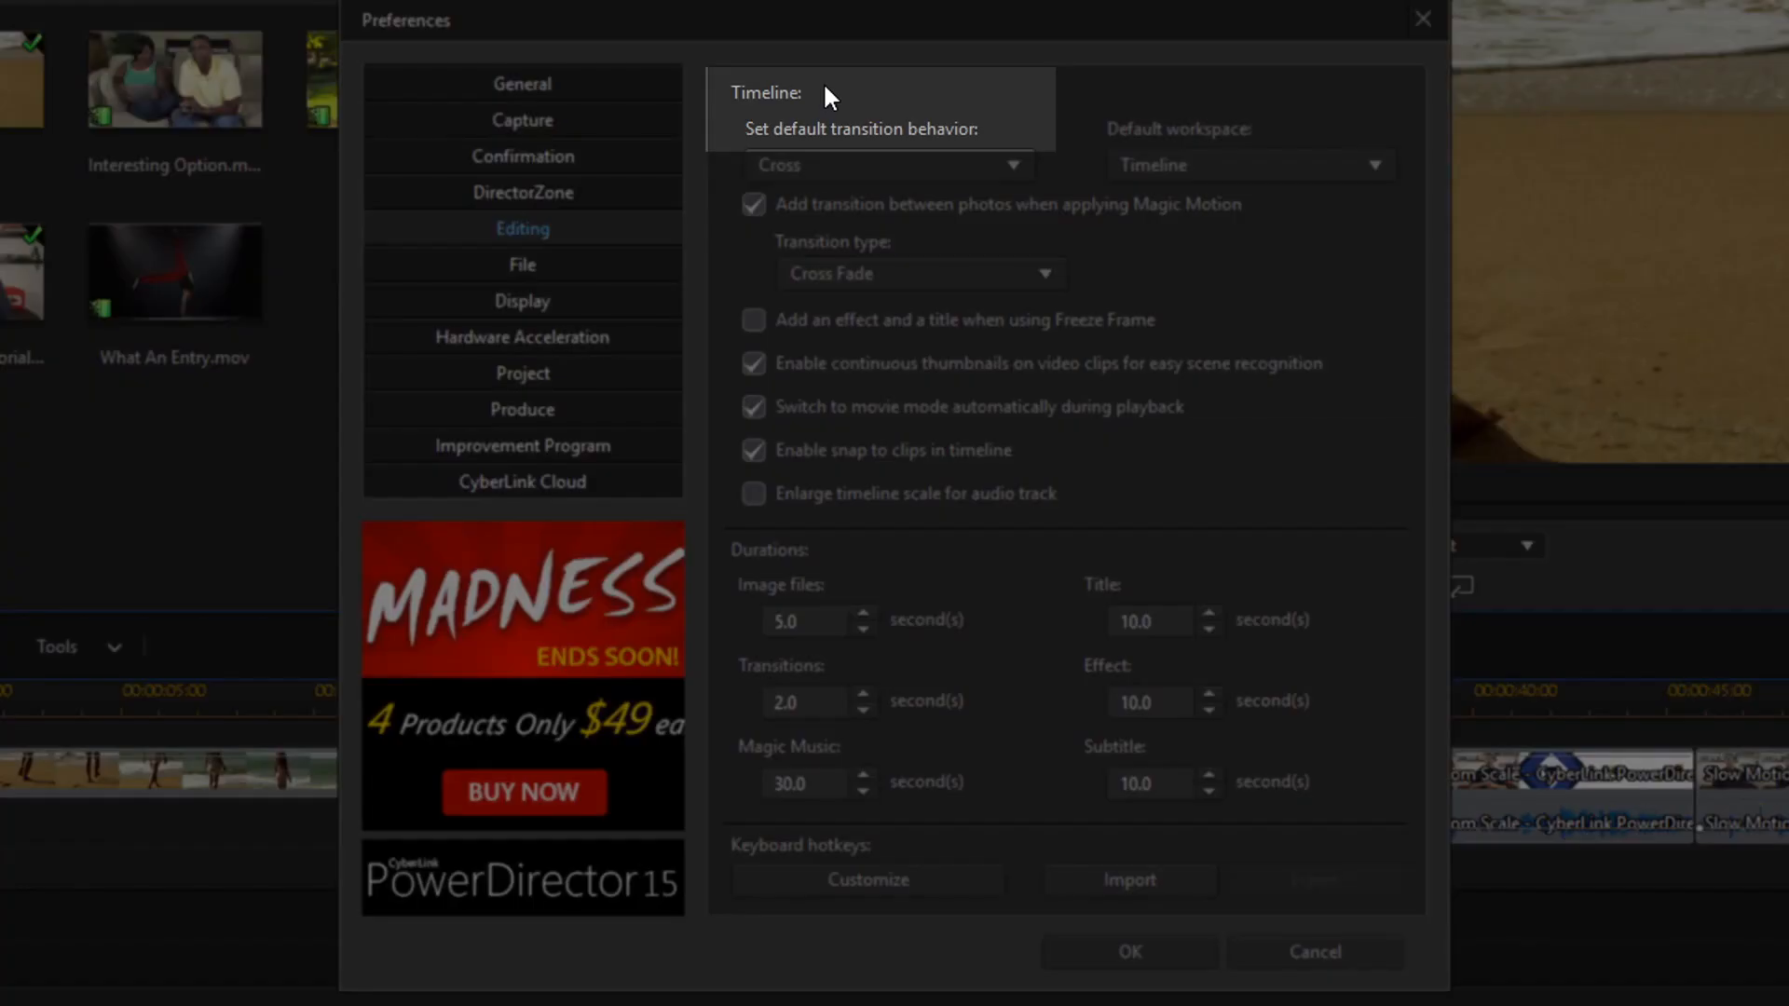
mouse_move(831, 108)
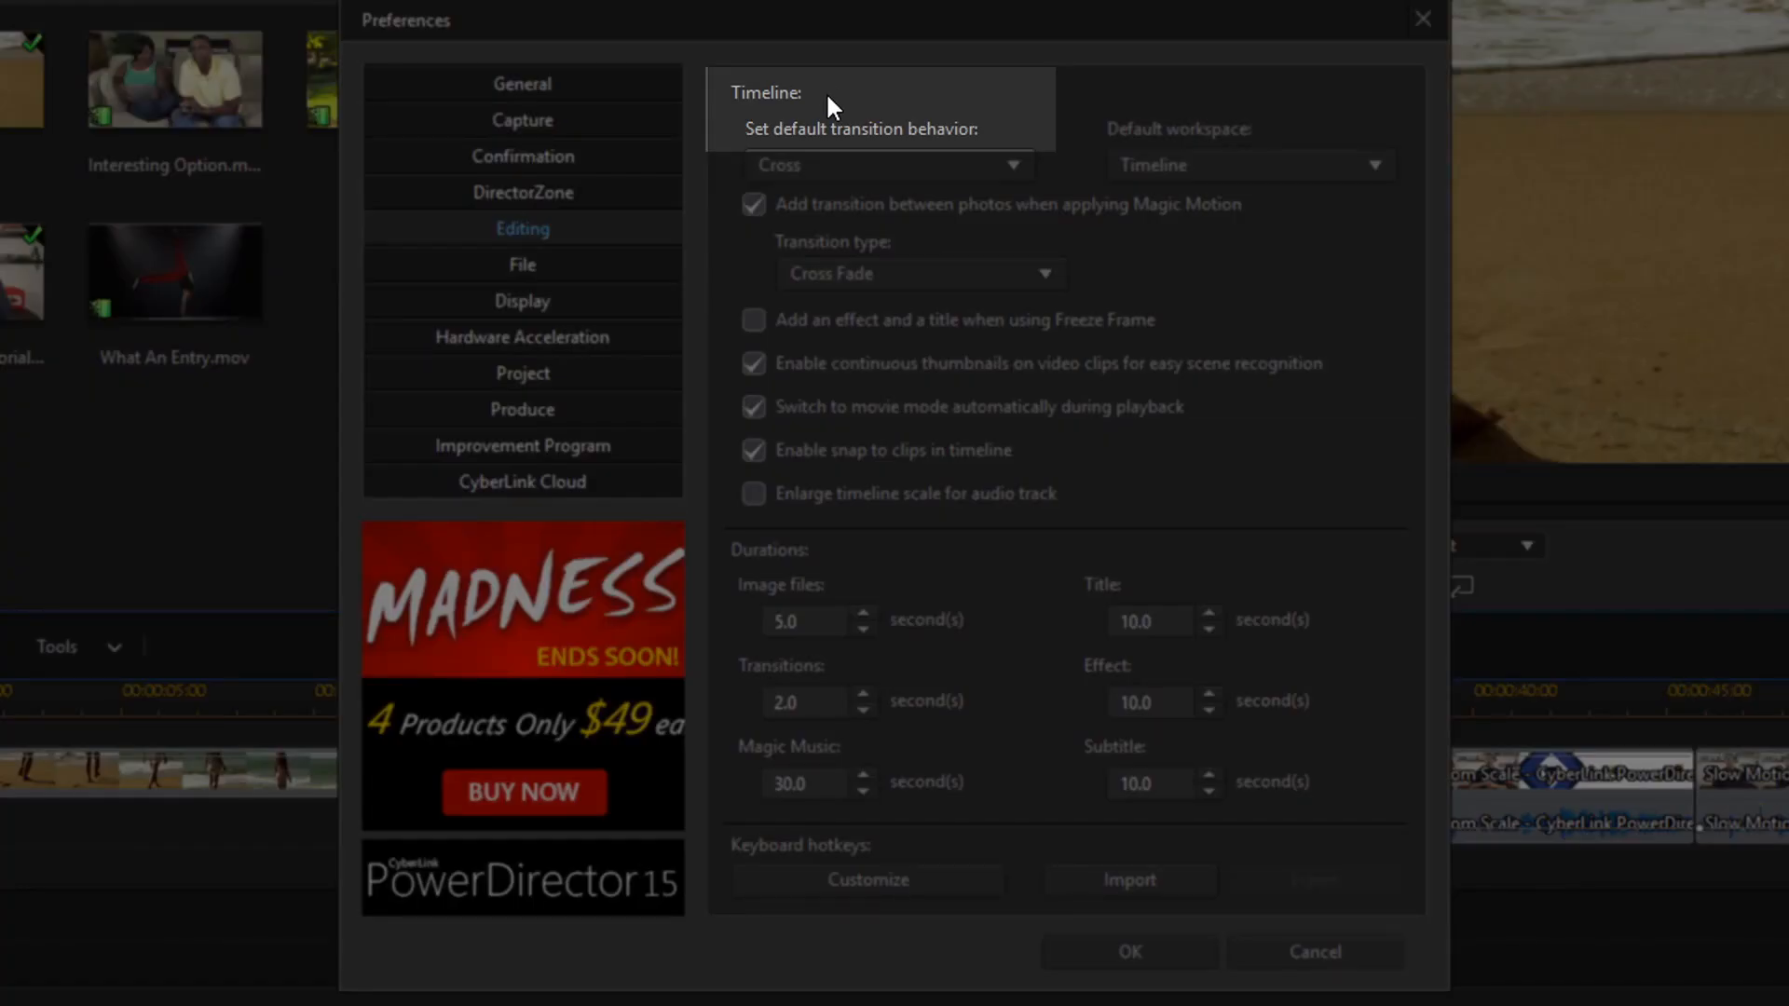
mouse_move(810, 192)
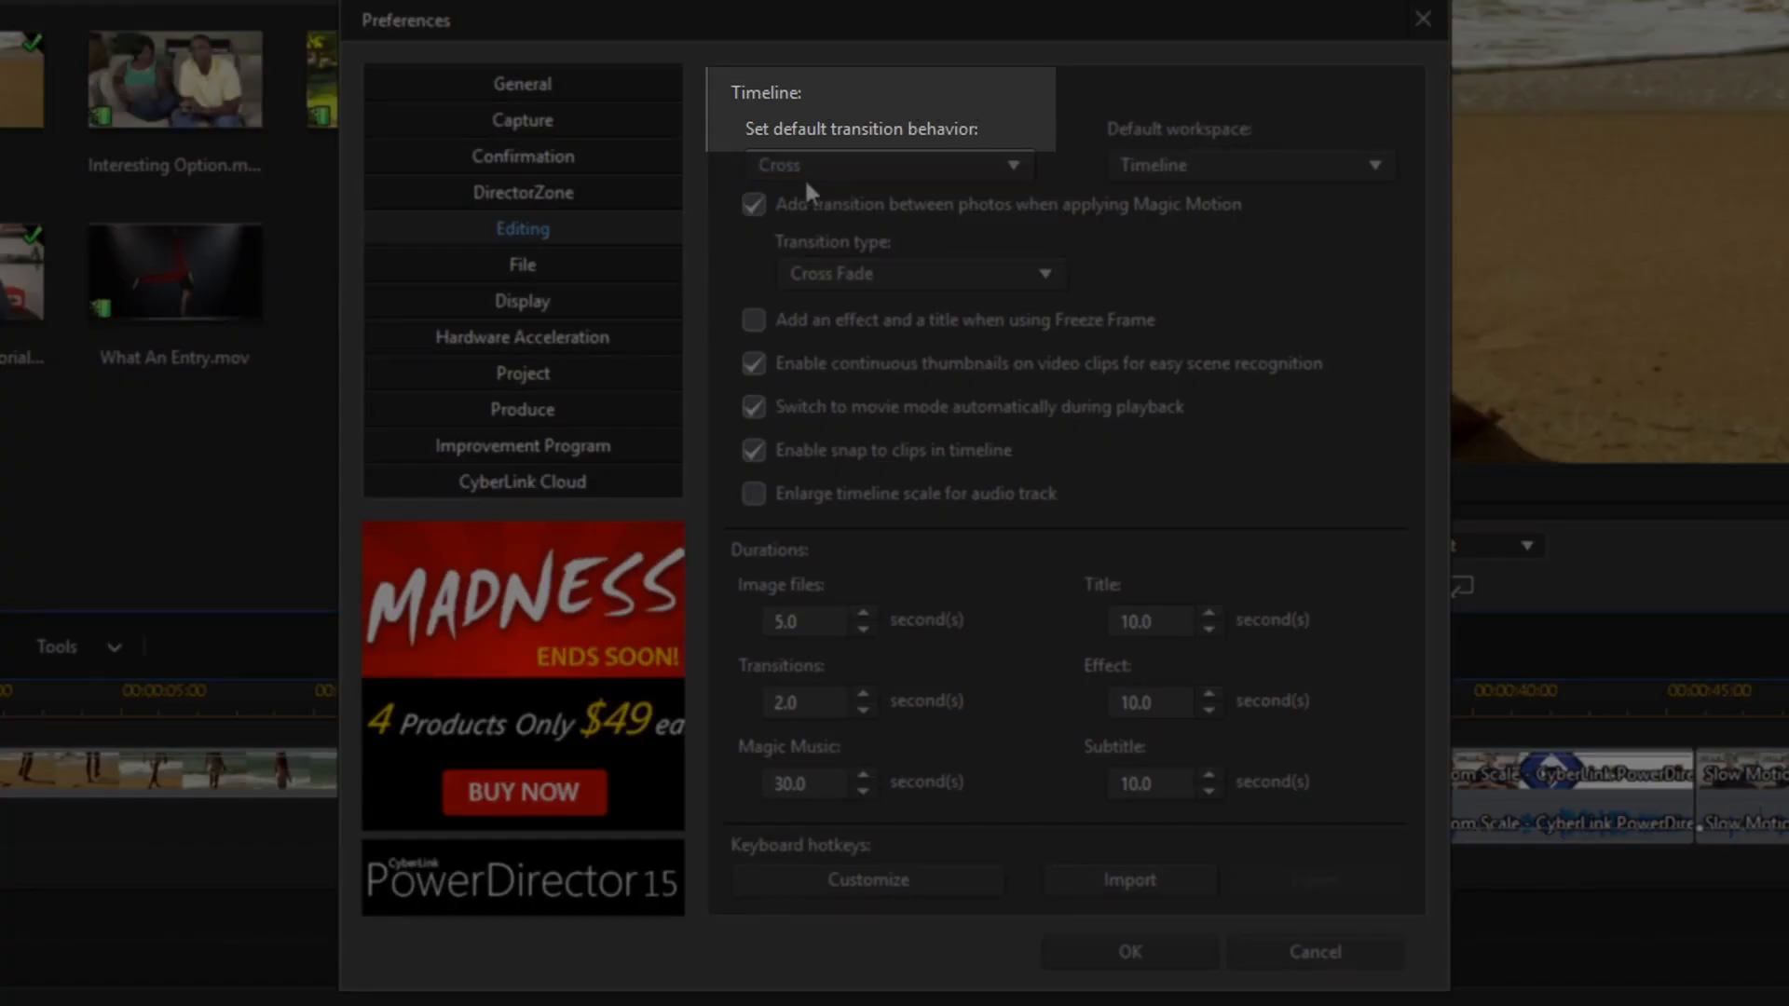
mouse_move(953, 154)
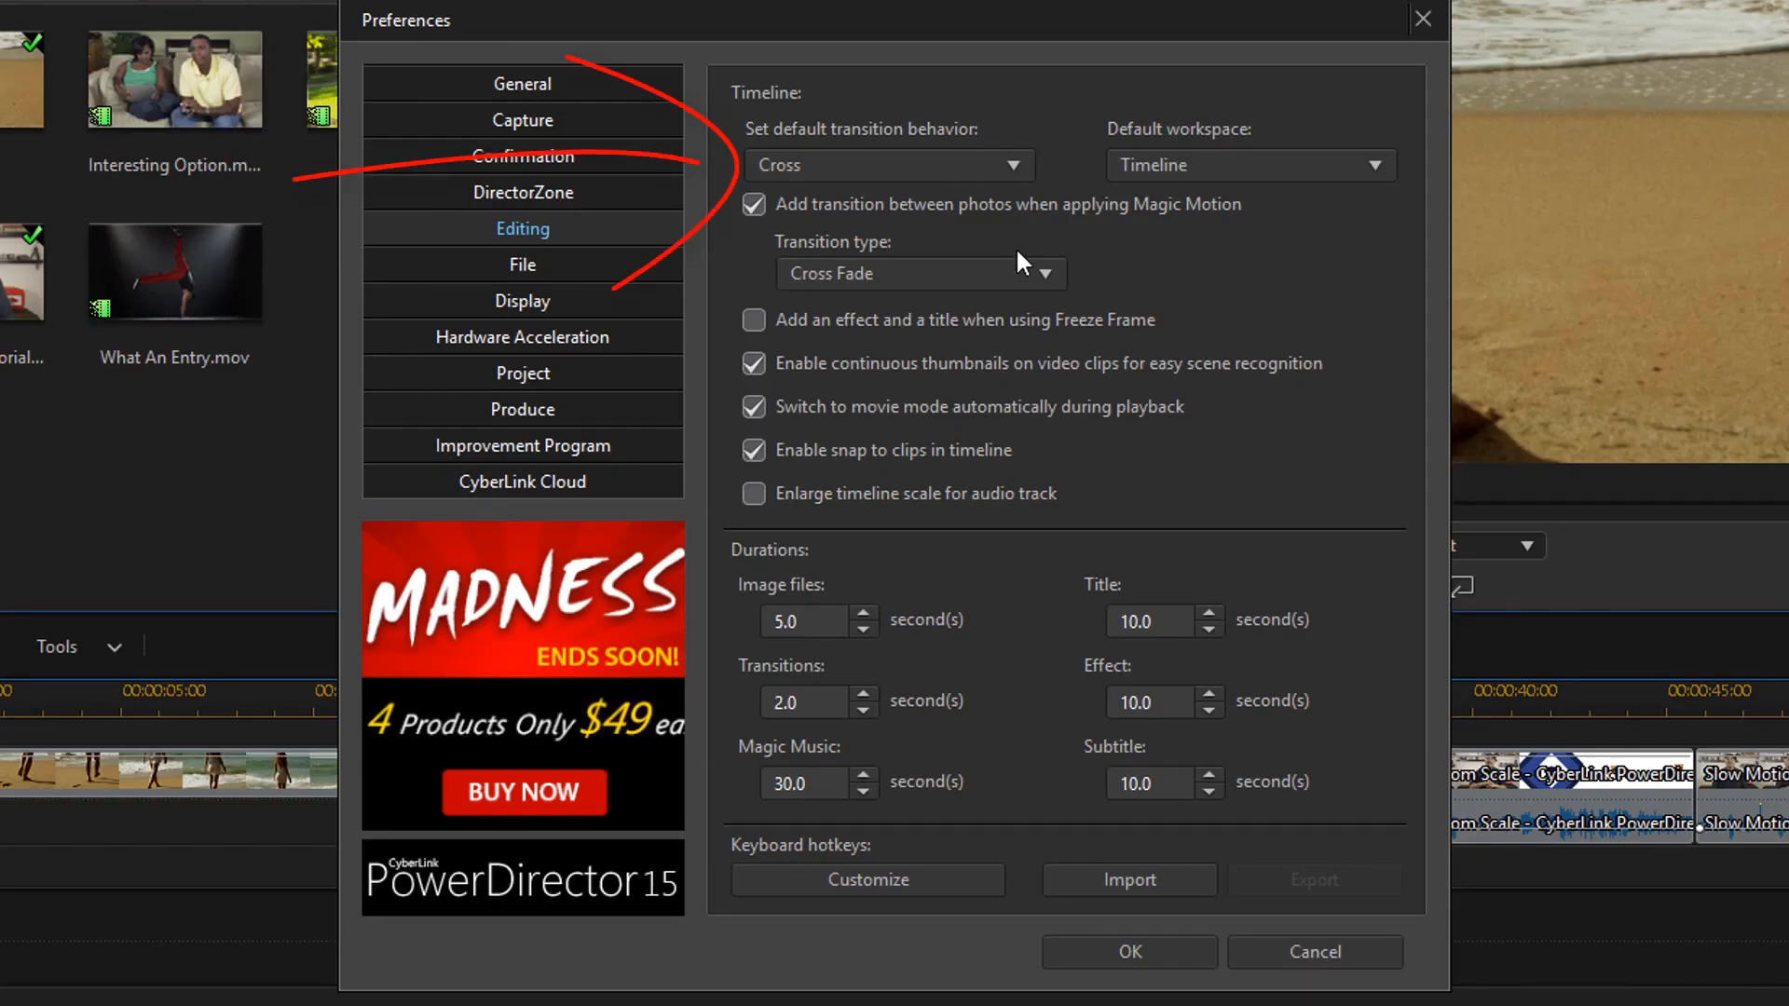
click(1008, 164)
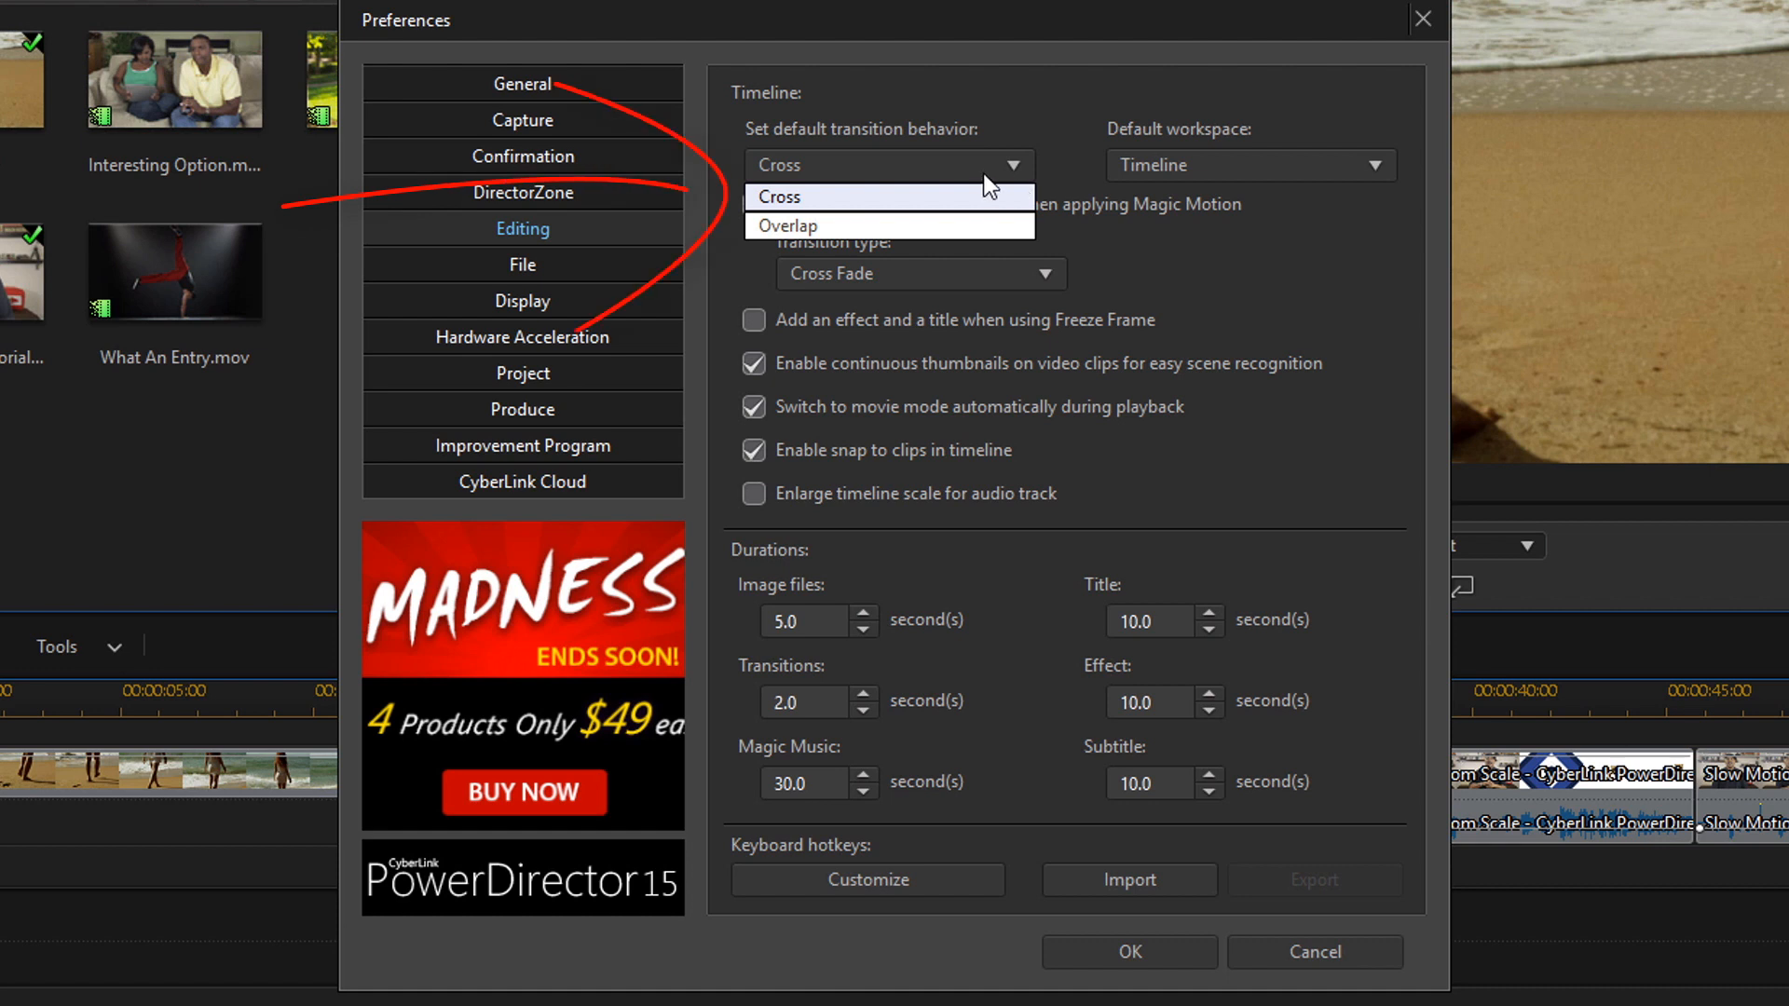
mouse_move(873, 207)
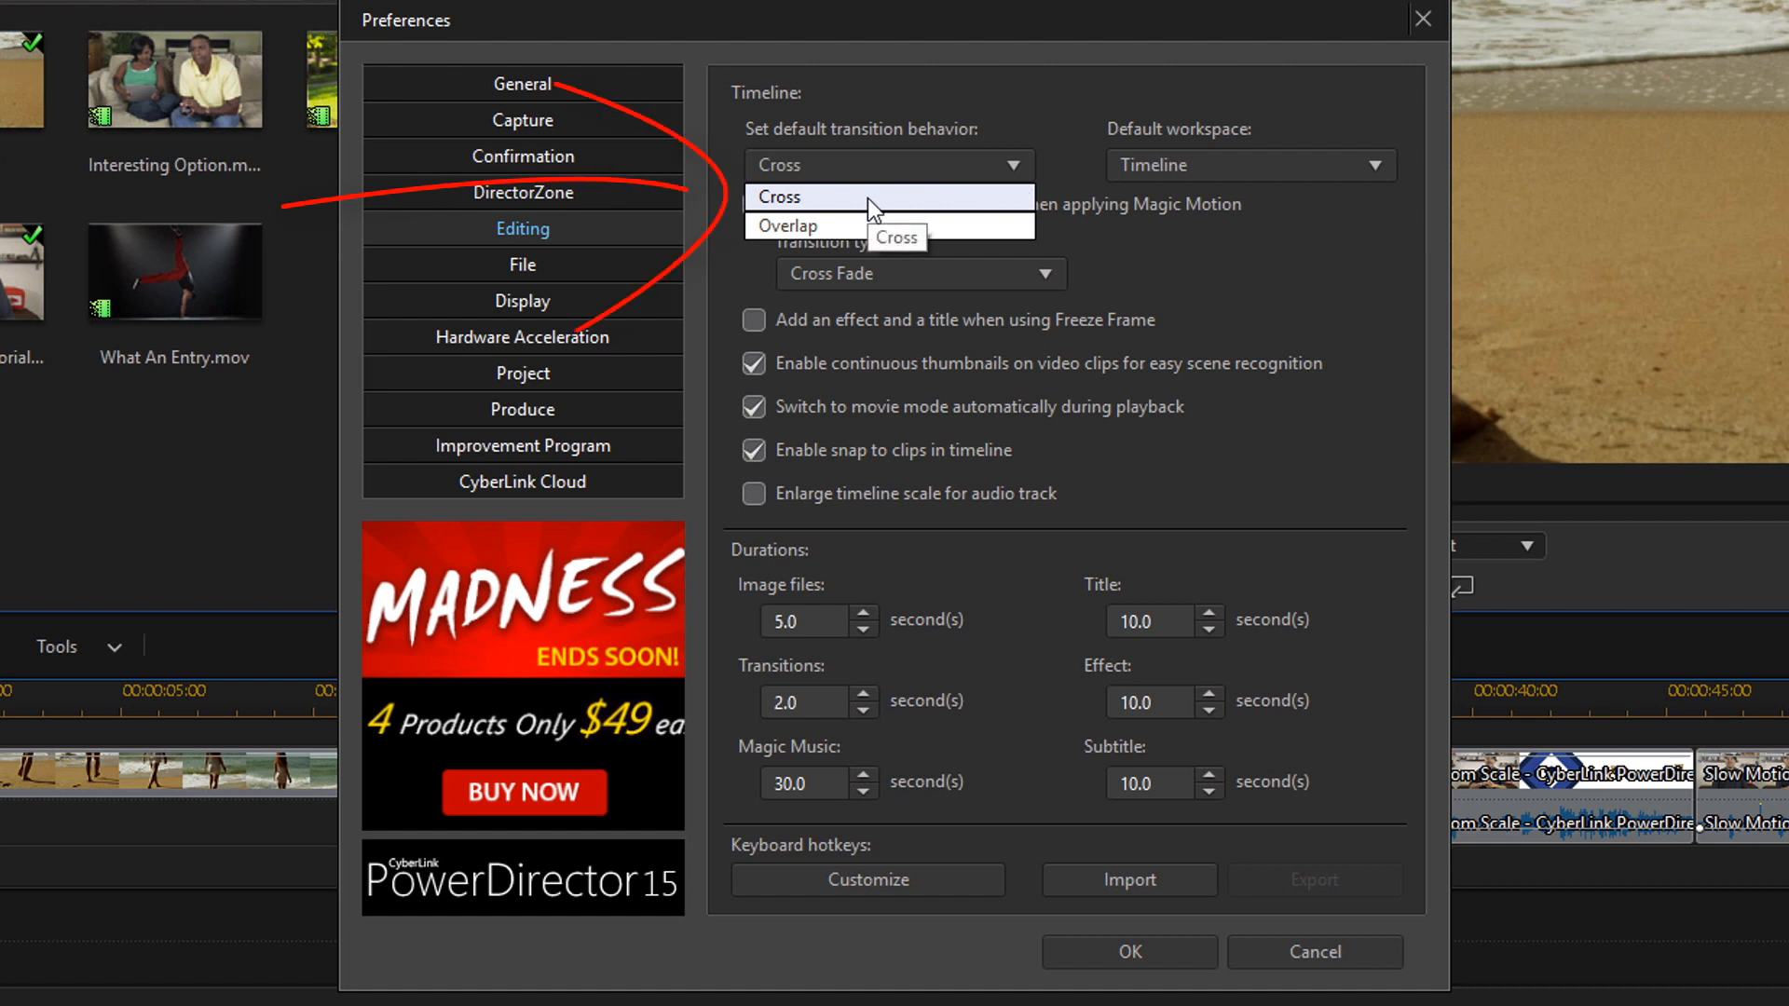
click(779, 195)
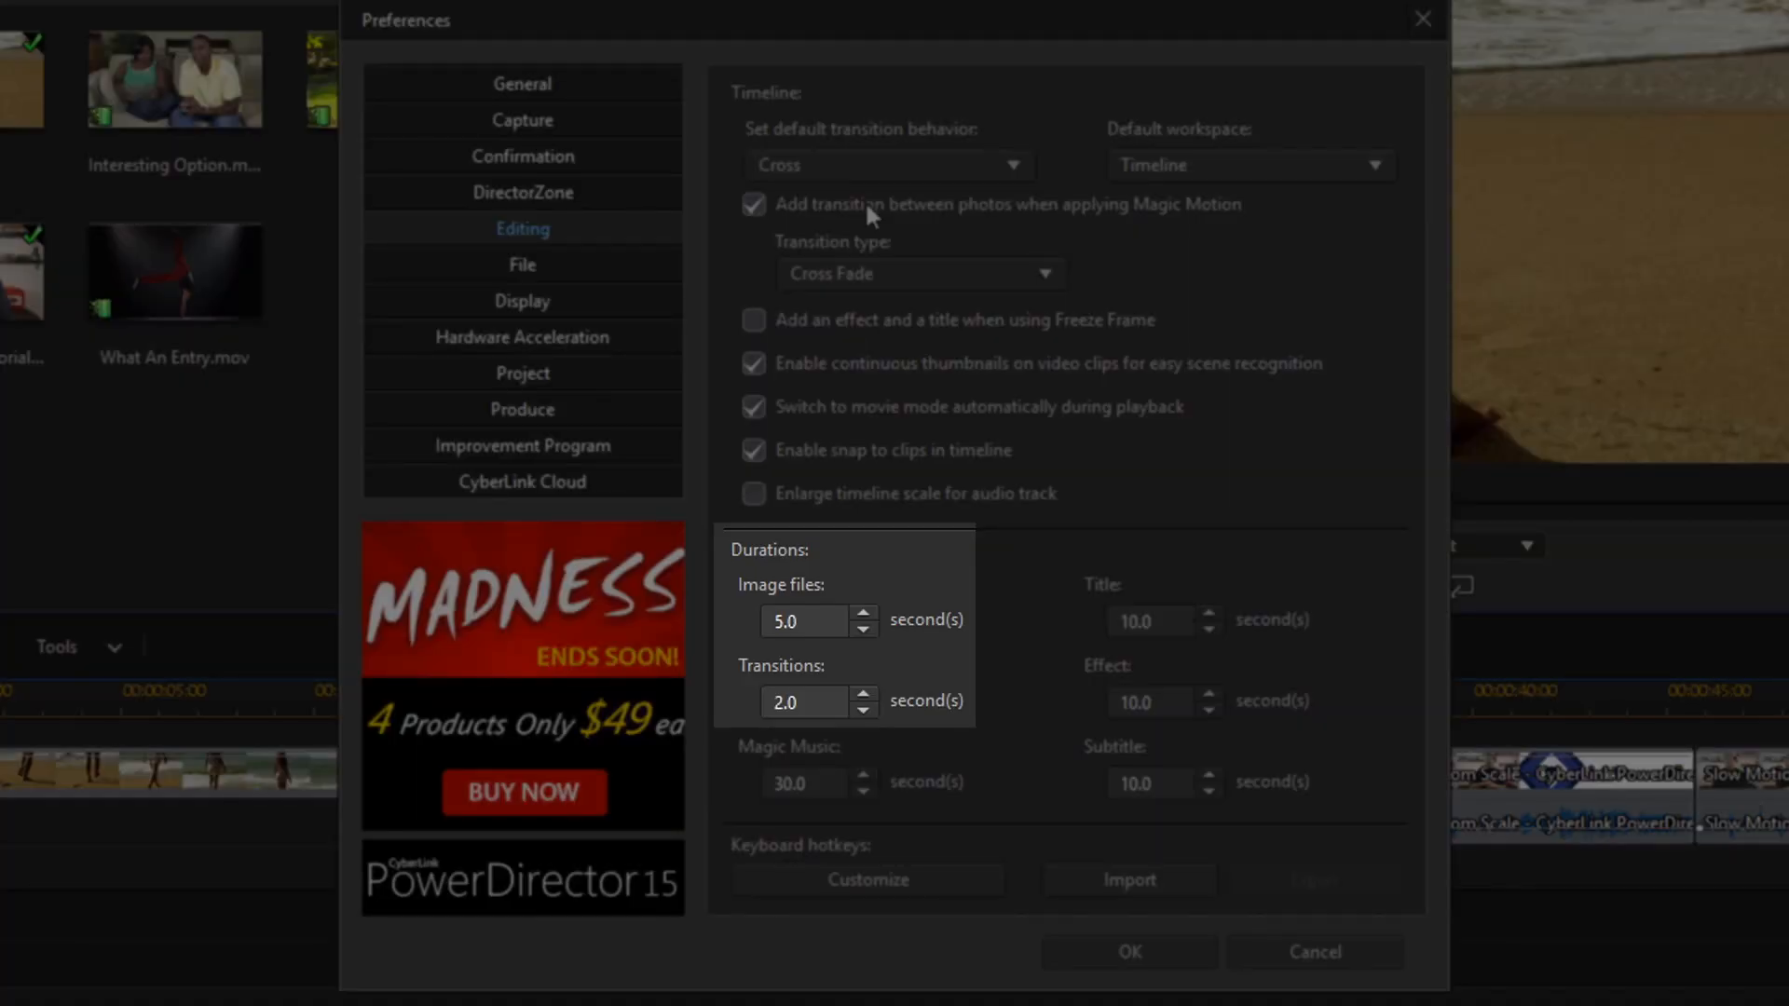
mouse_move(840, 570)
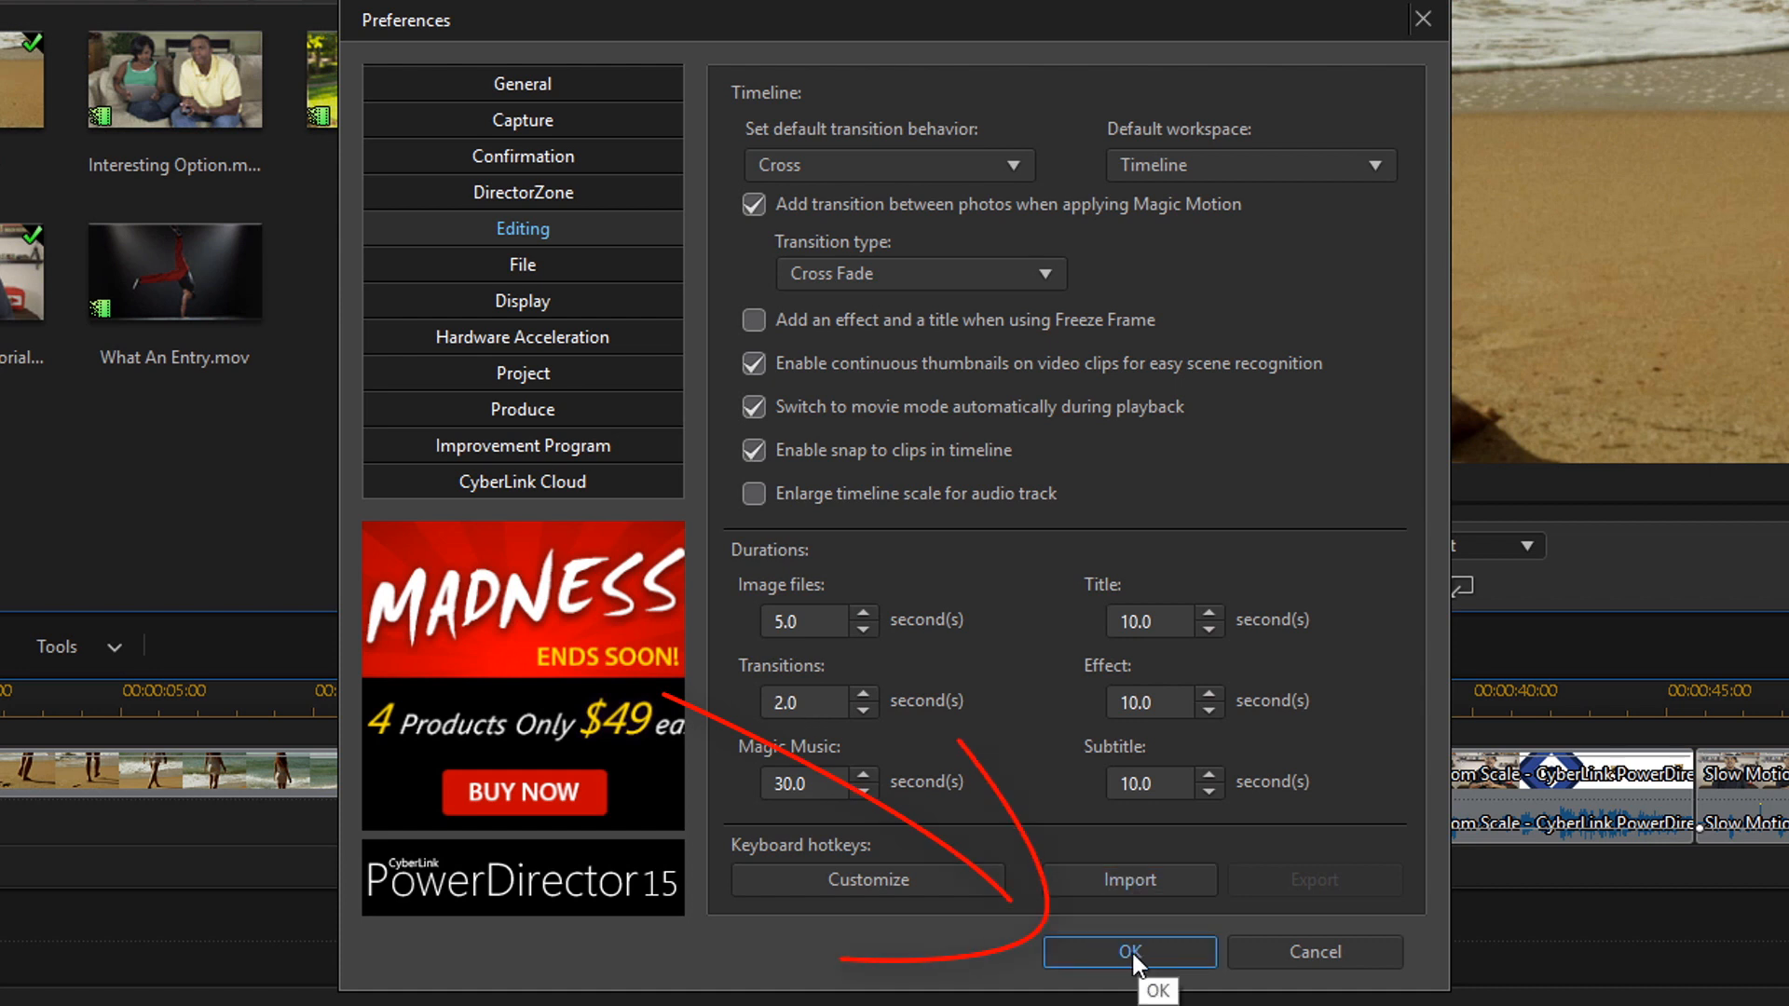
Confirm the preferences with OK and switch the library to the Transition Room.
click(1129, 952)
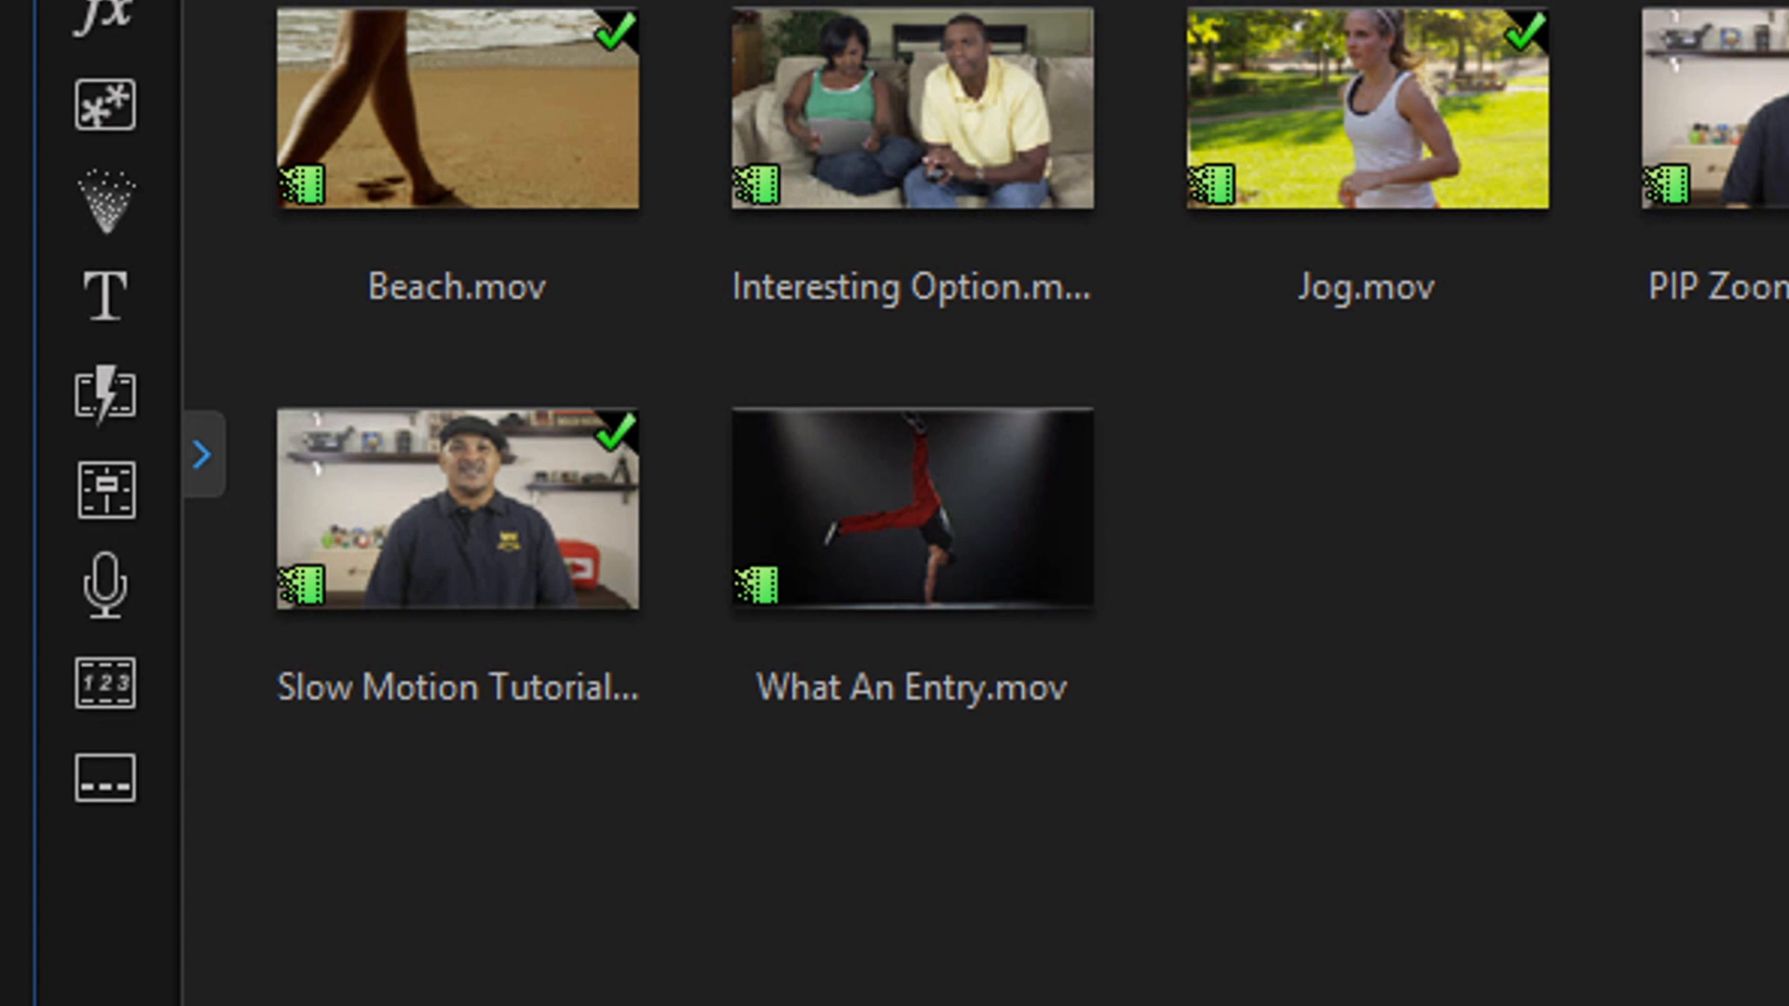
mouse_move(104, 393)
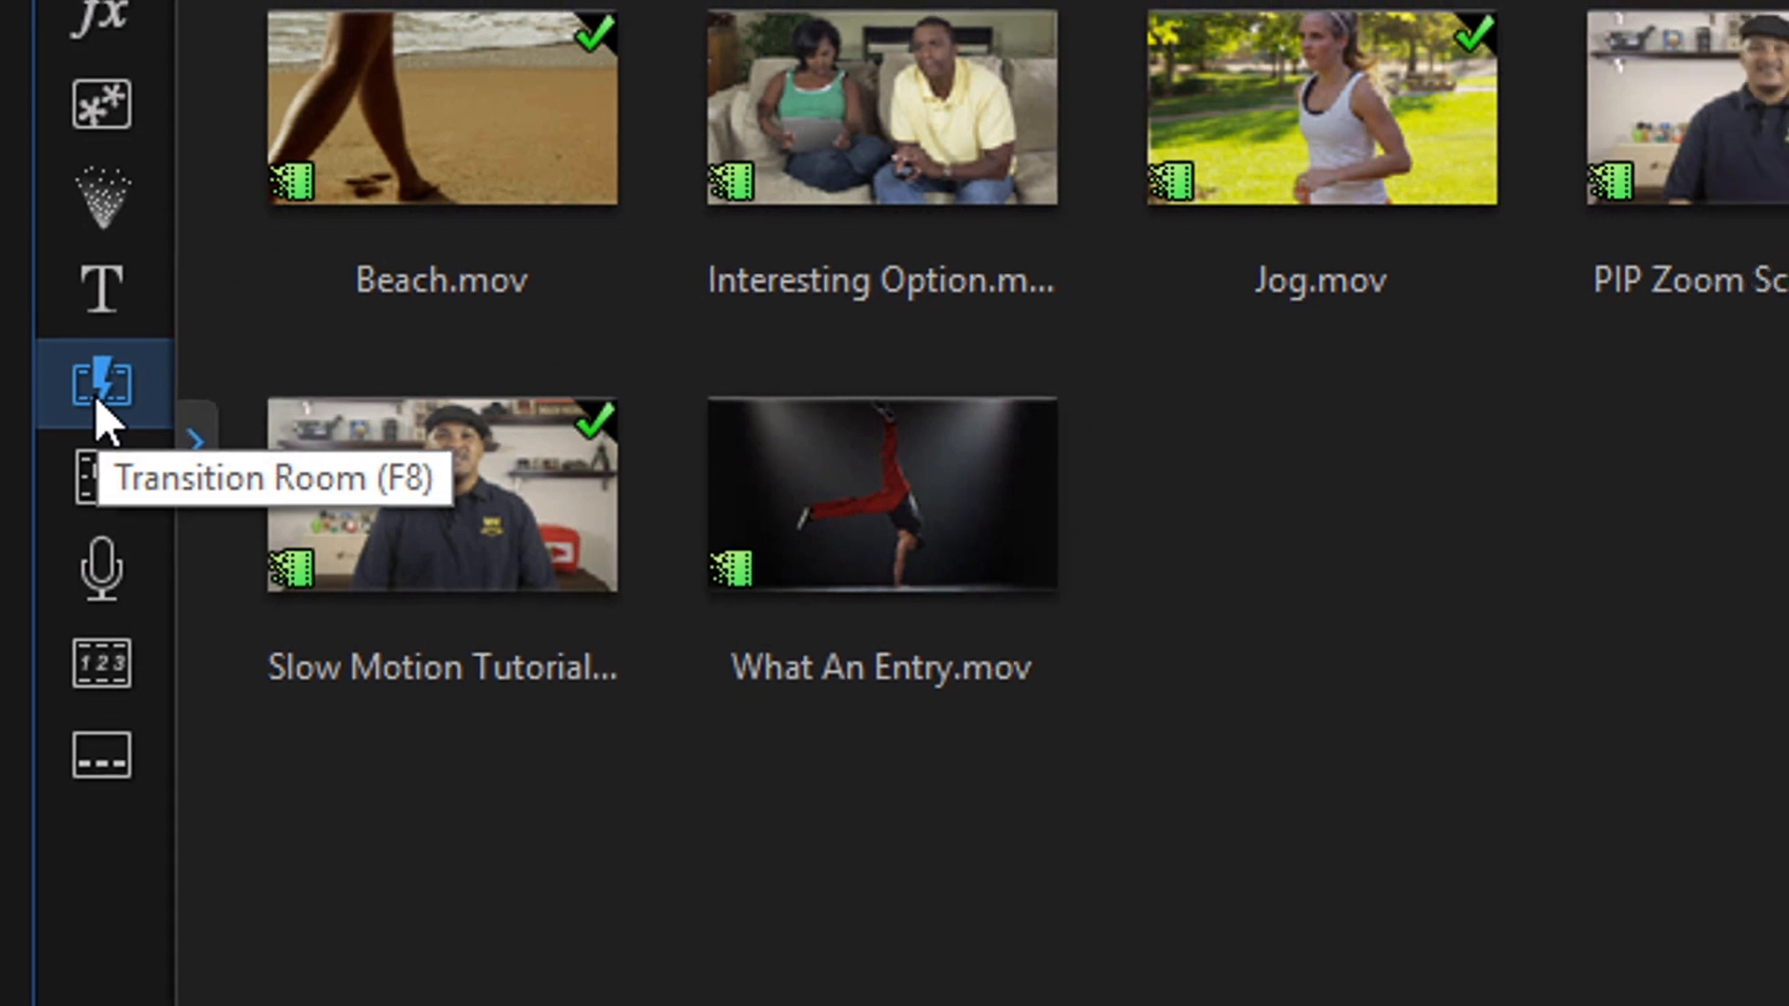
click(100, 385)
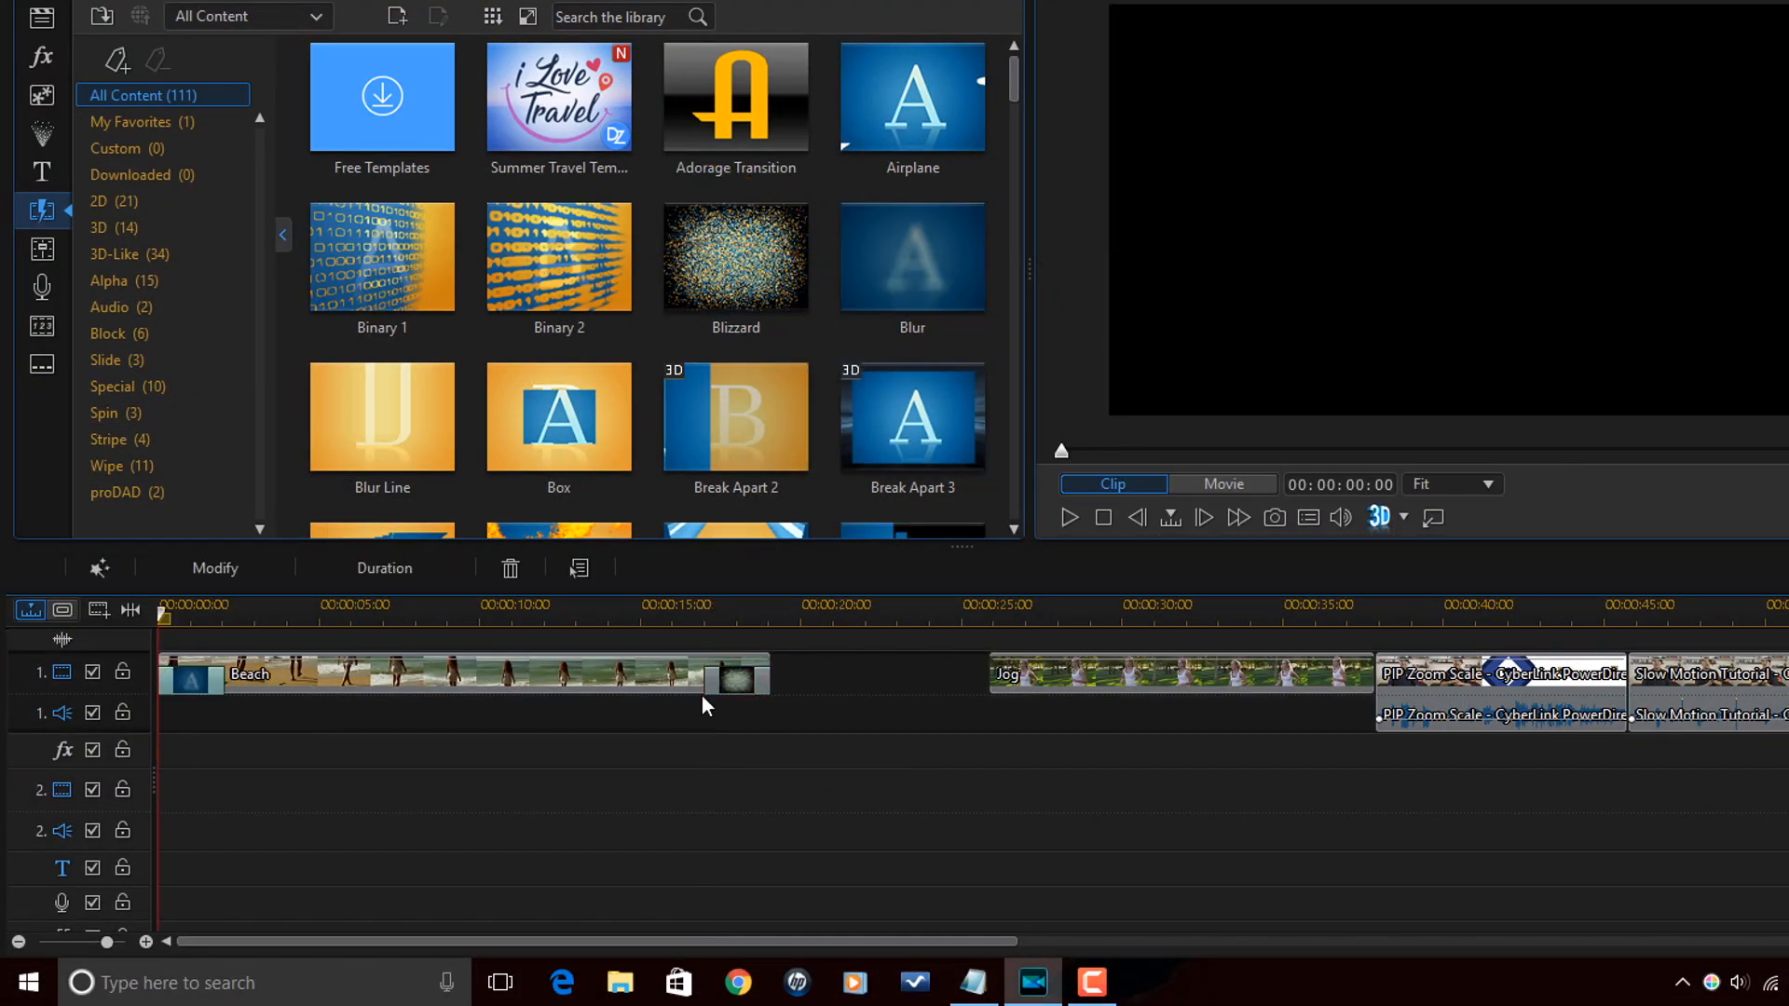
Set the Blizzard transition ending the Beach clip to a 00:00:02:02 duration.
click(802, 605)
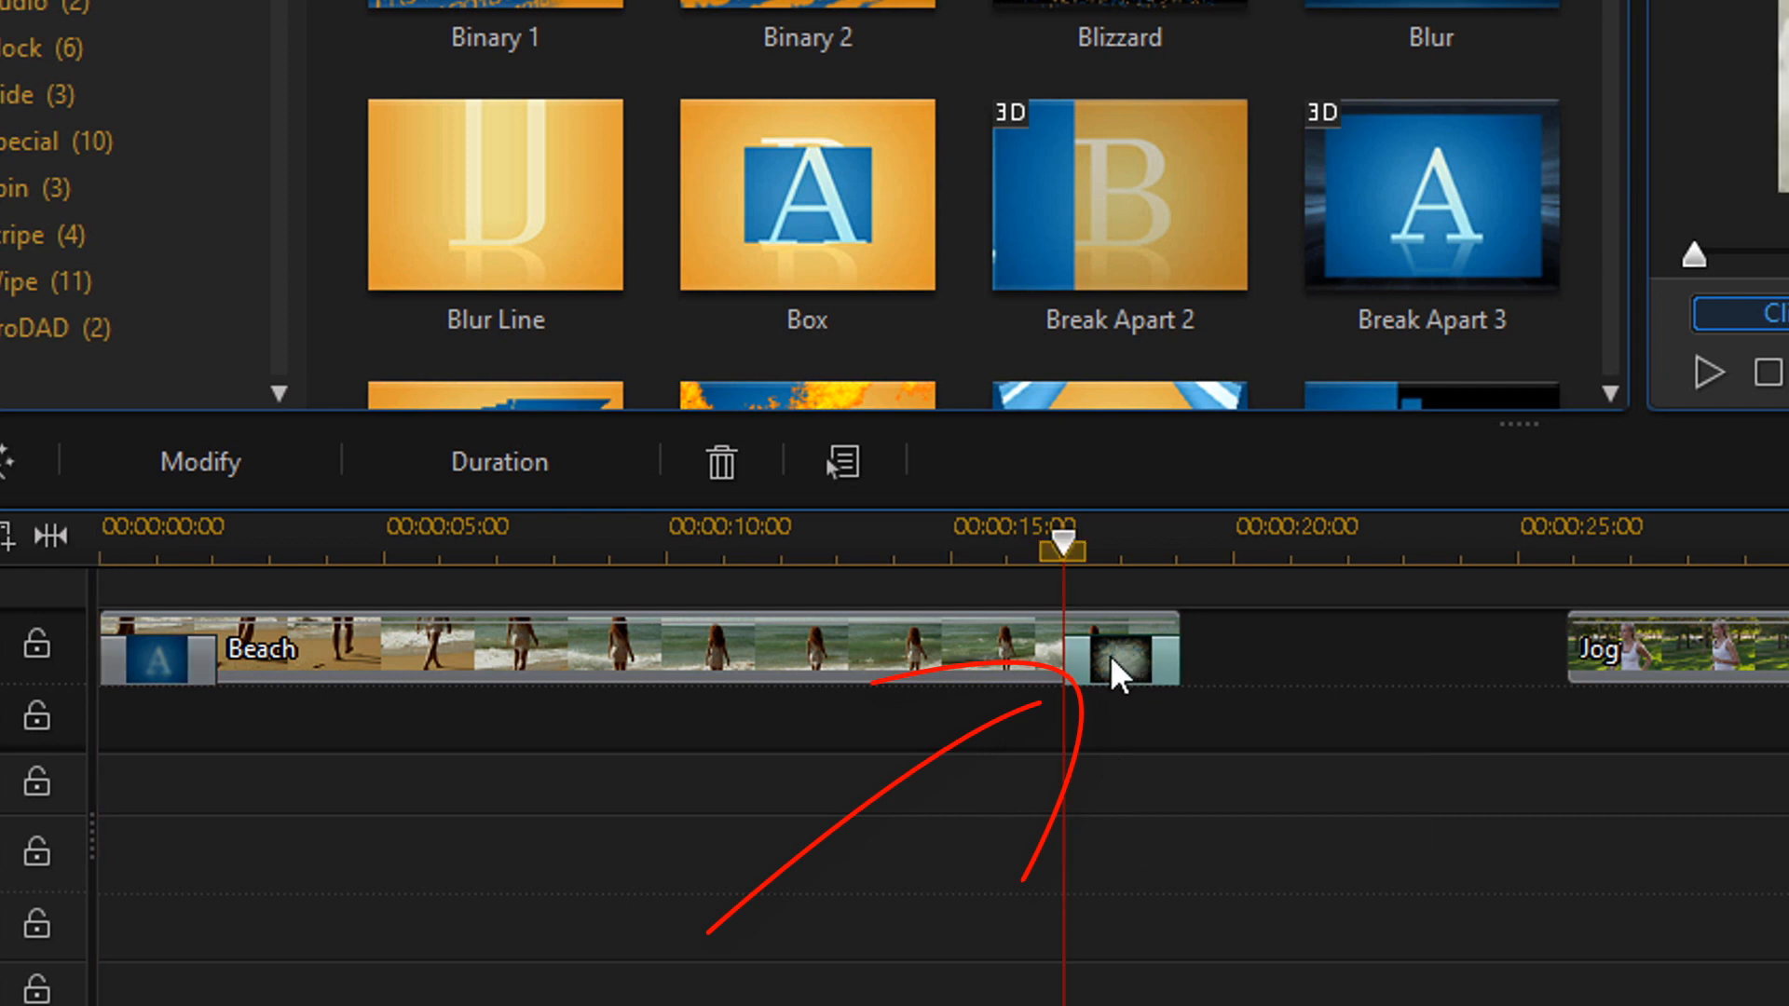
mouse_move(499, 460)
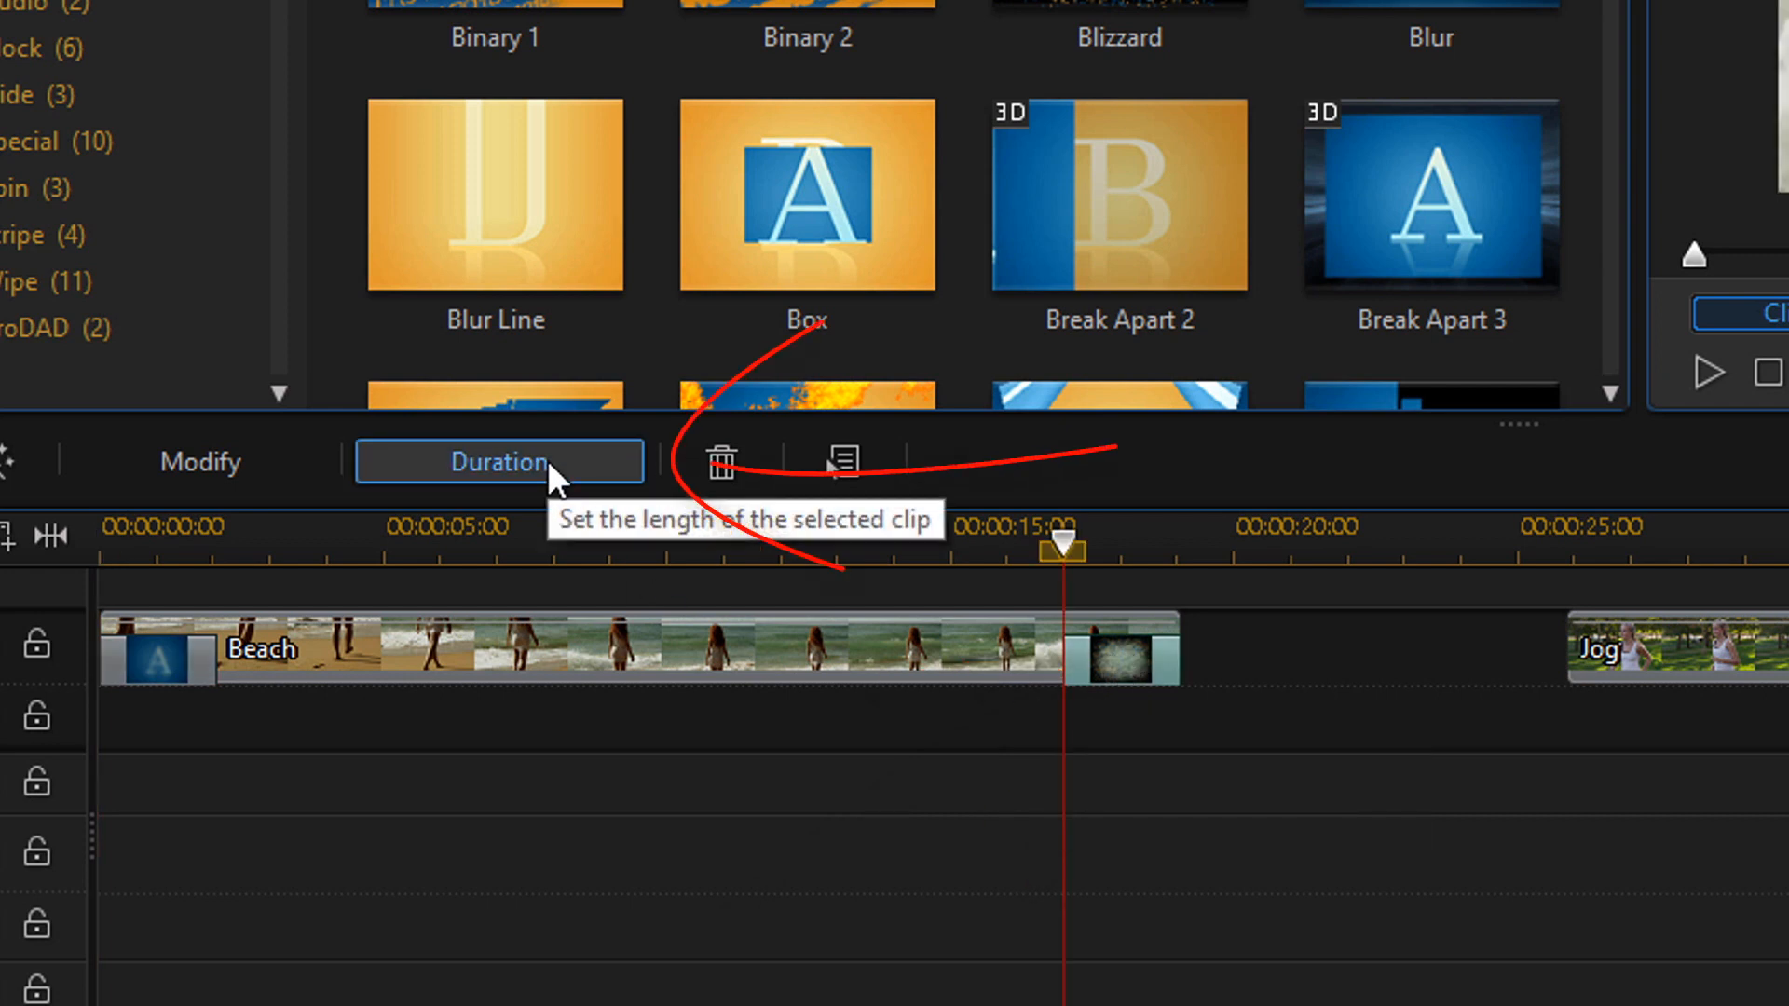
click(500, 462)
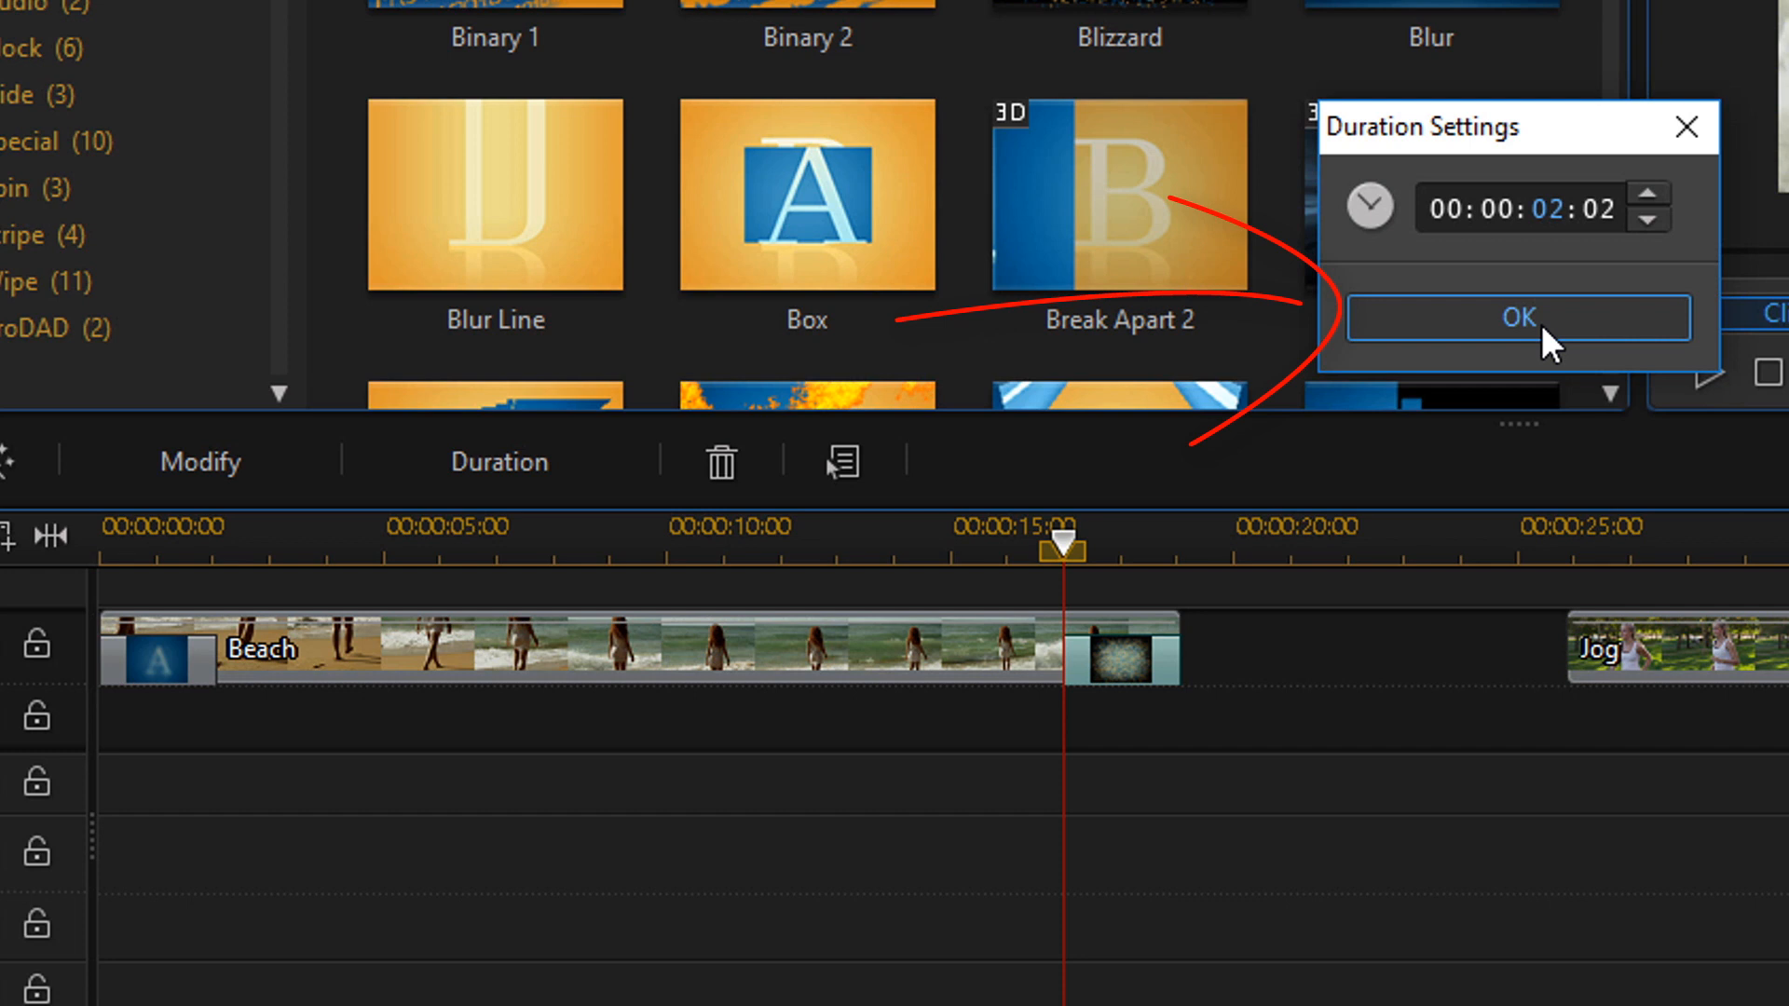
click(1517, 317)
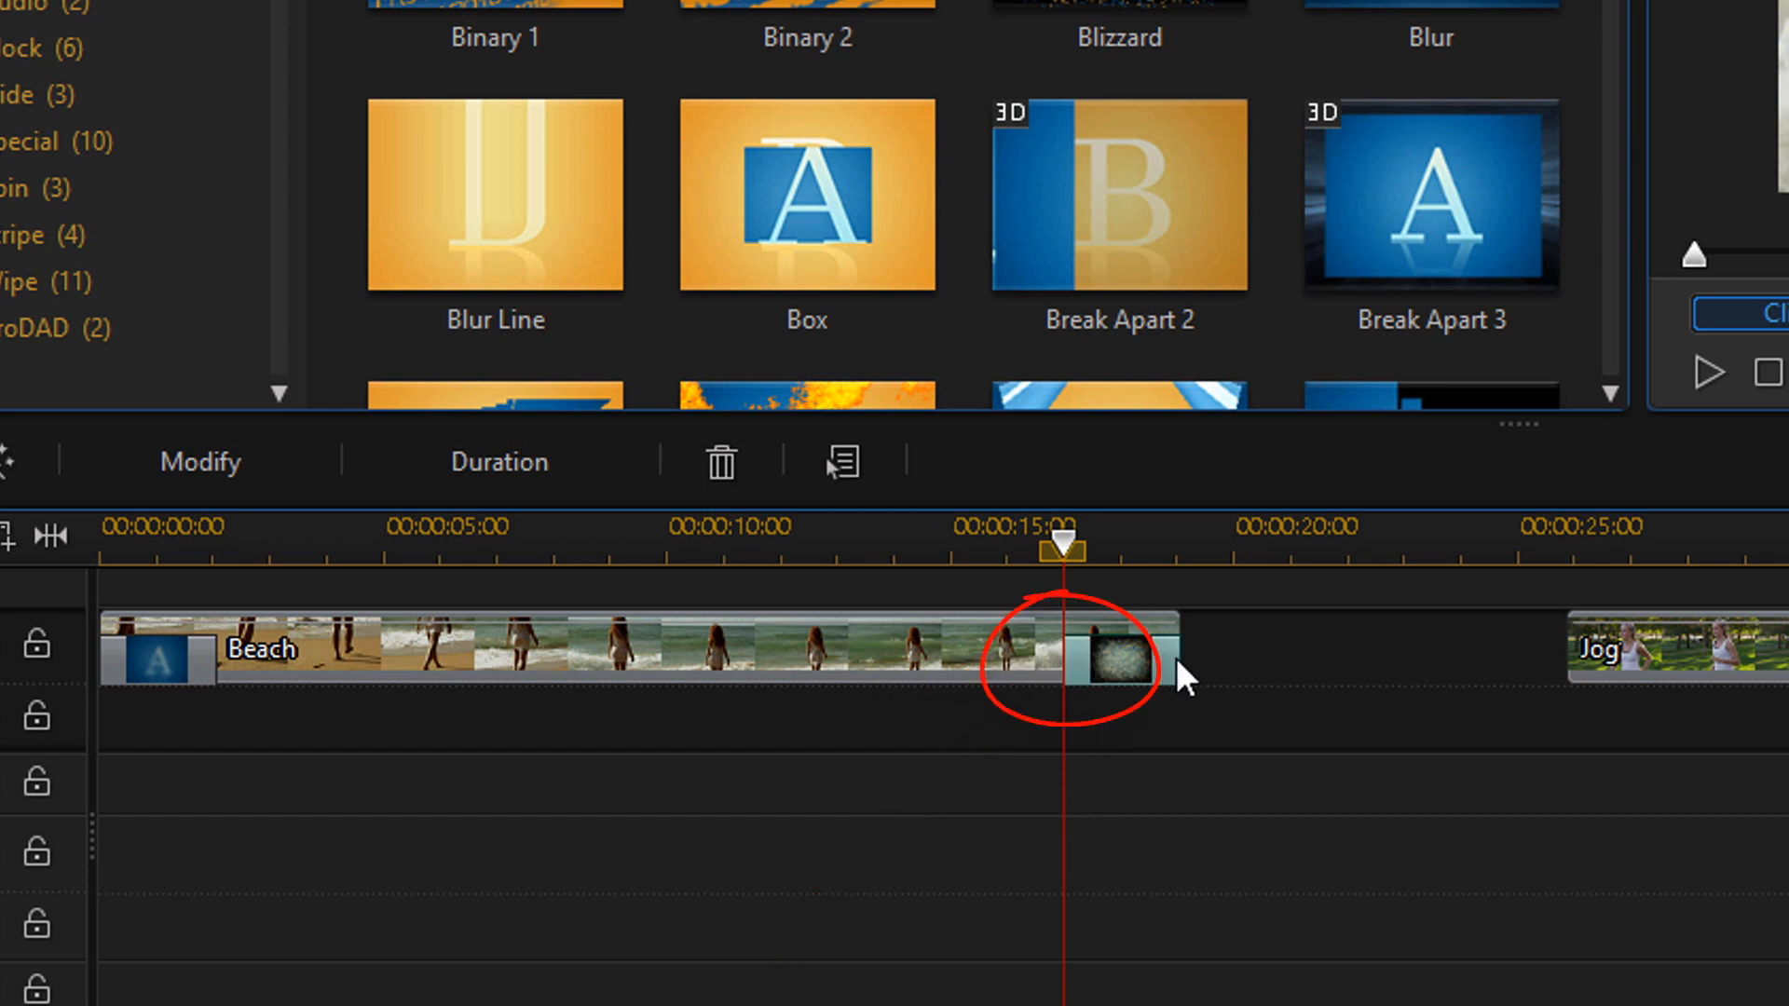
mouse_move(1066, 667)
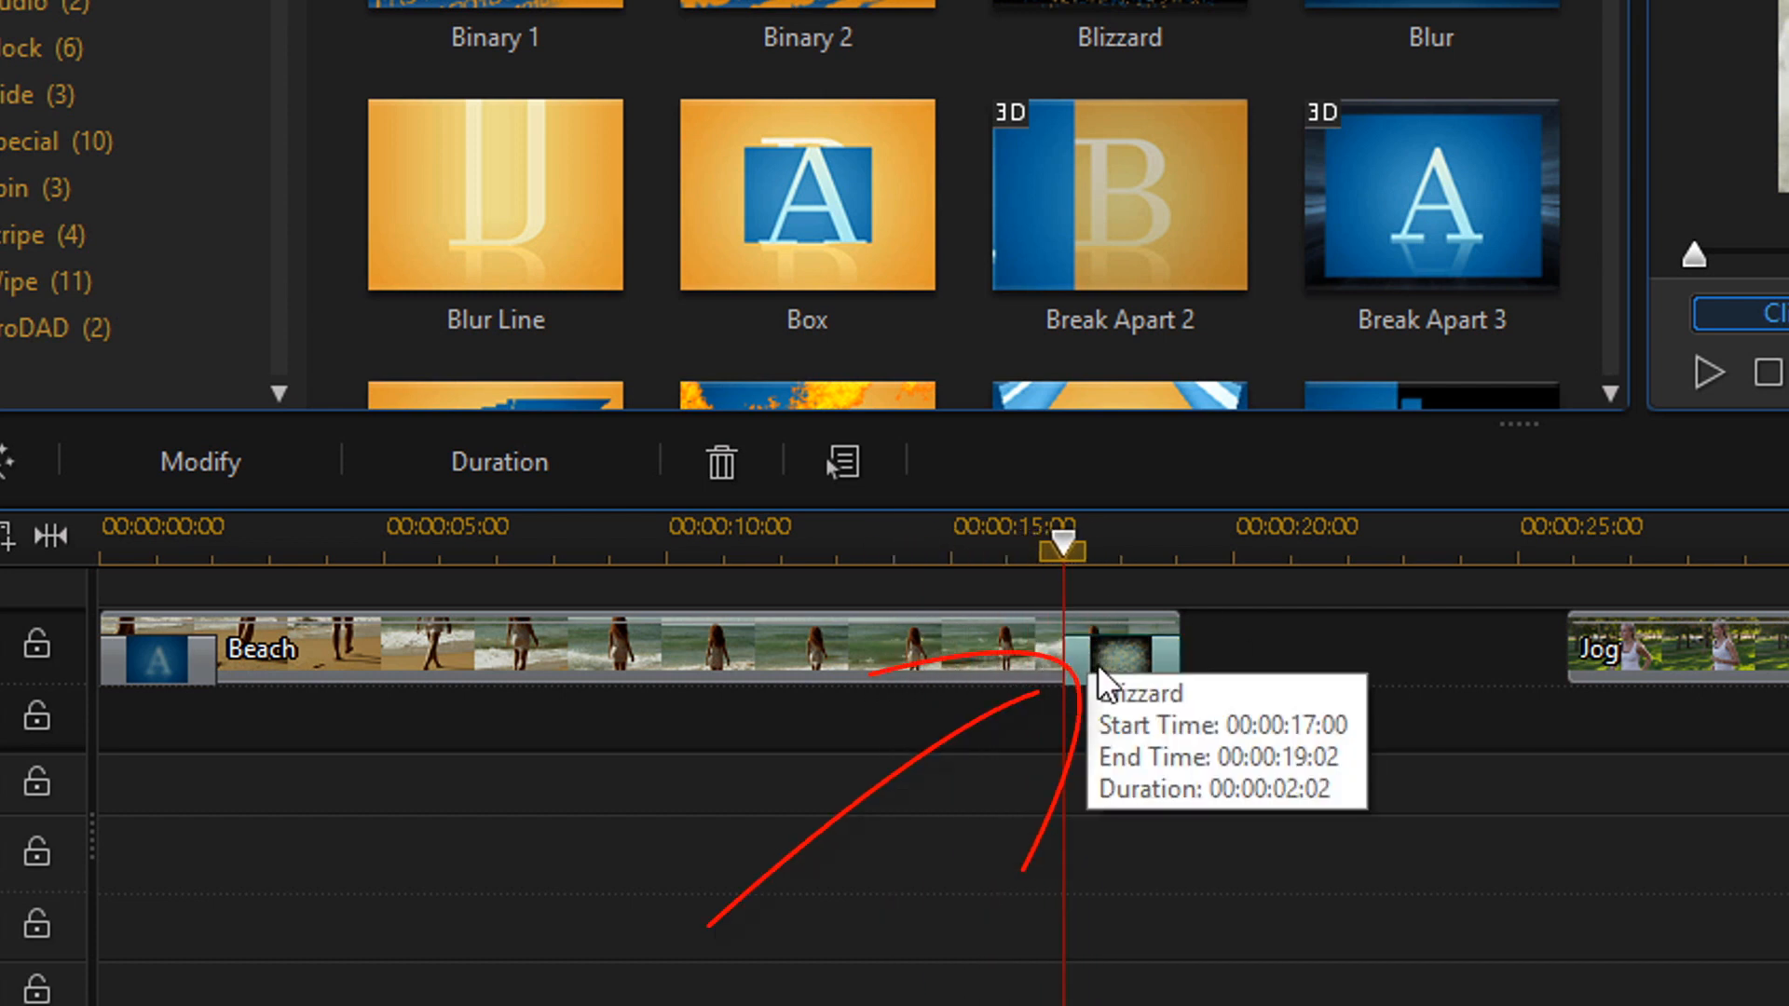
mouse_move(254, 488)
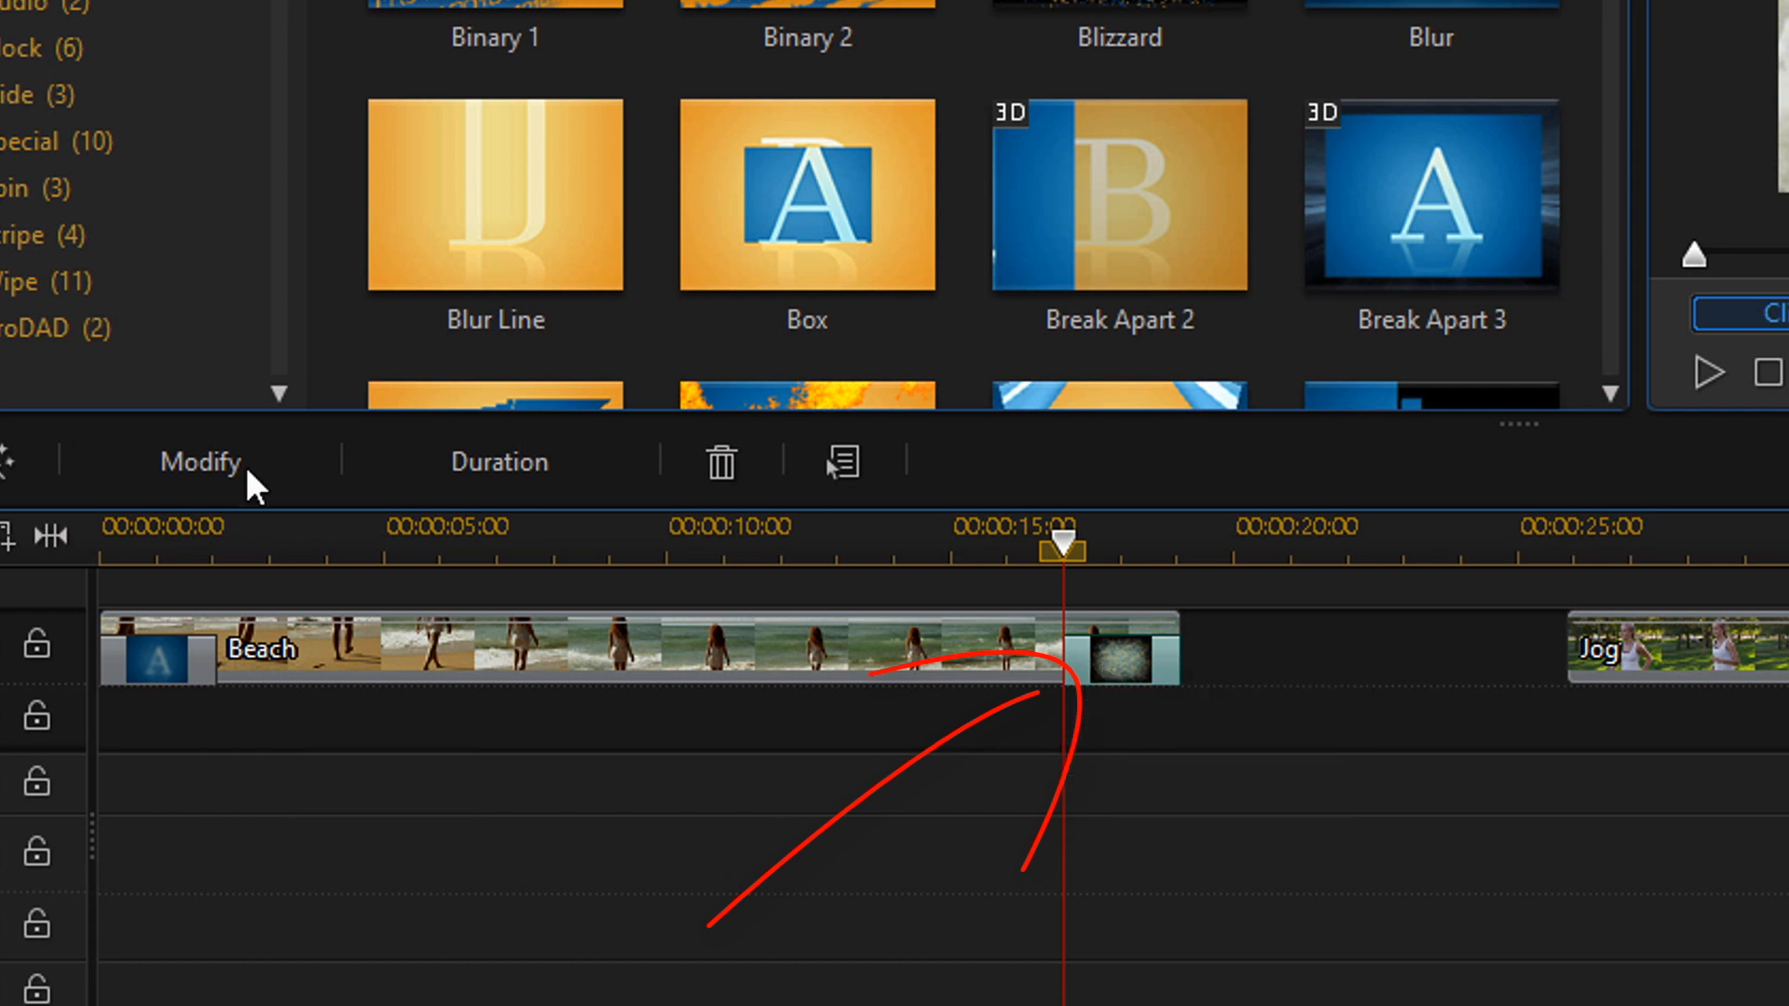
mouse_move(199, 461)
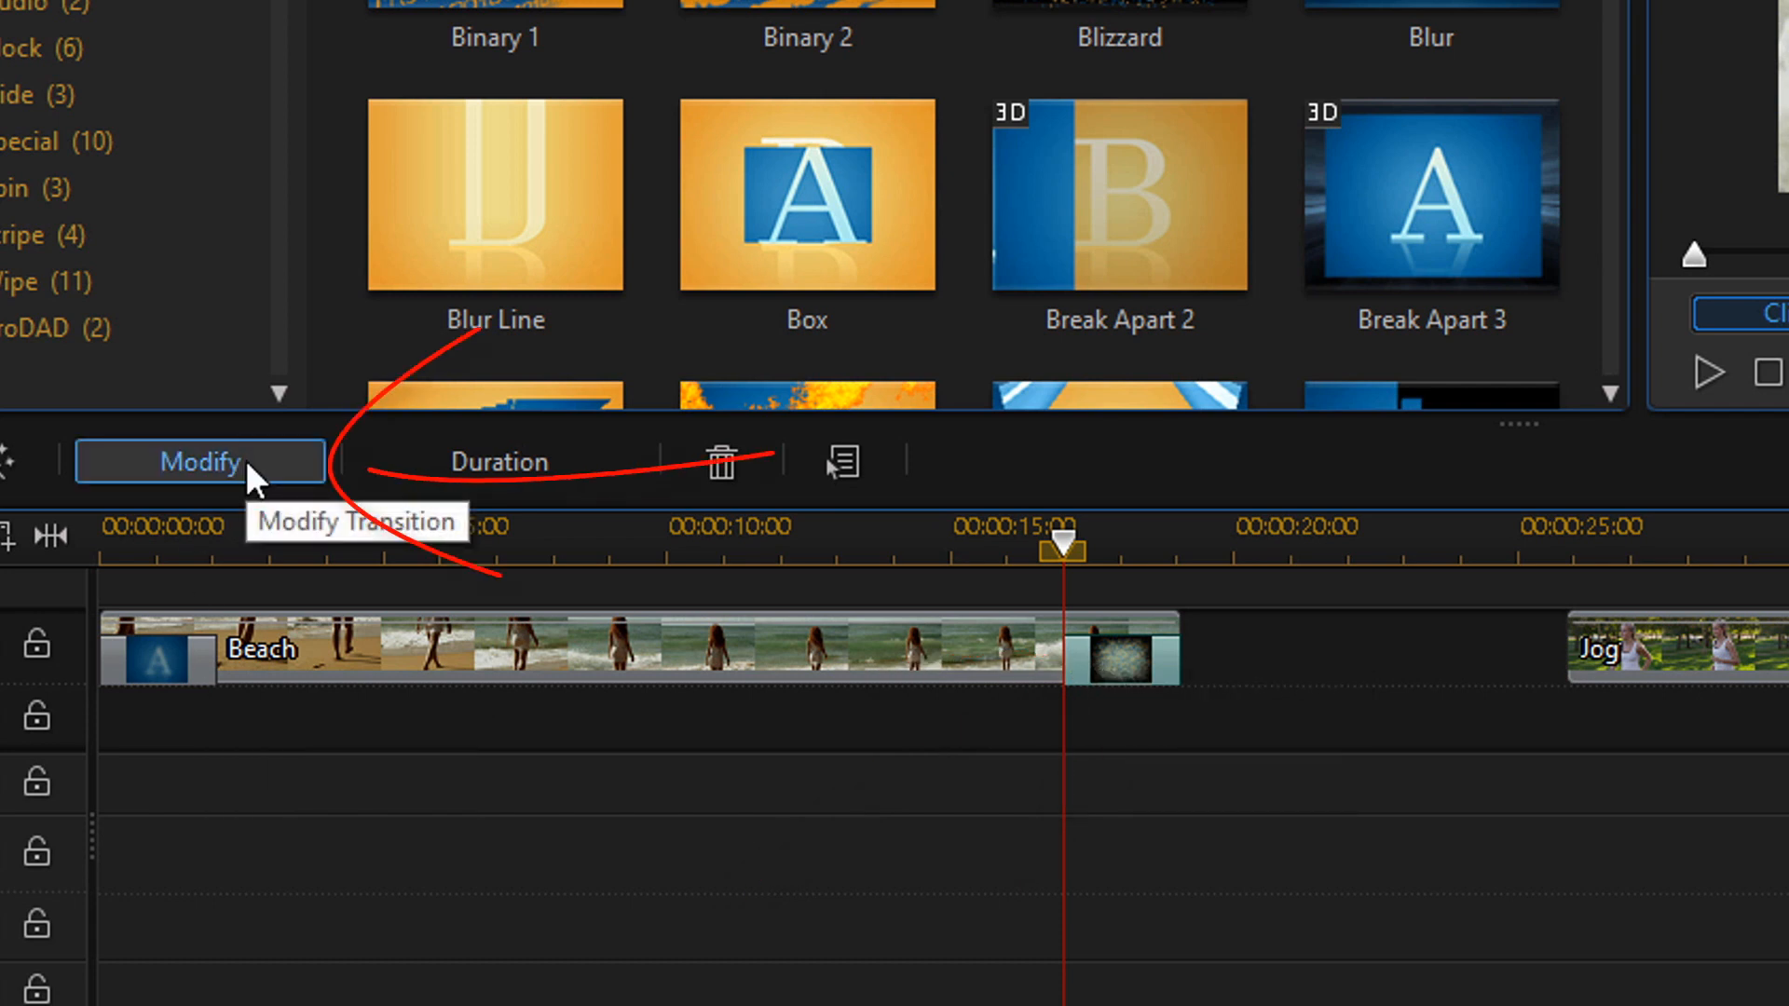
View the Beach clip's starting transition settings: blur level 7, duration 2:02.
click(199, 463)
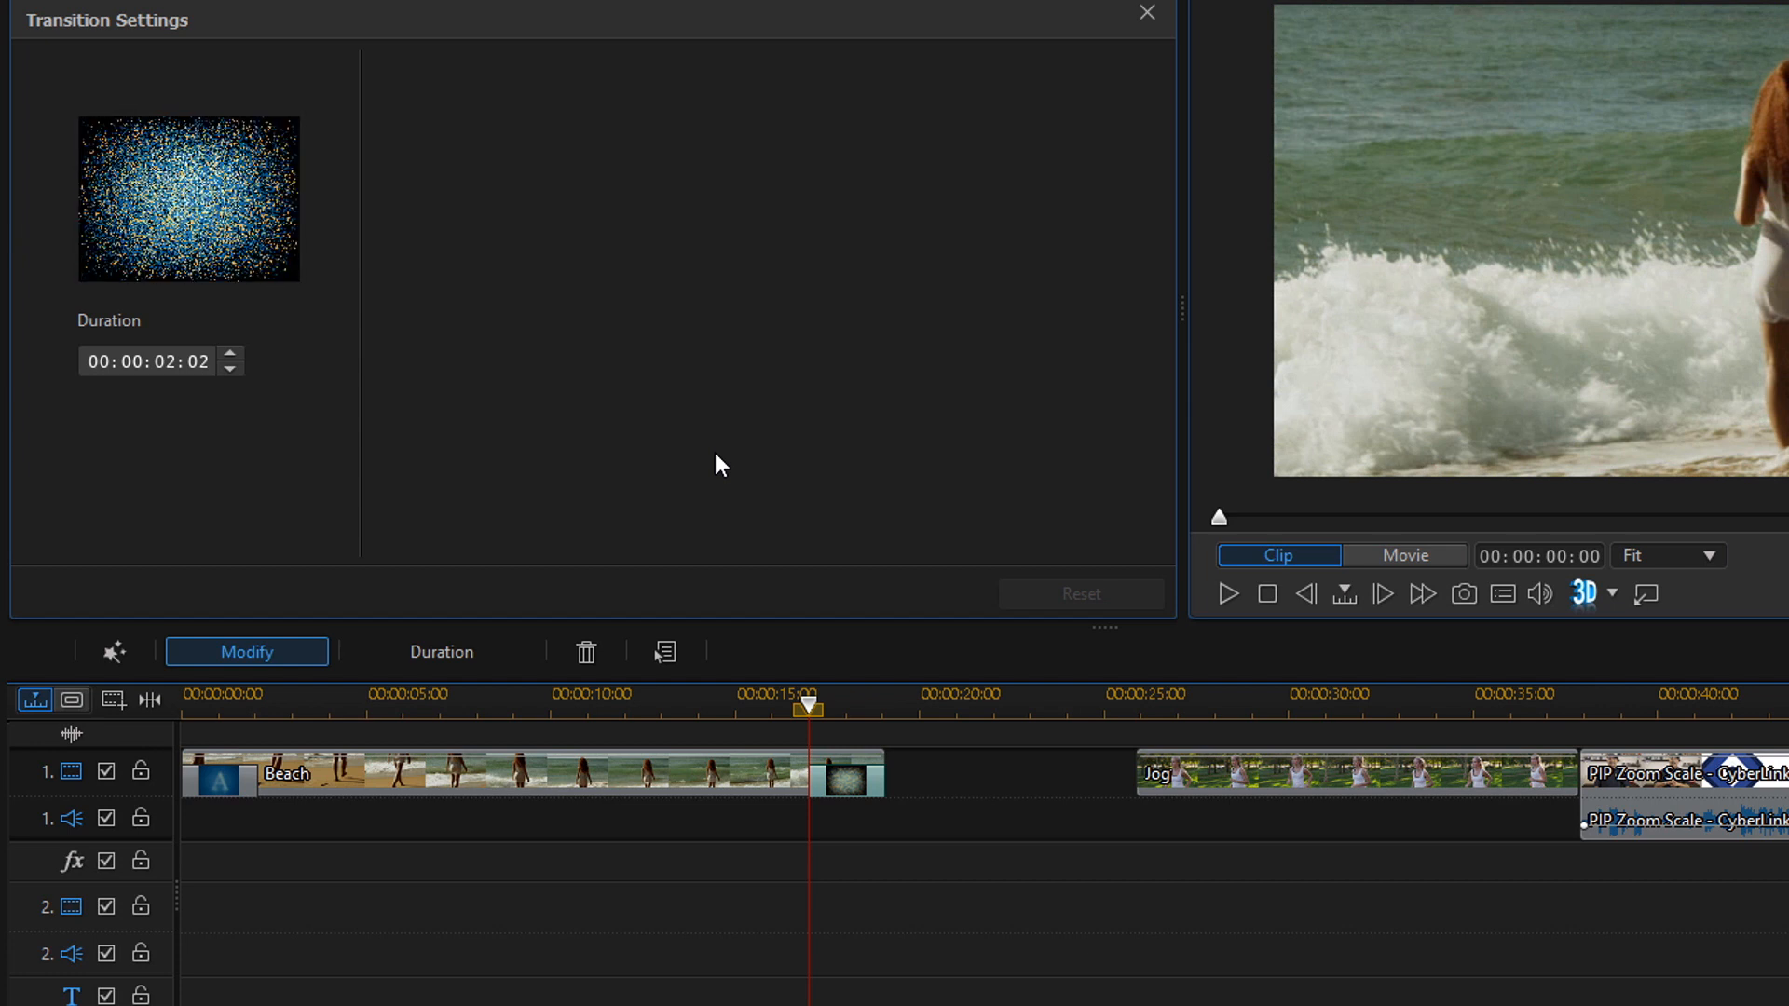
click(1146, 13)
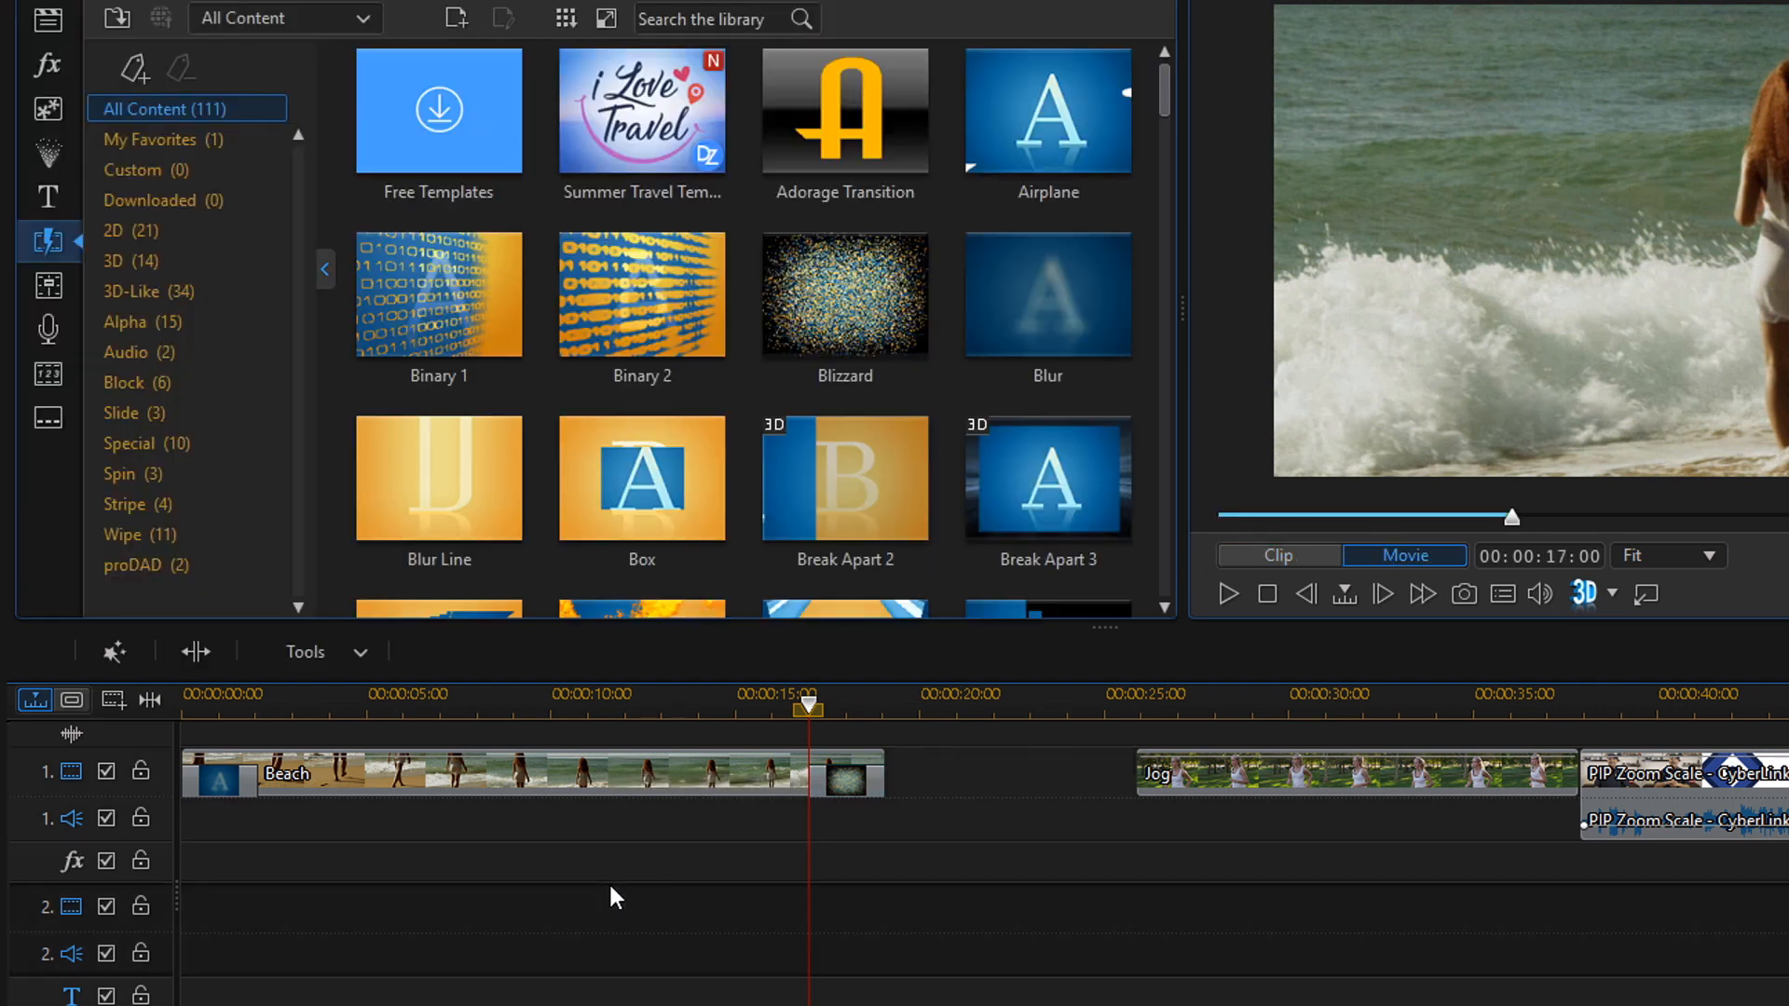
click(216, 772)
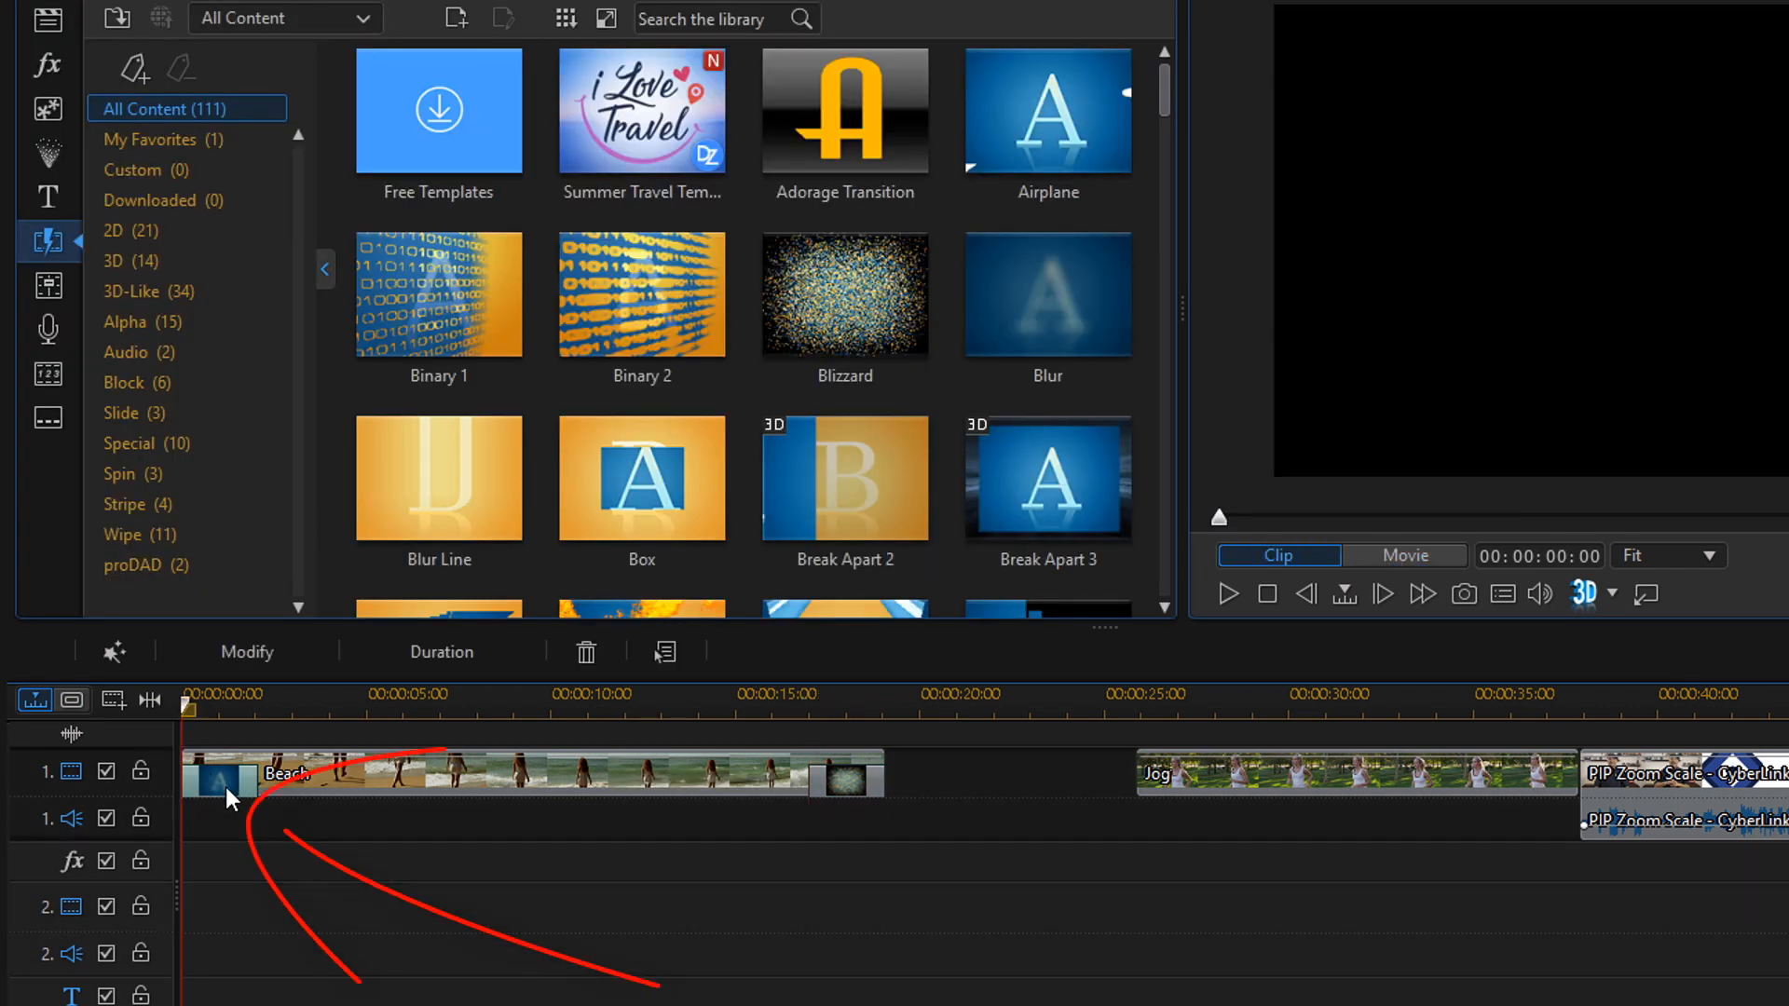
mouse_move(246, 652)
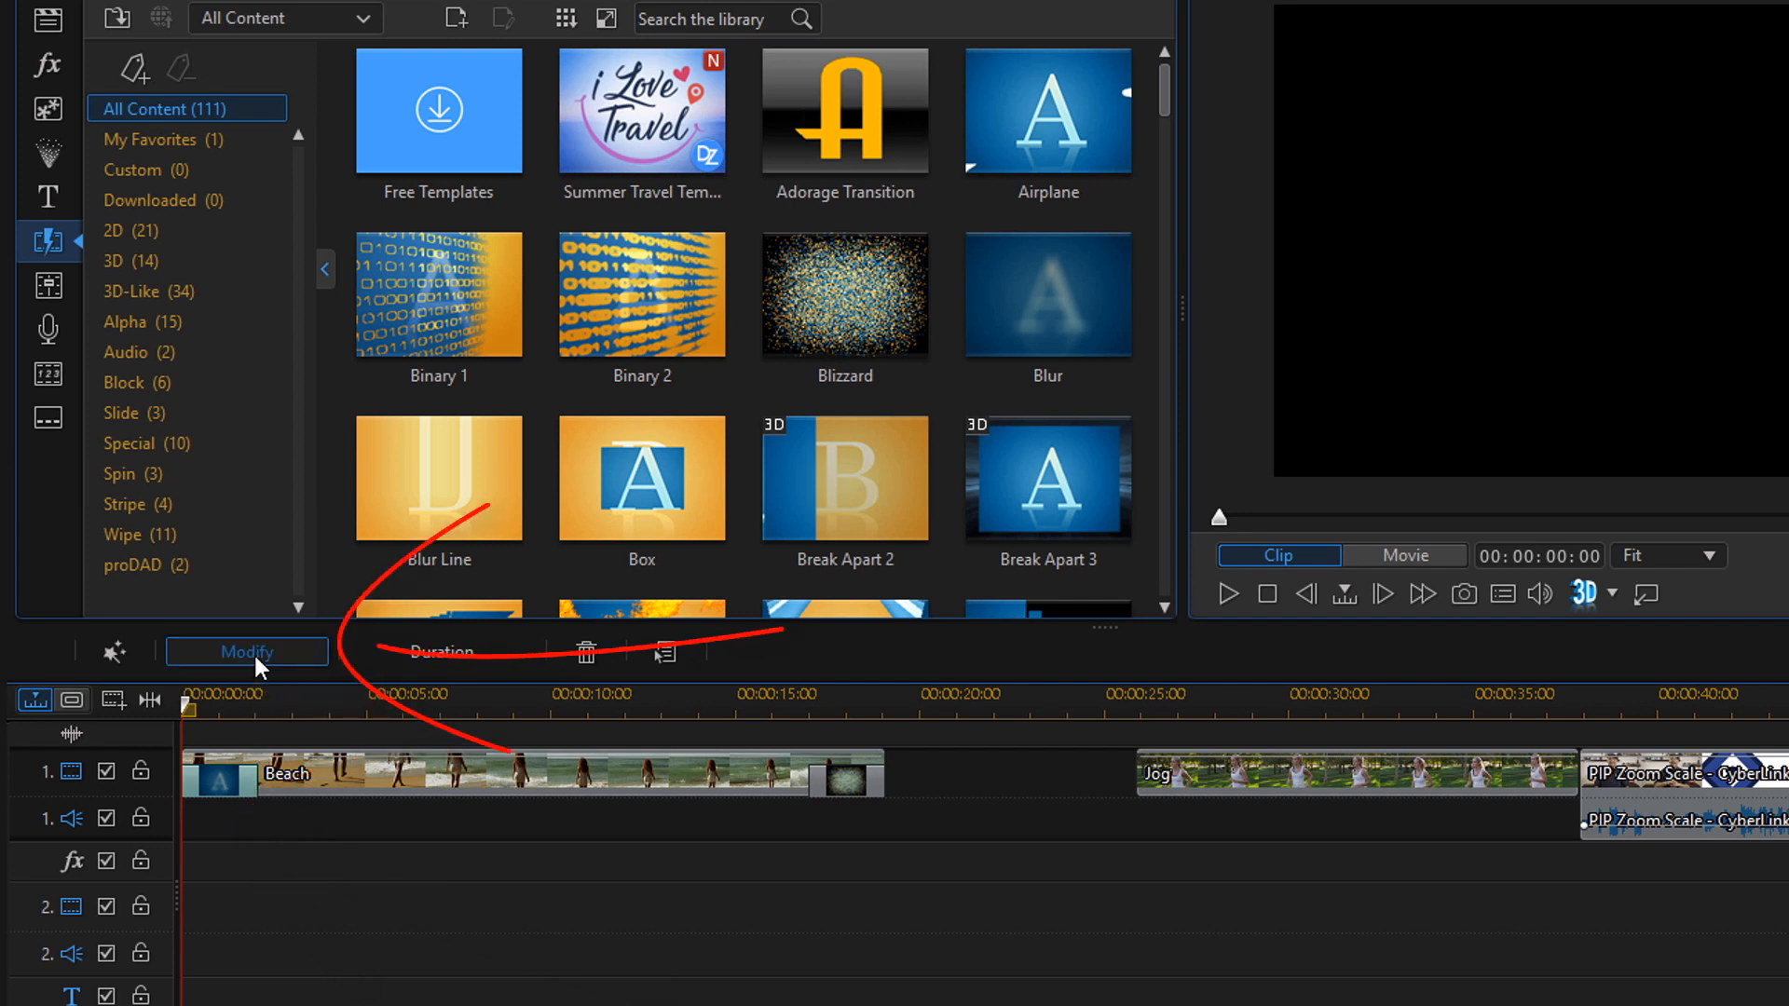
click(246, 652)
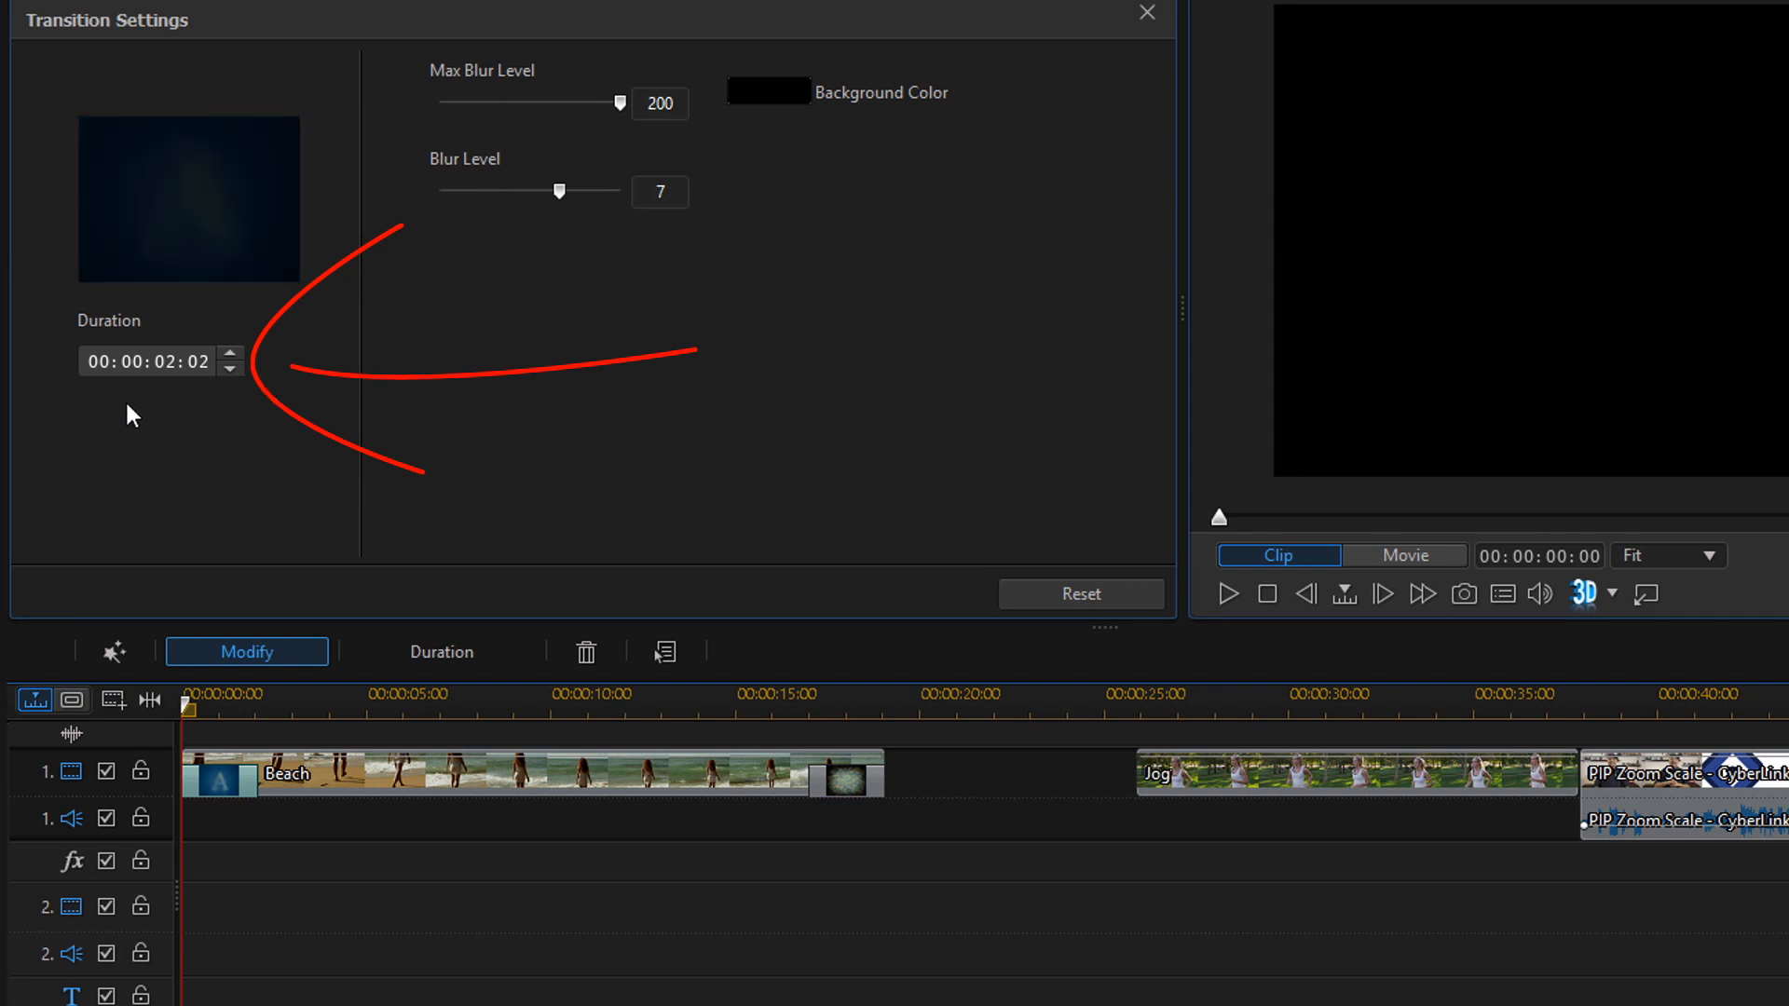
mouse_move(847, 773)
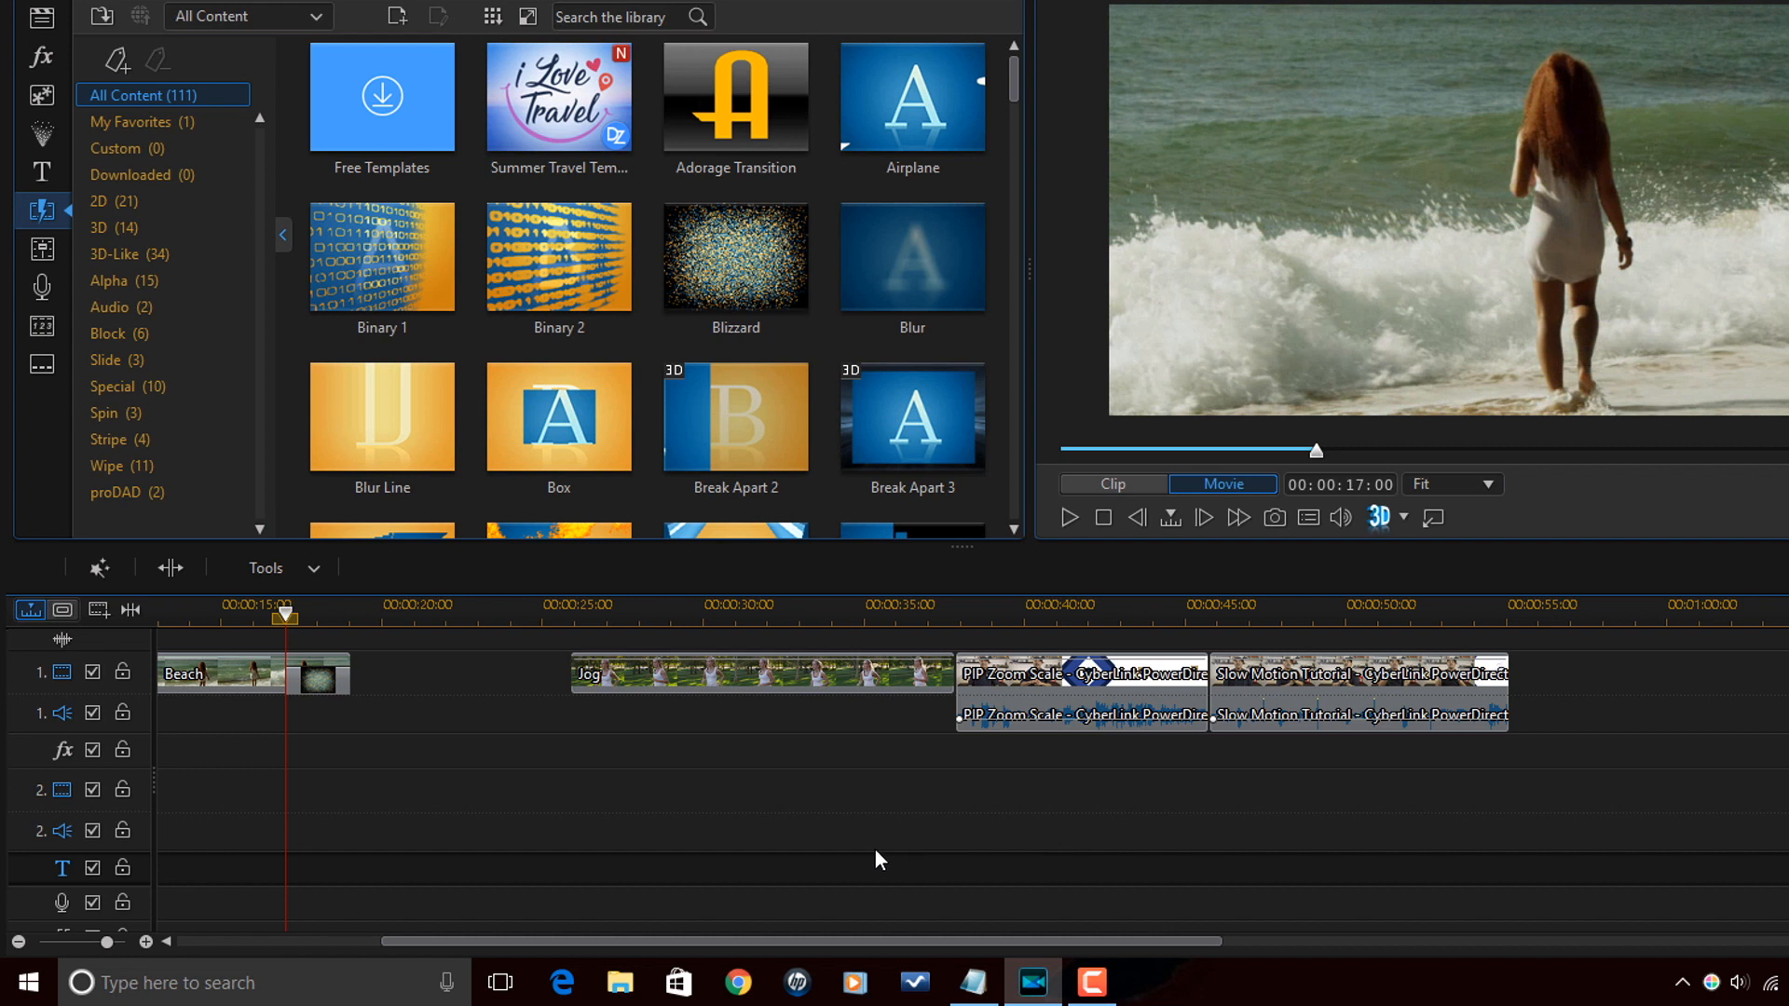
mouse_move(736, 256)
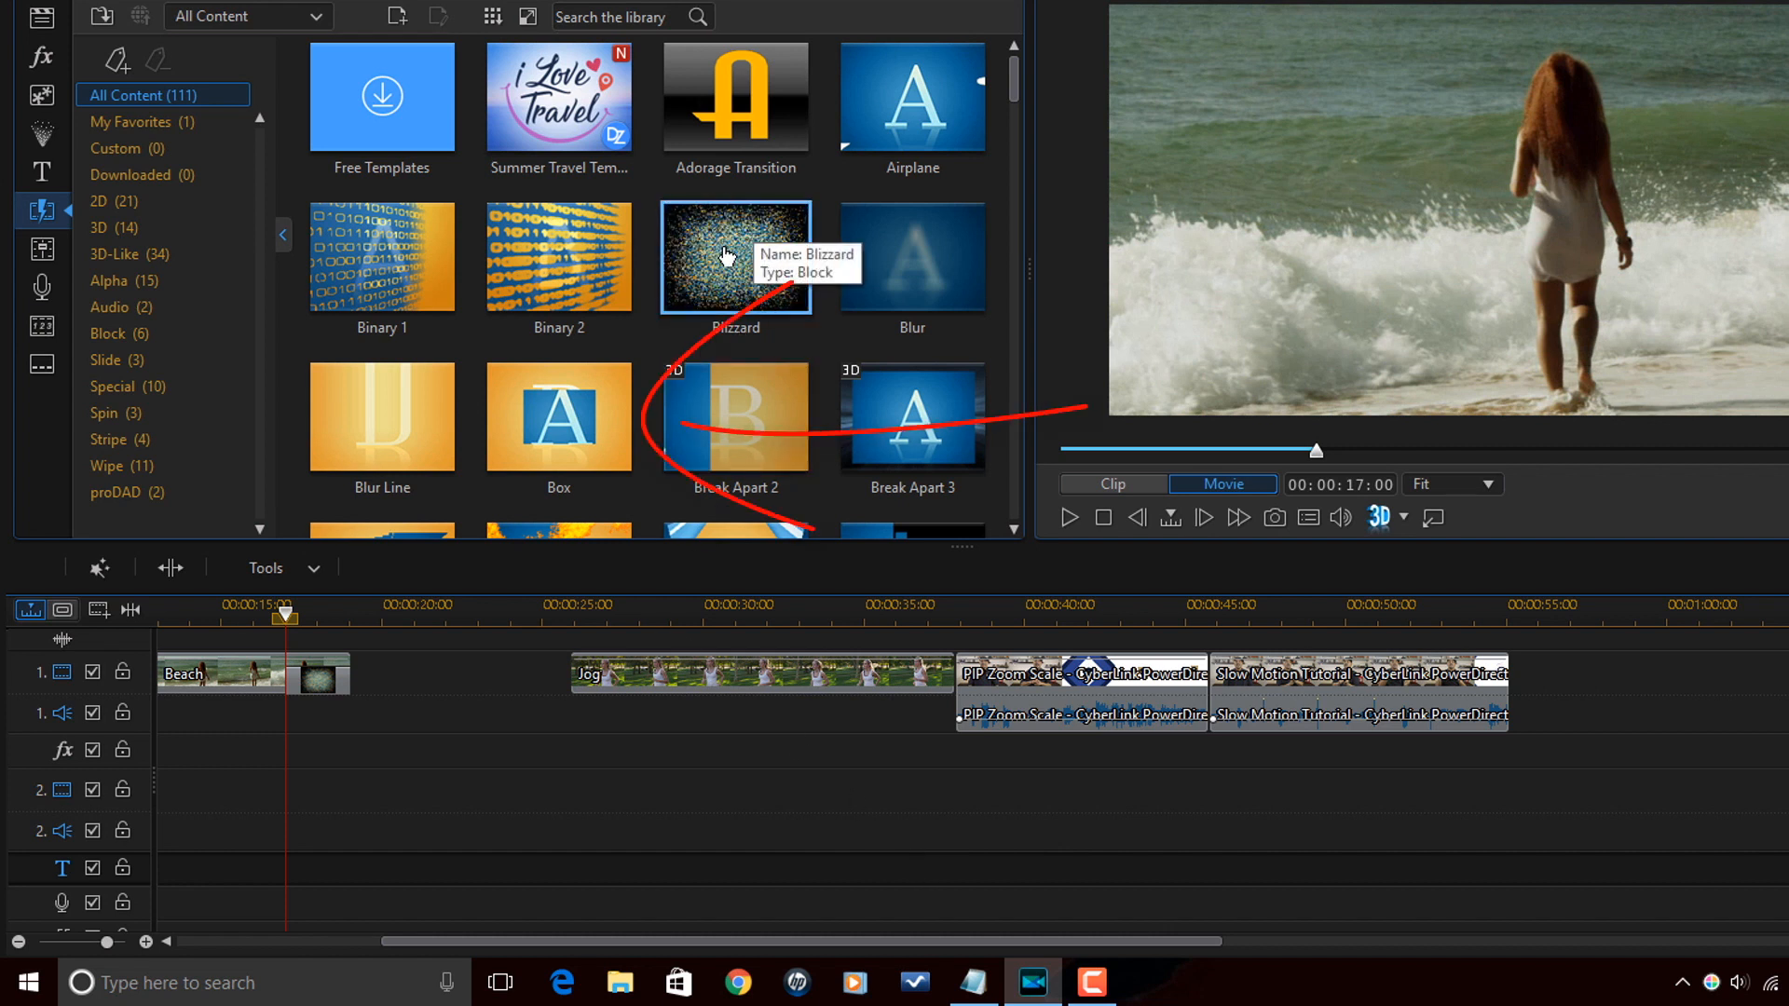
mouse_move(559, 410)
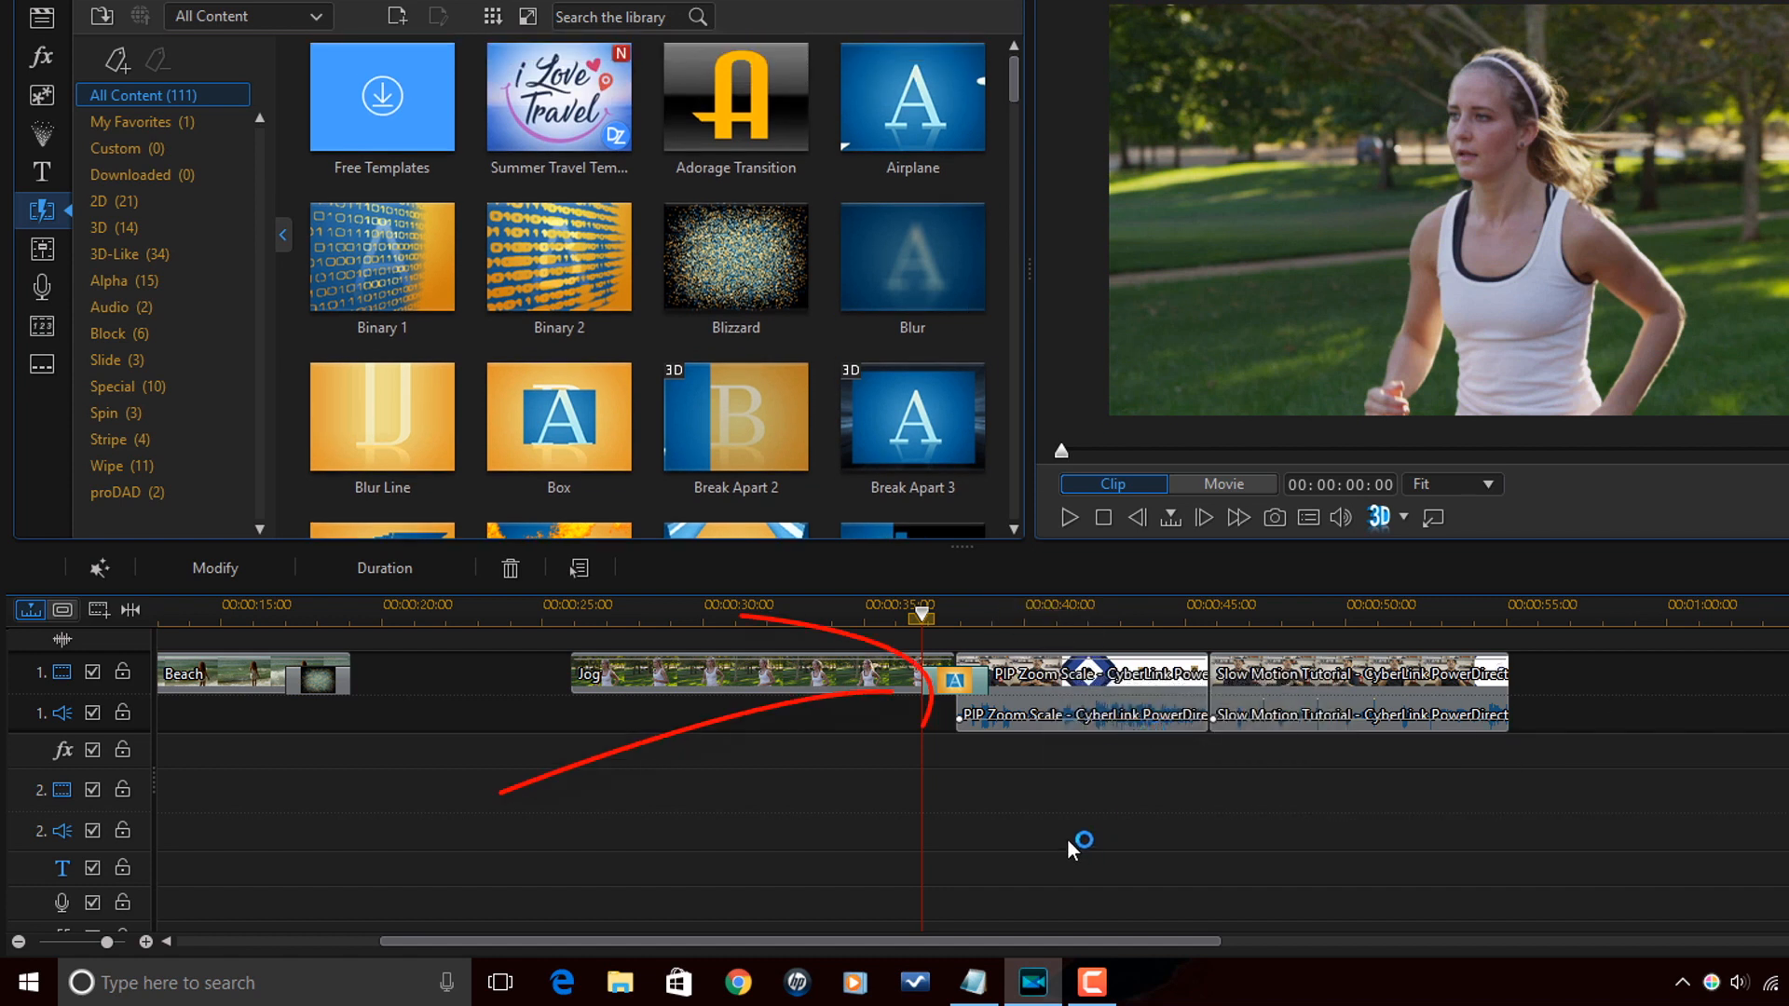
mouse_move(957, 684)
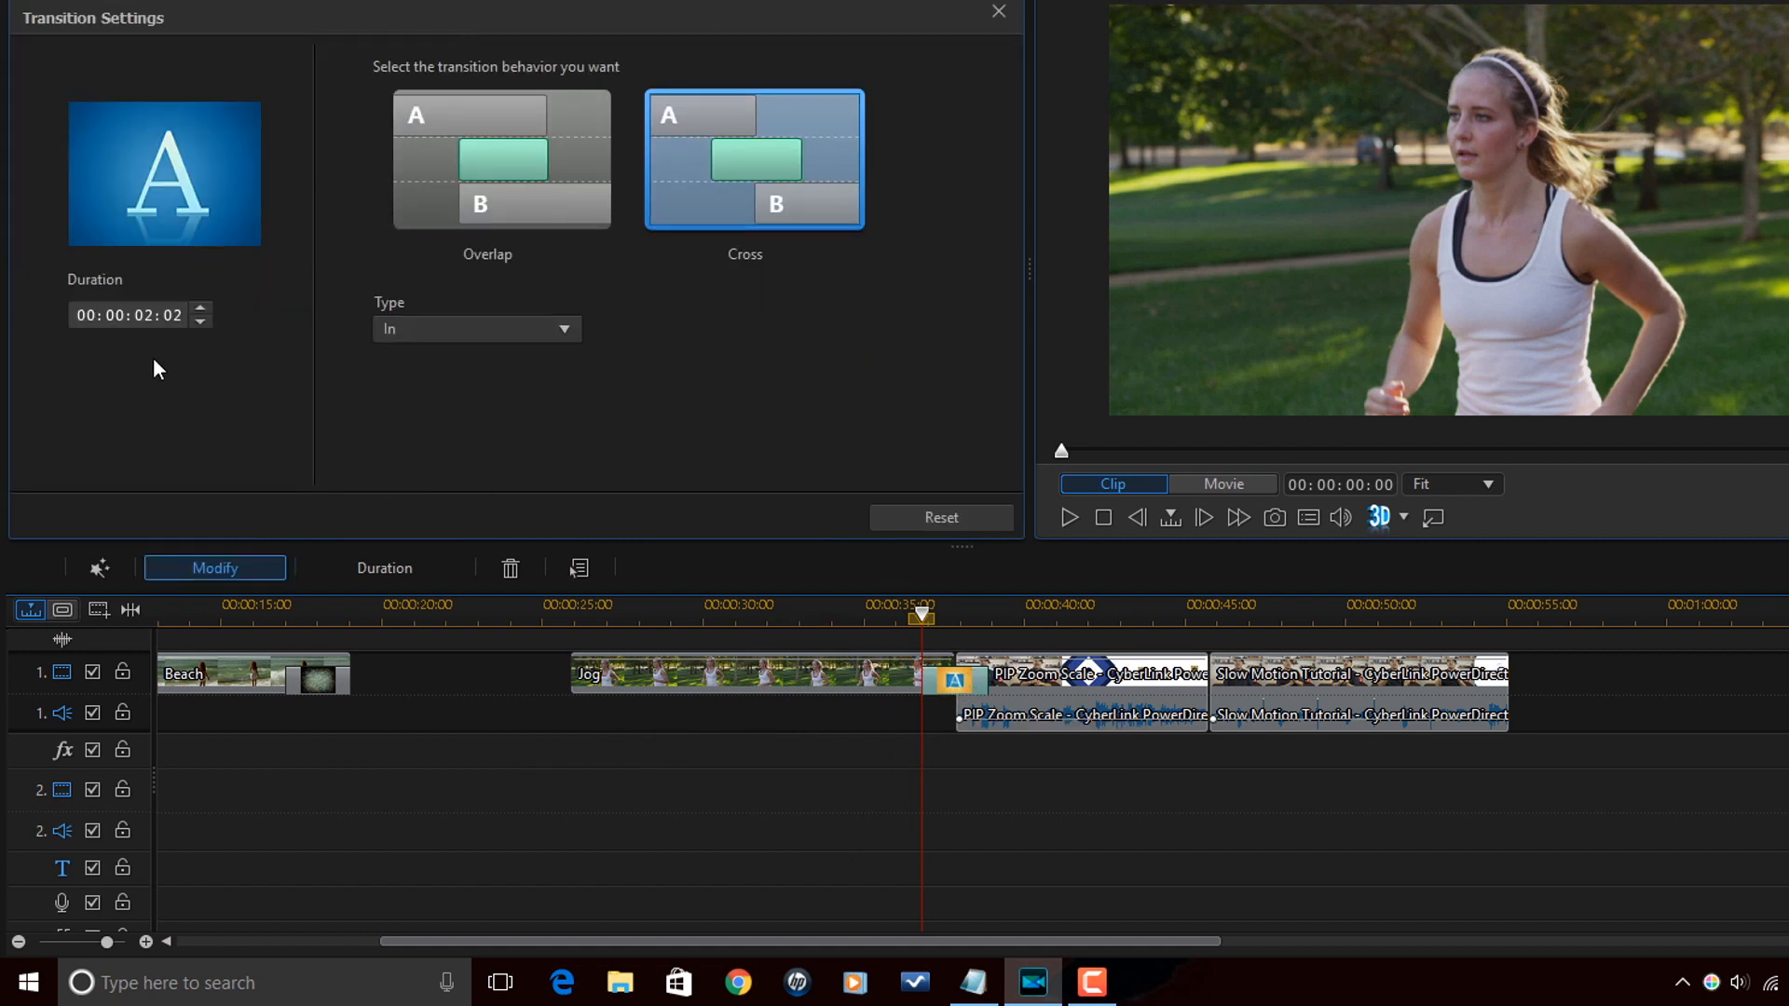
Preview the Jog clip's transition, try Out type and Overlap, then keep Cross behavior.
click(164, 174)
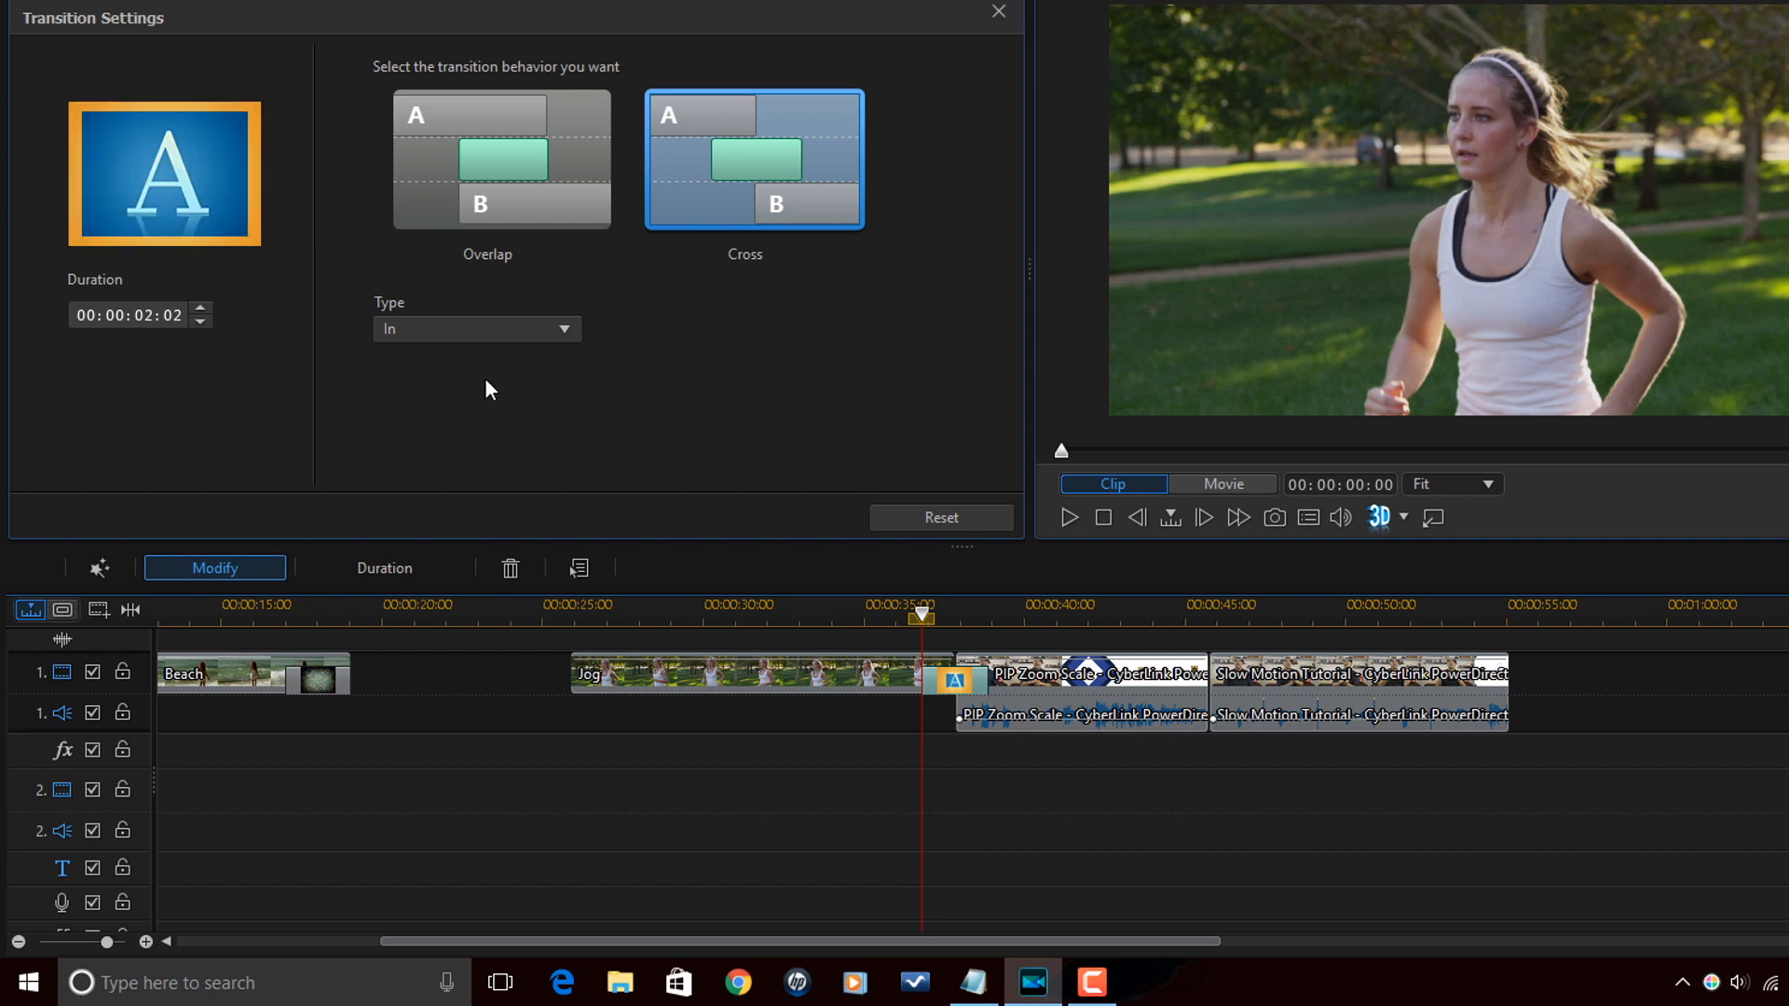
mouse_move(561, 330)
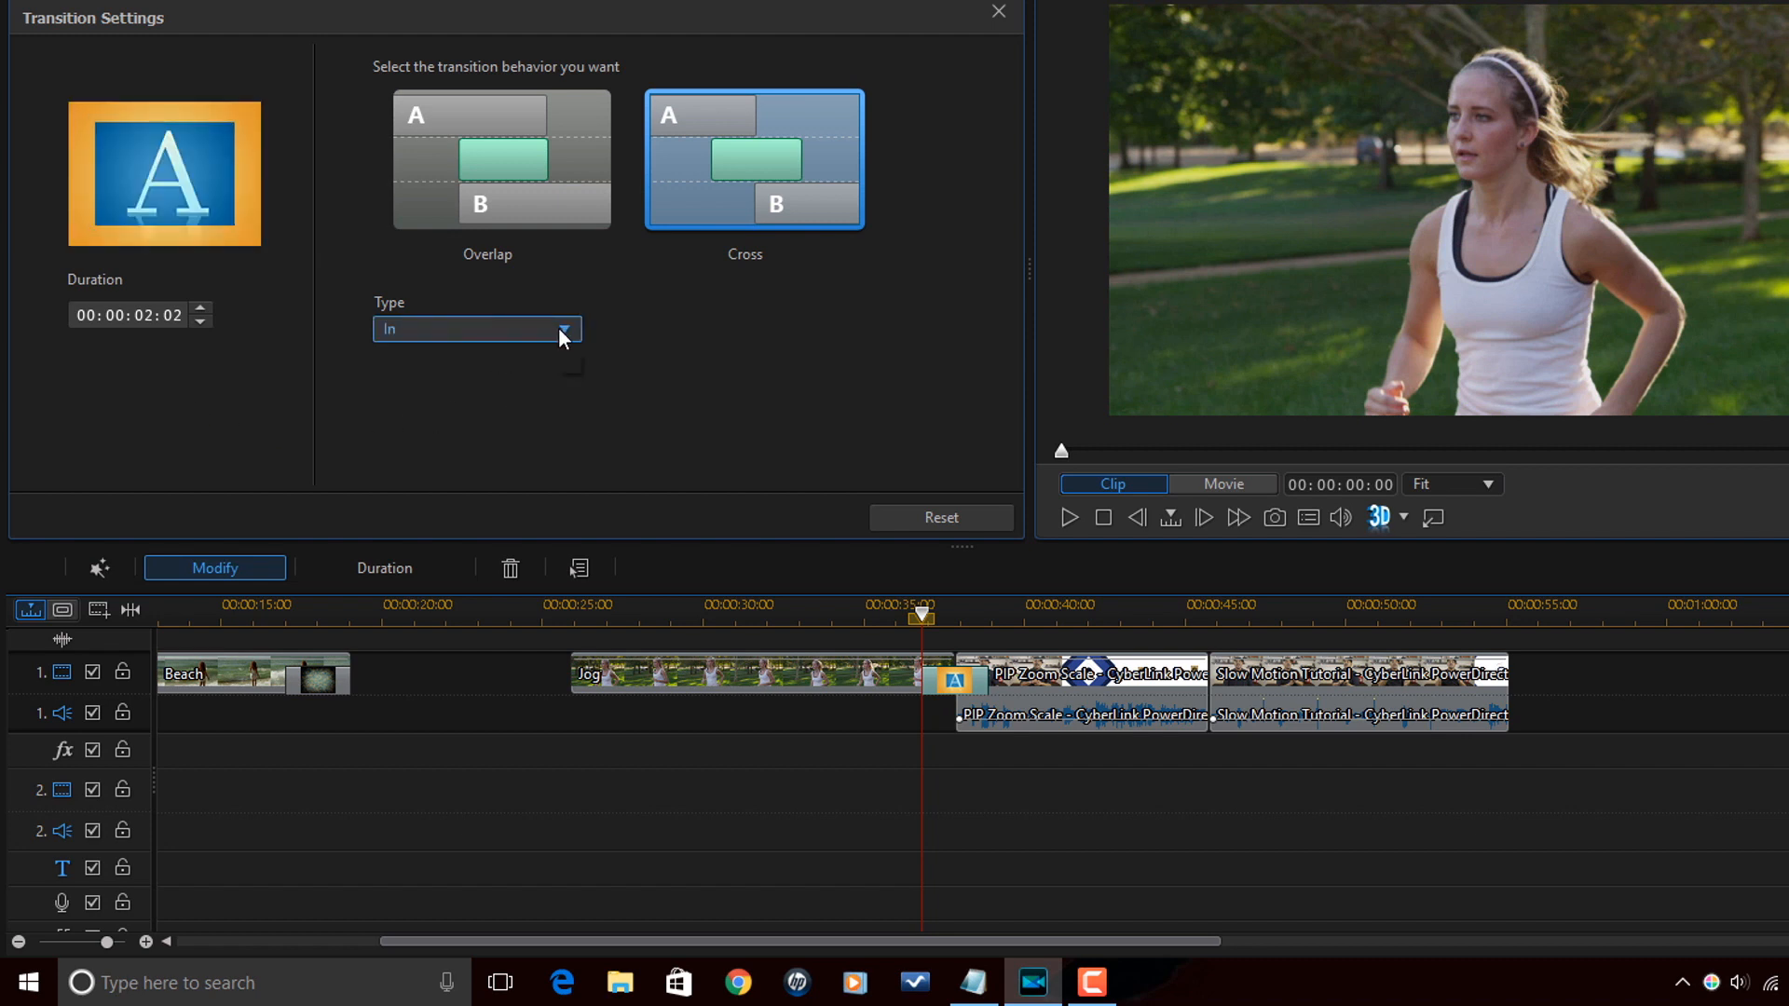
click(561, 330)
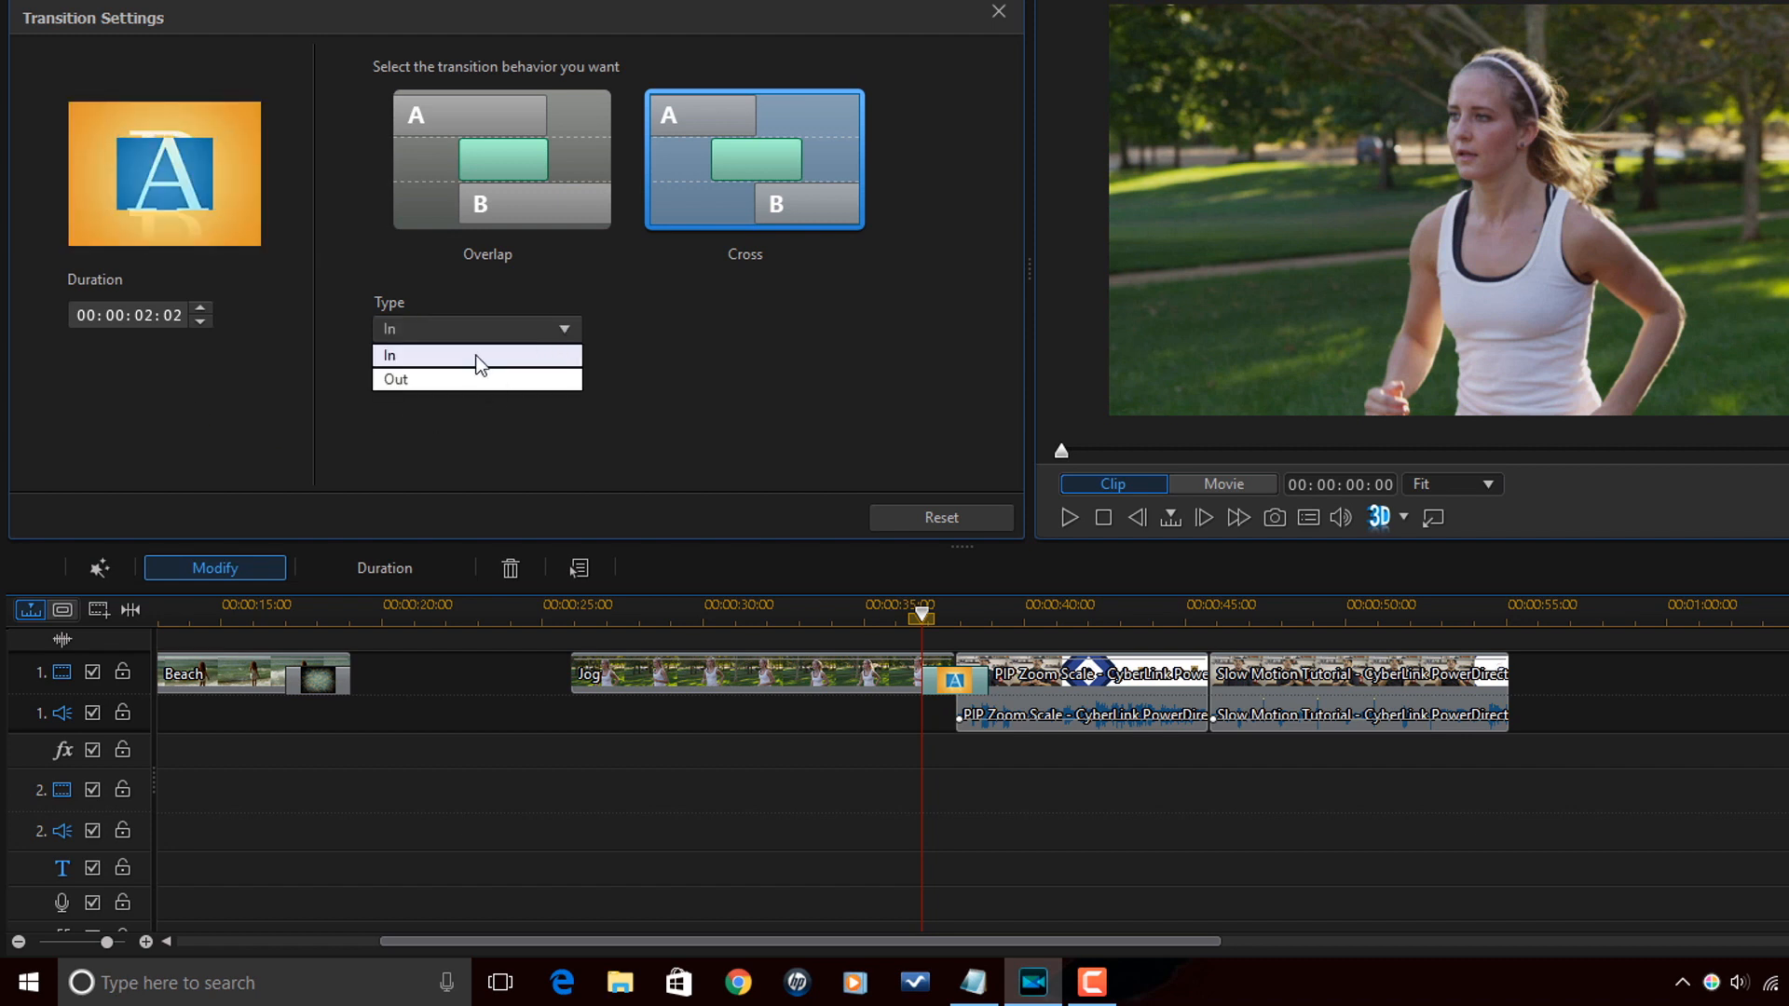
mouse_move(450, 378)
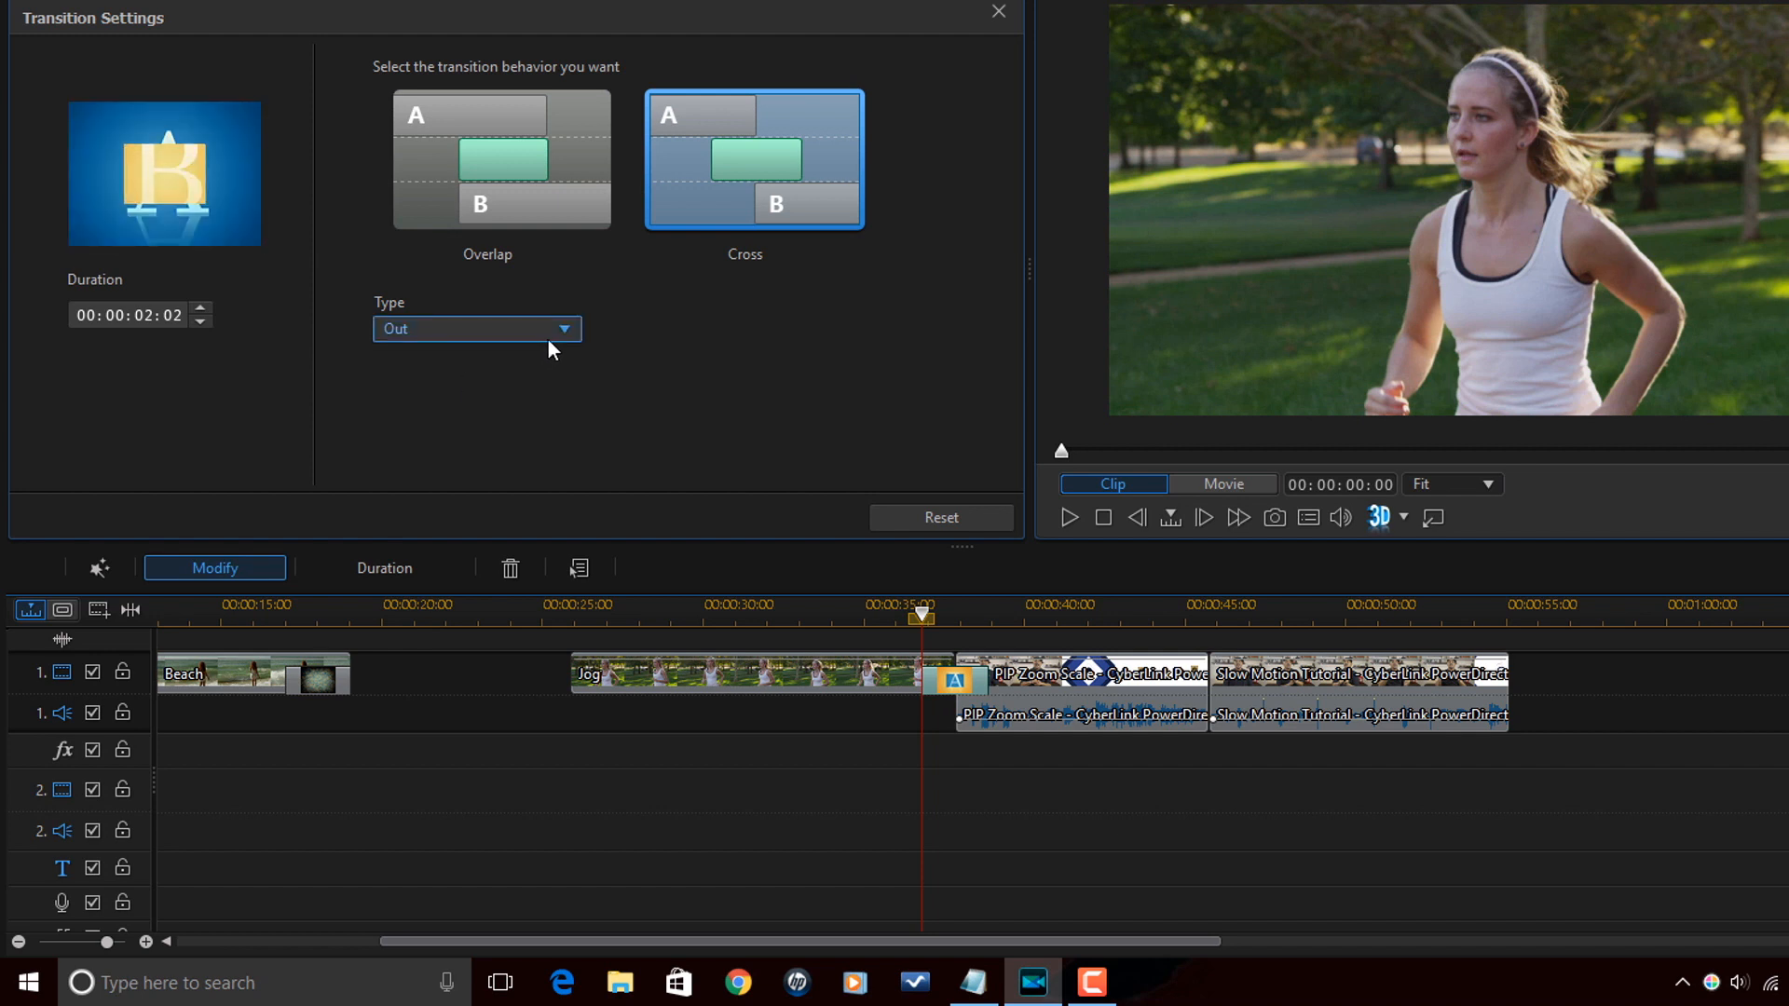
click(475, 328)
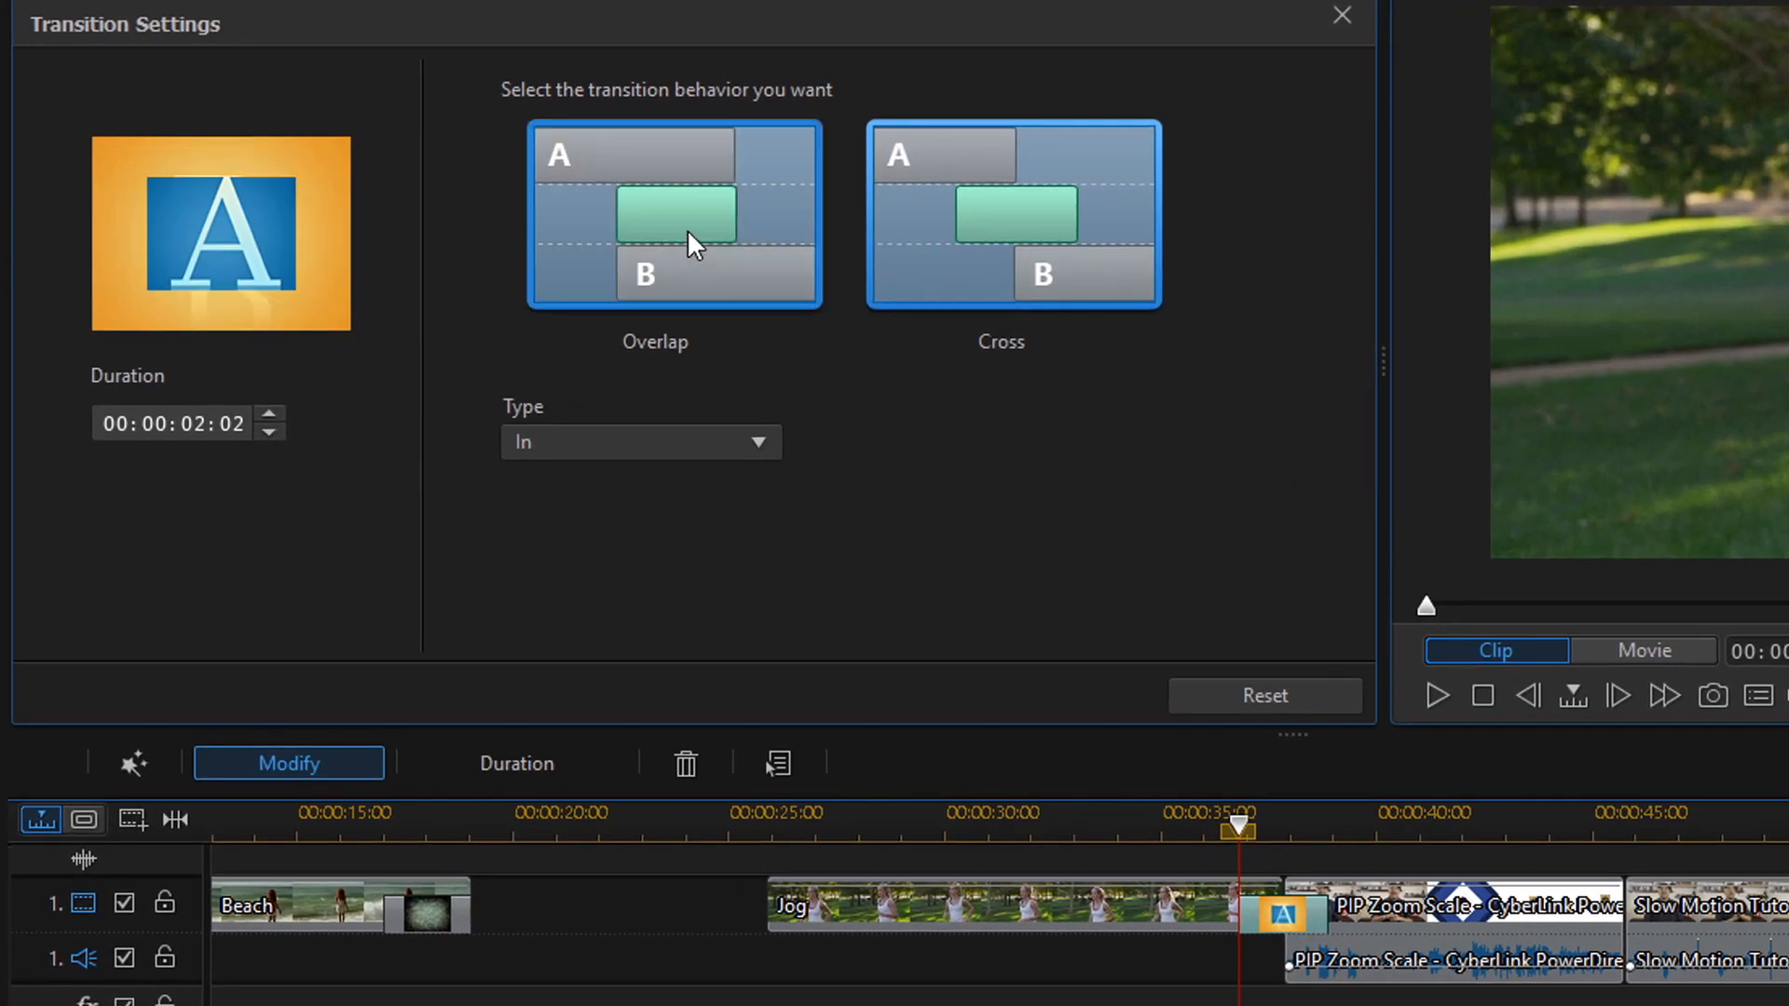
click(1010, 217)
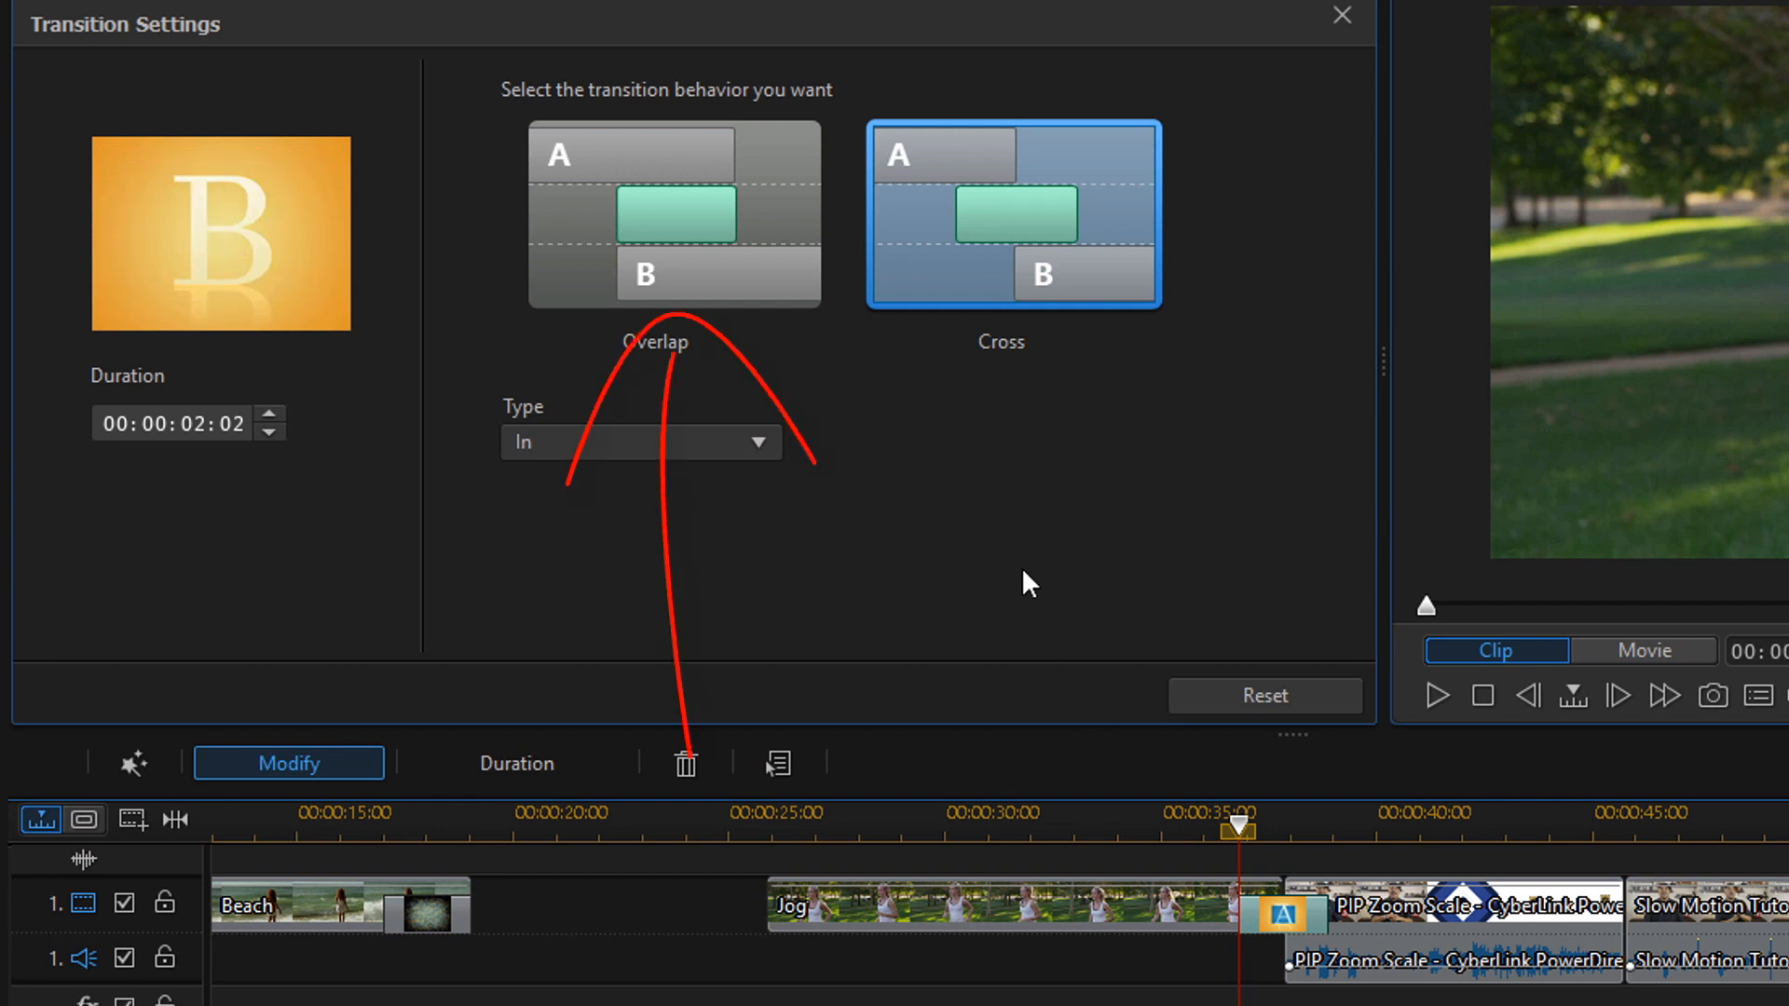
click(673, 215)
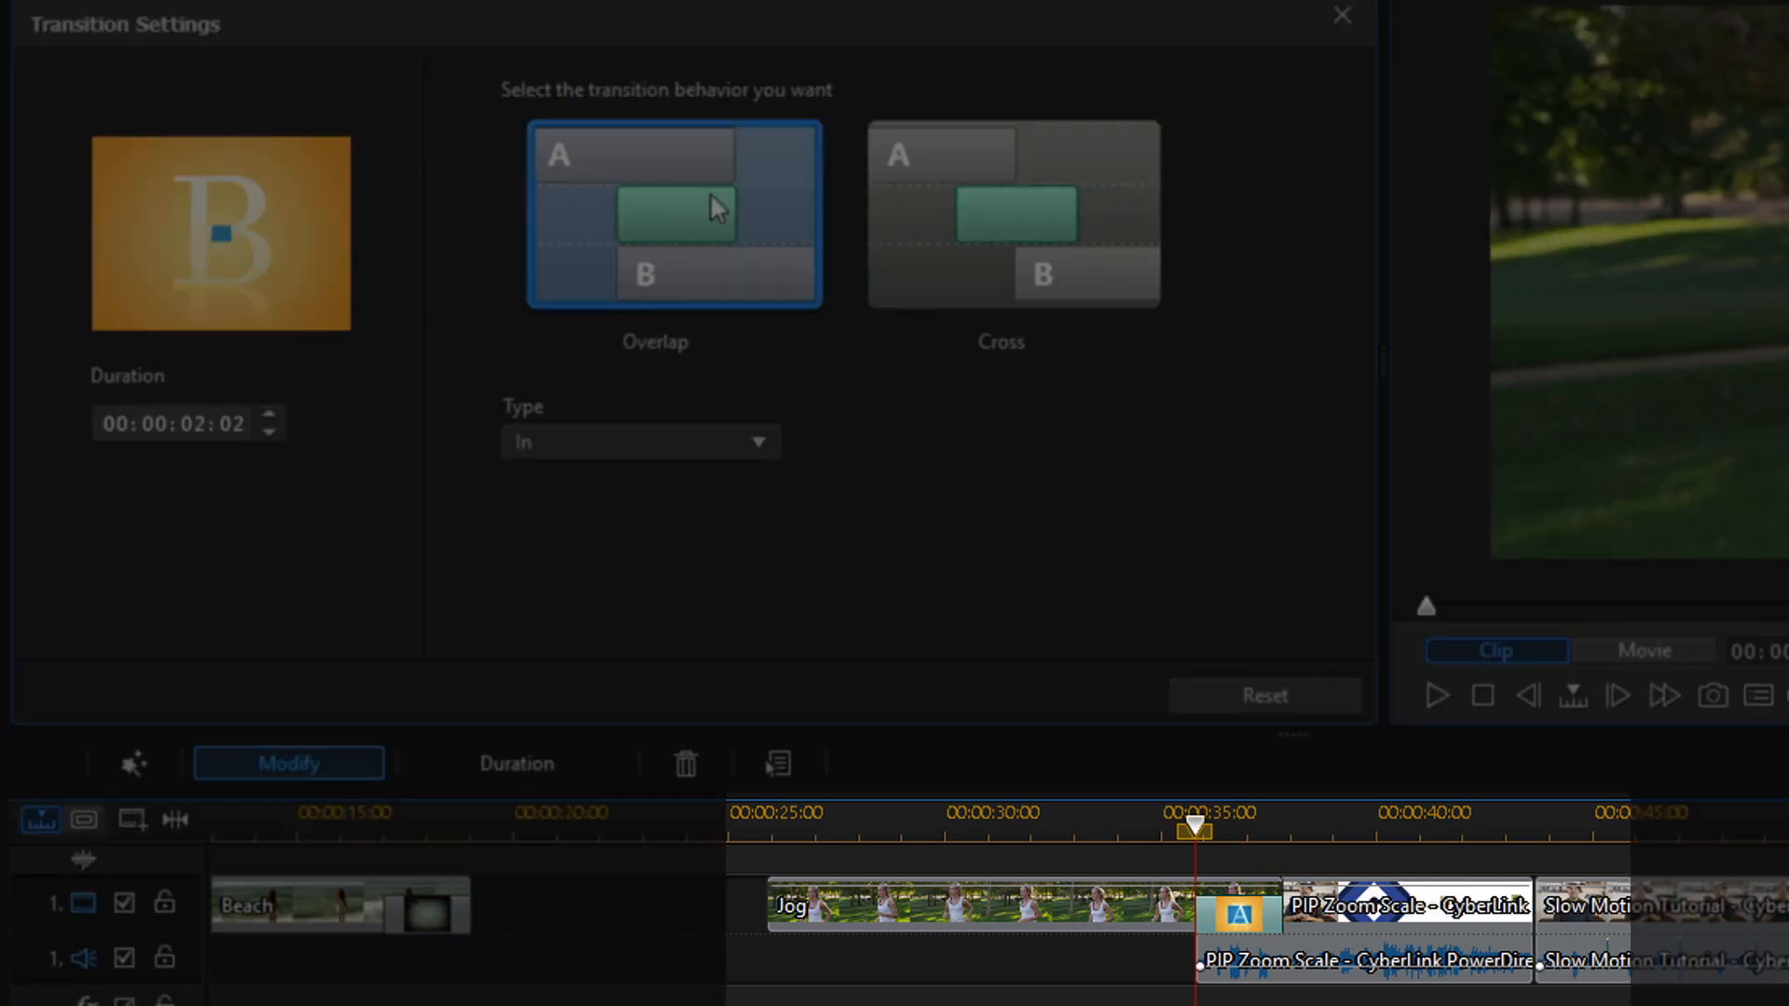
click(1010, 214)
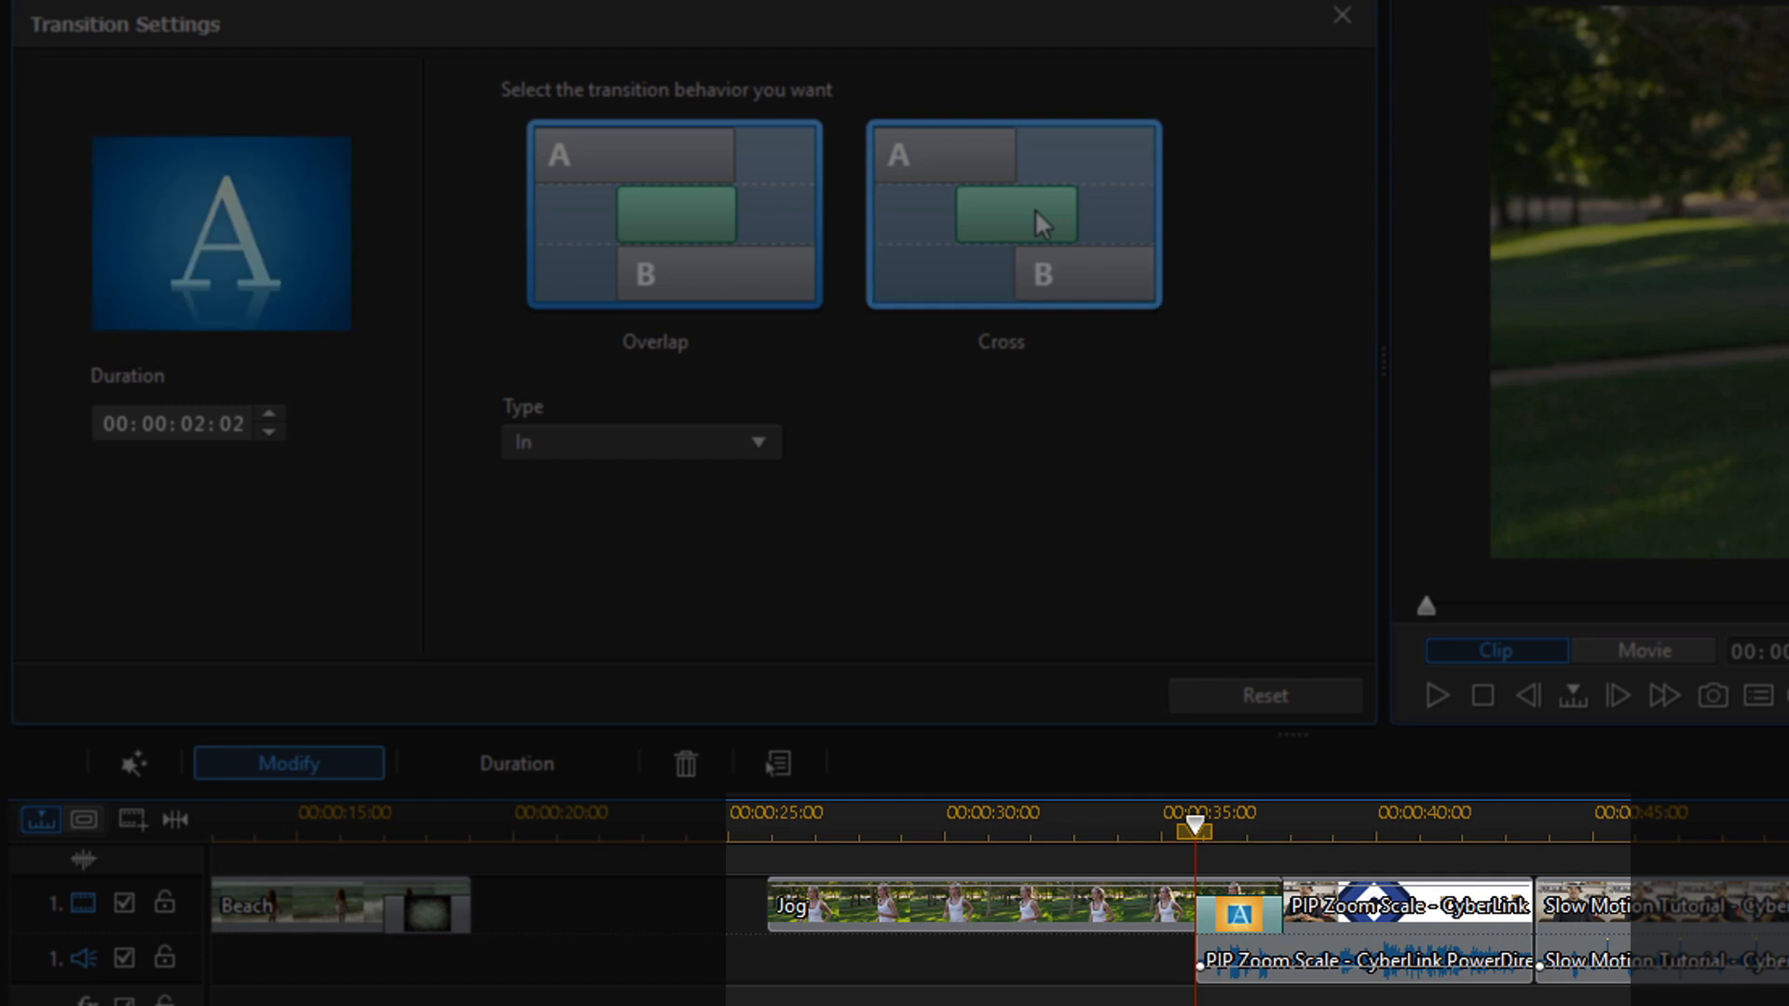
click(1010, 215)
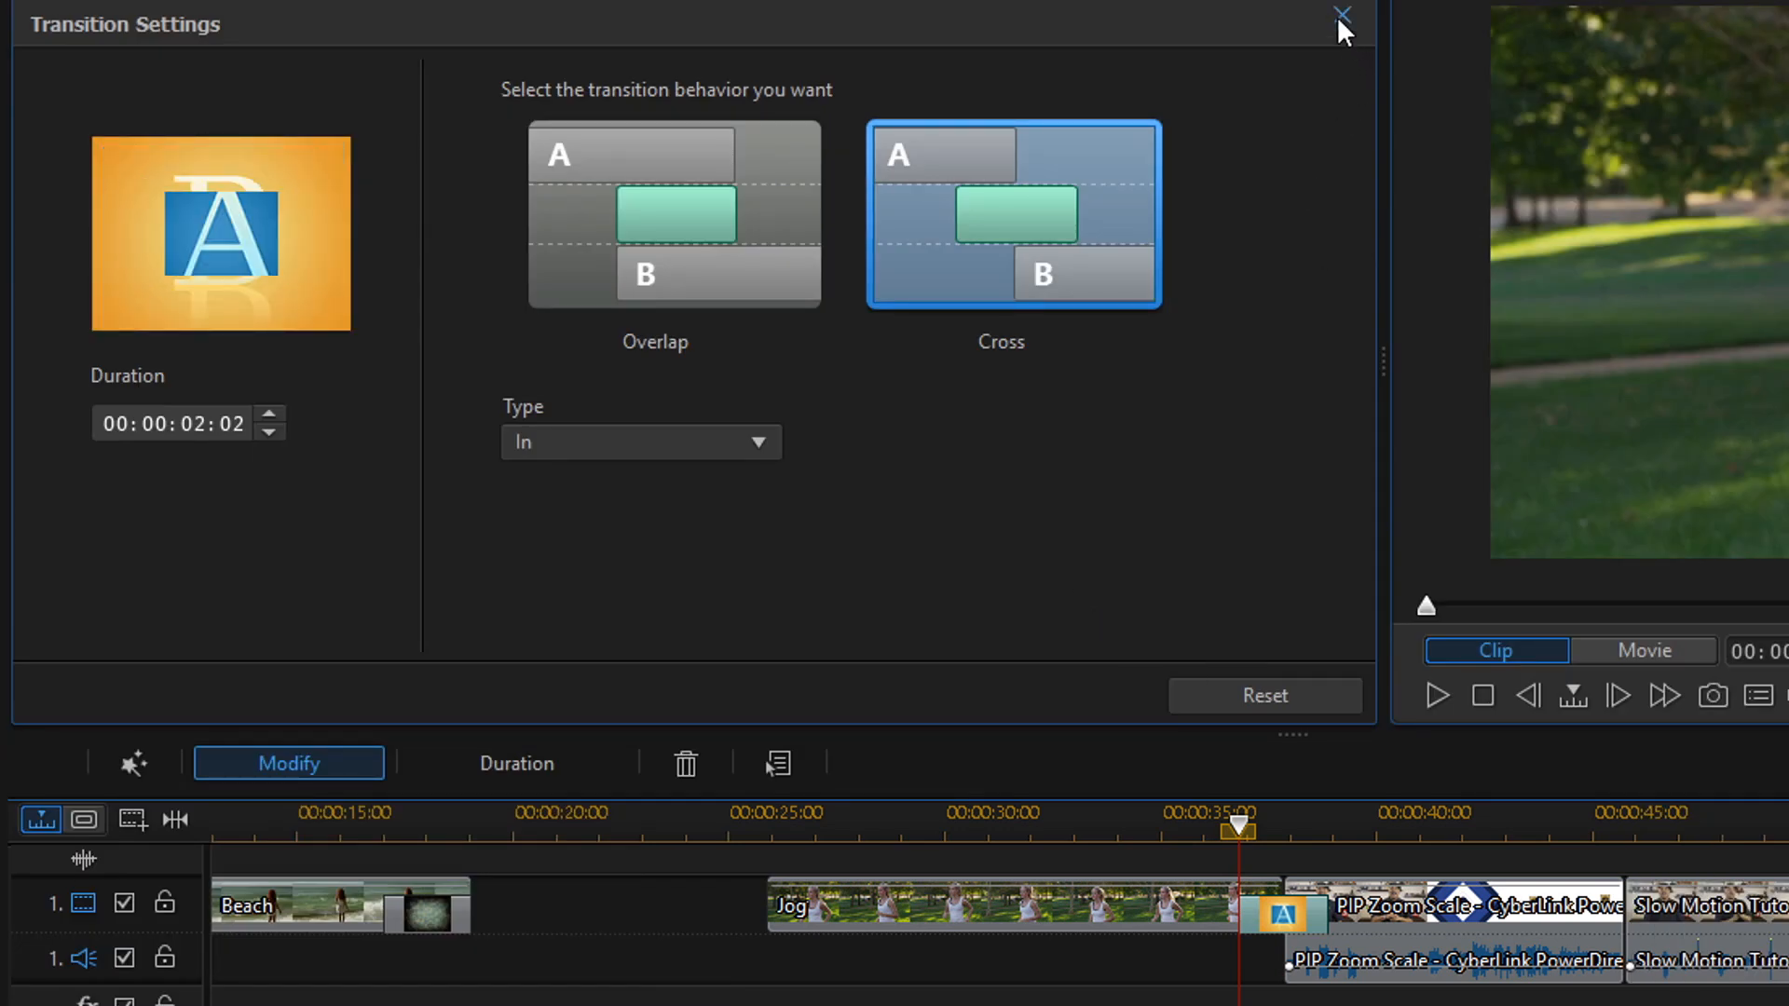
Close the settings and scroll the library to Constant Gain and Constant Power.
click(1342, 17)
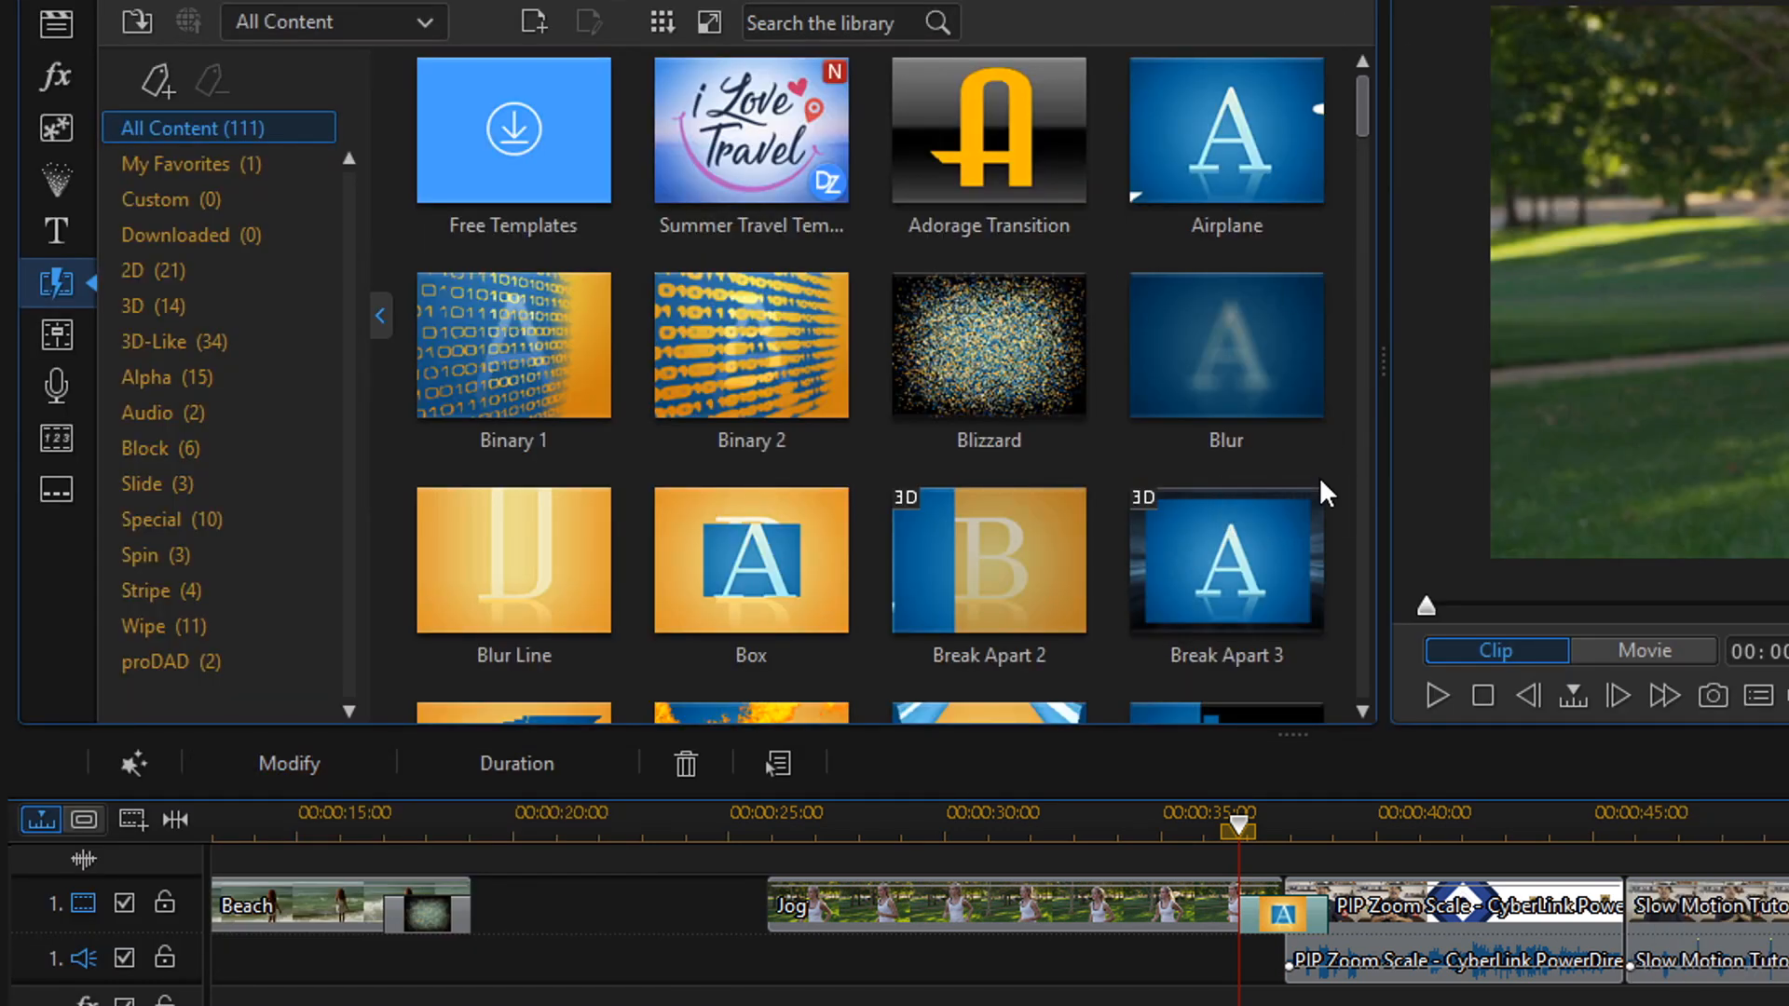
scroll(down, 3)
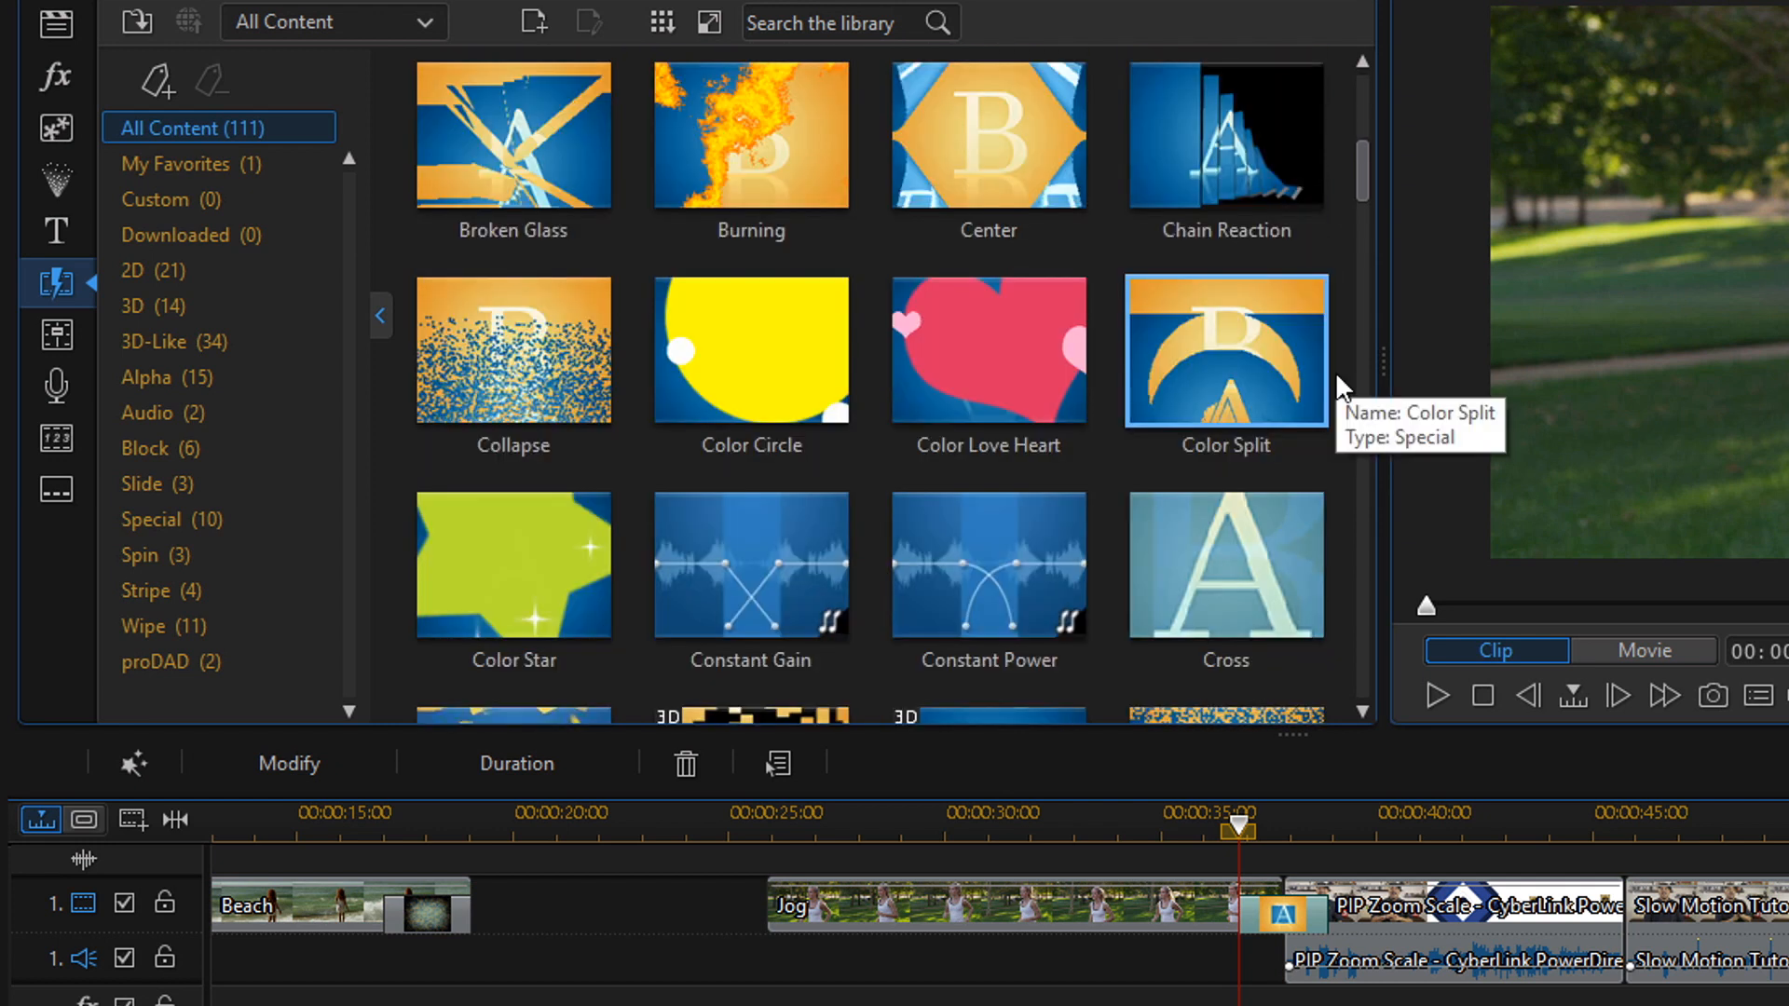
scroll(down, 3)
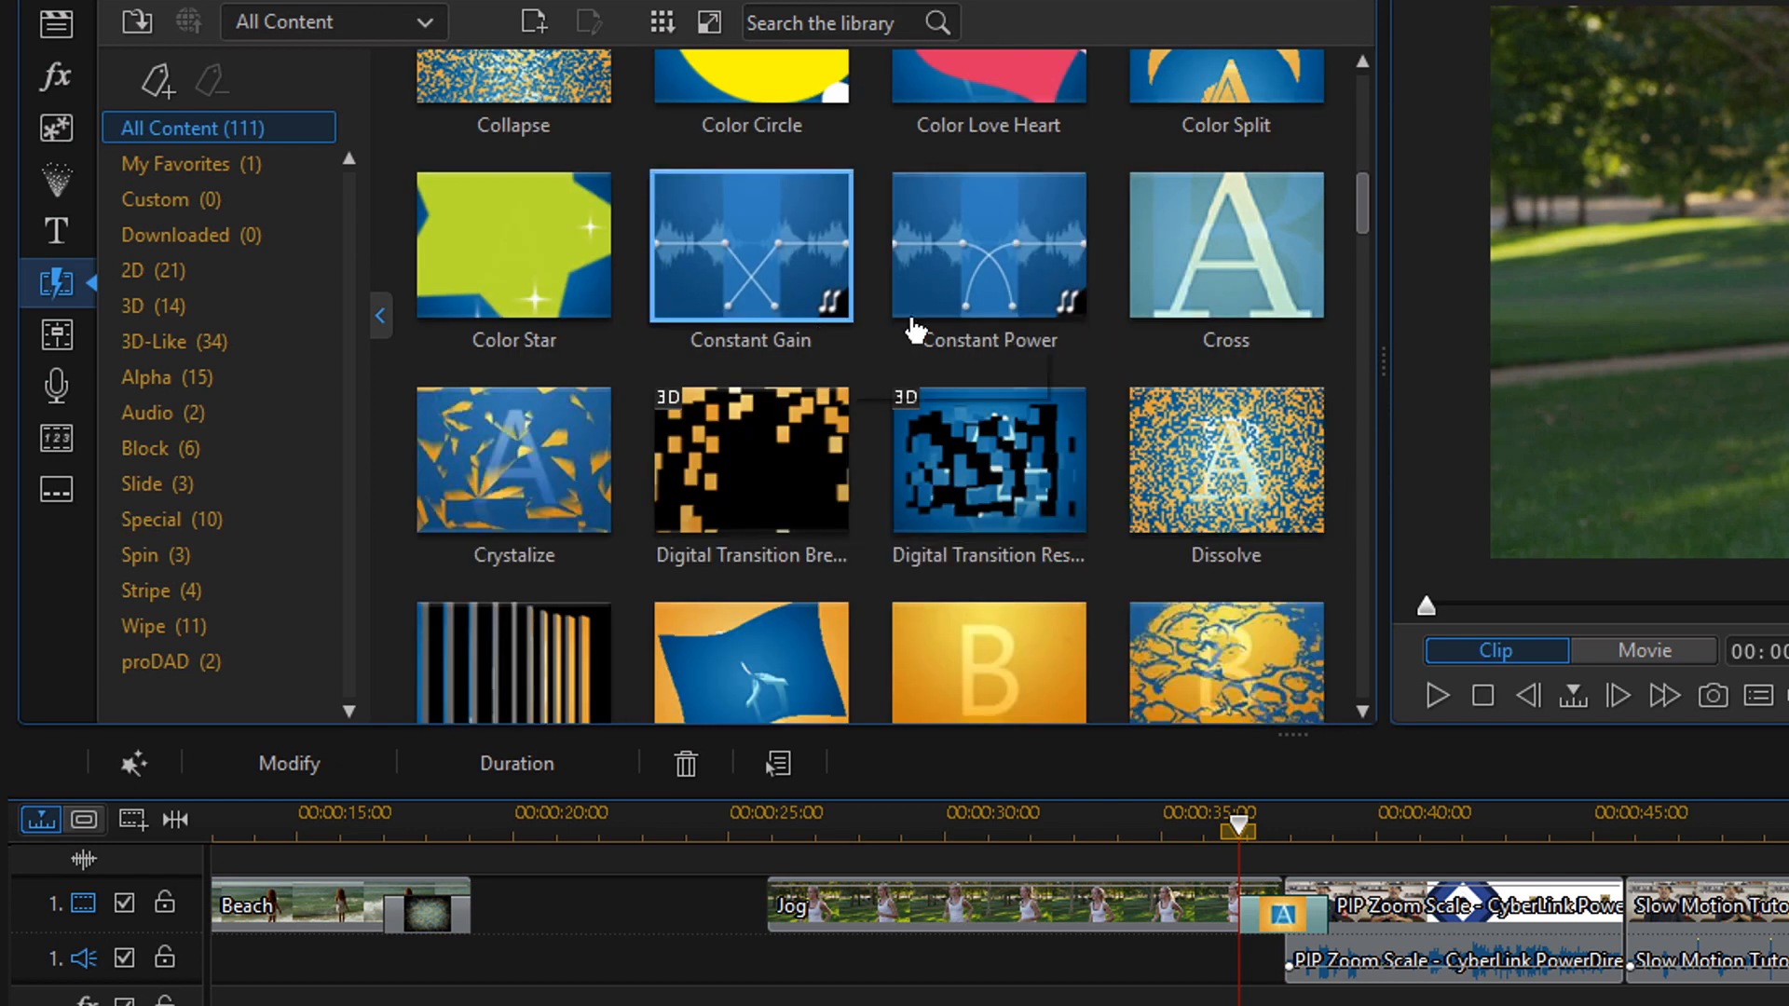
mouse_move(833, 319)
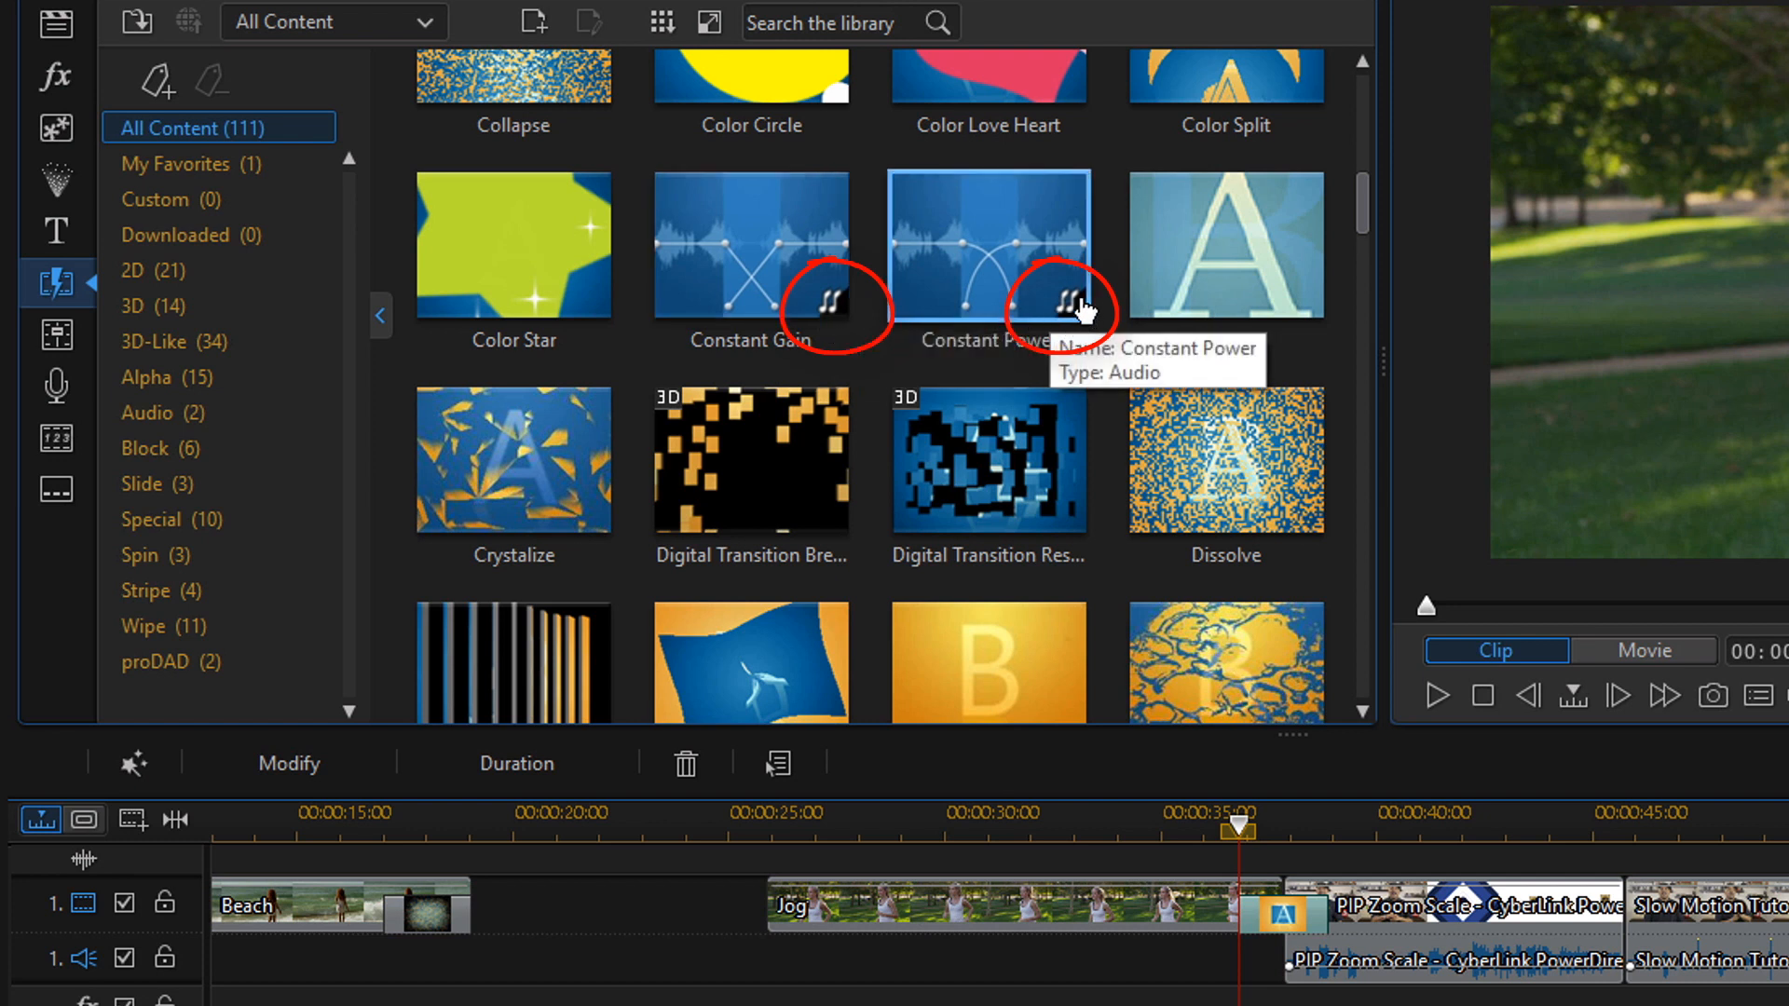
mouse_move(775, 220)
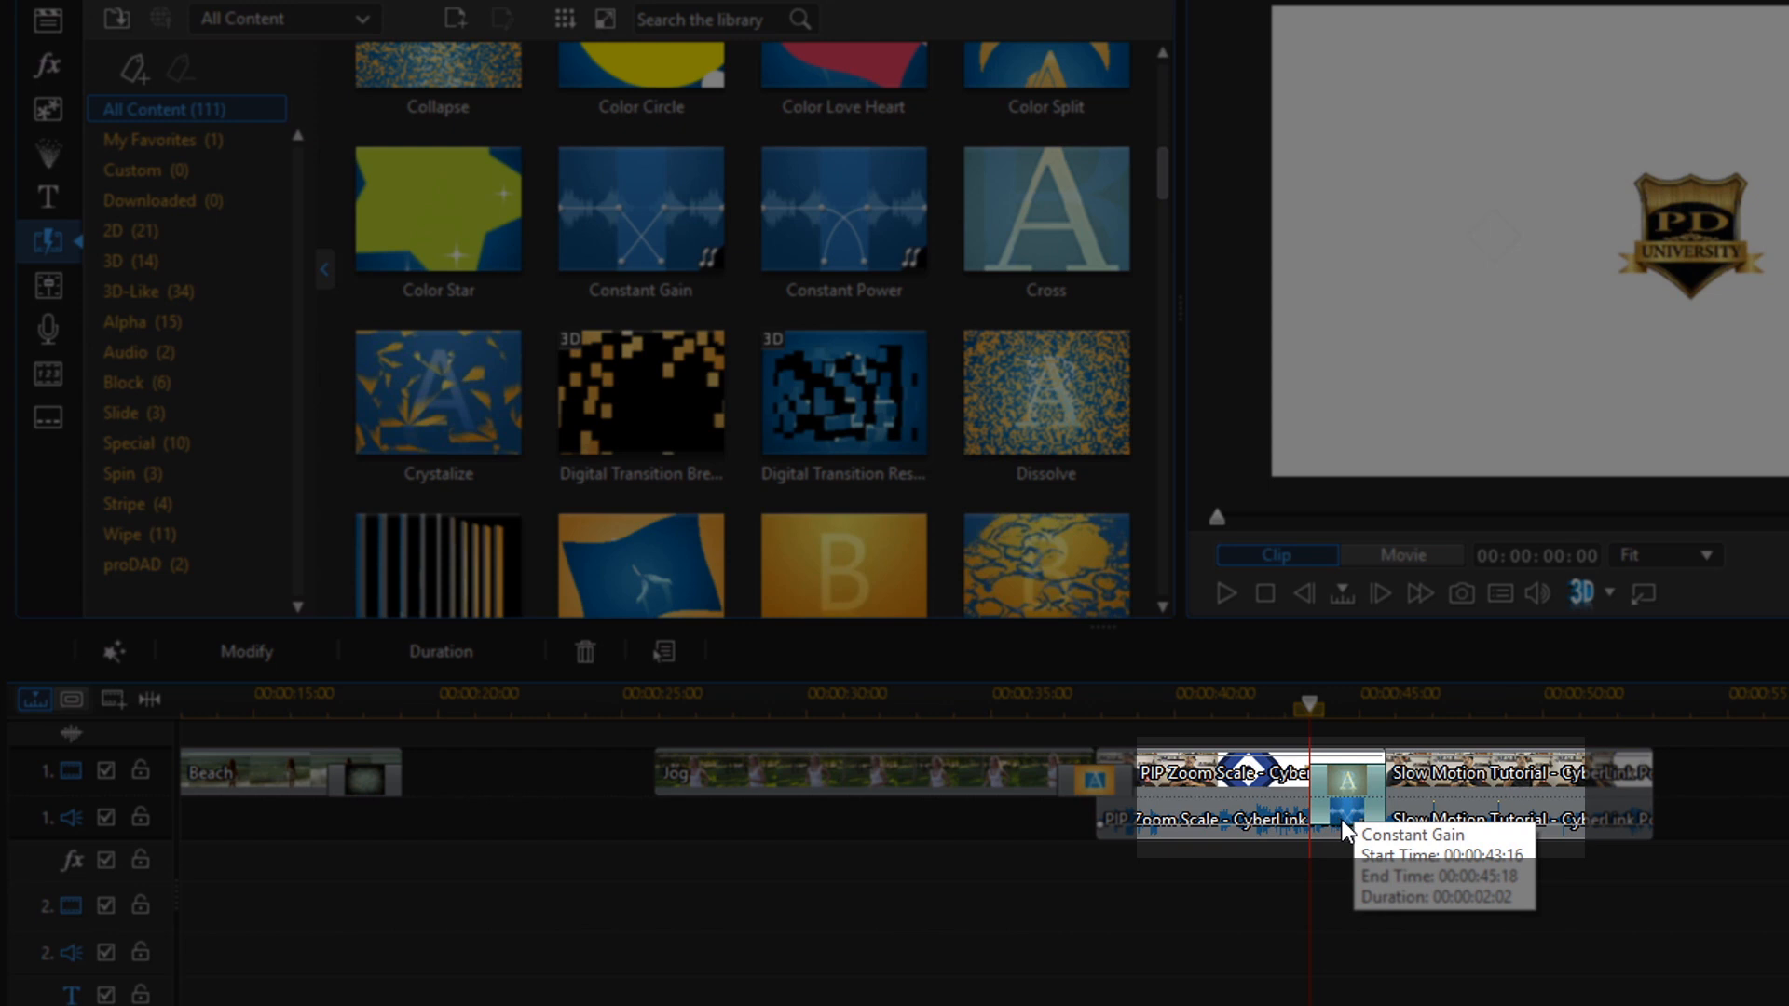
mouse_move(1346, 831)
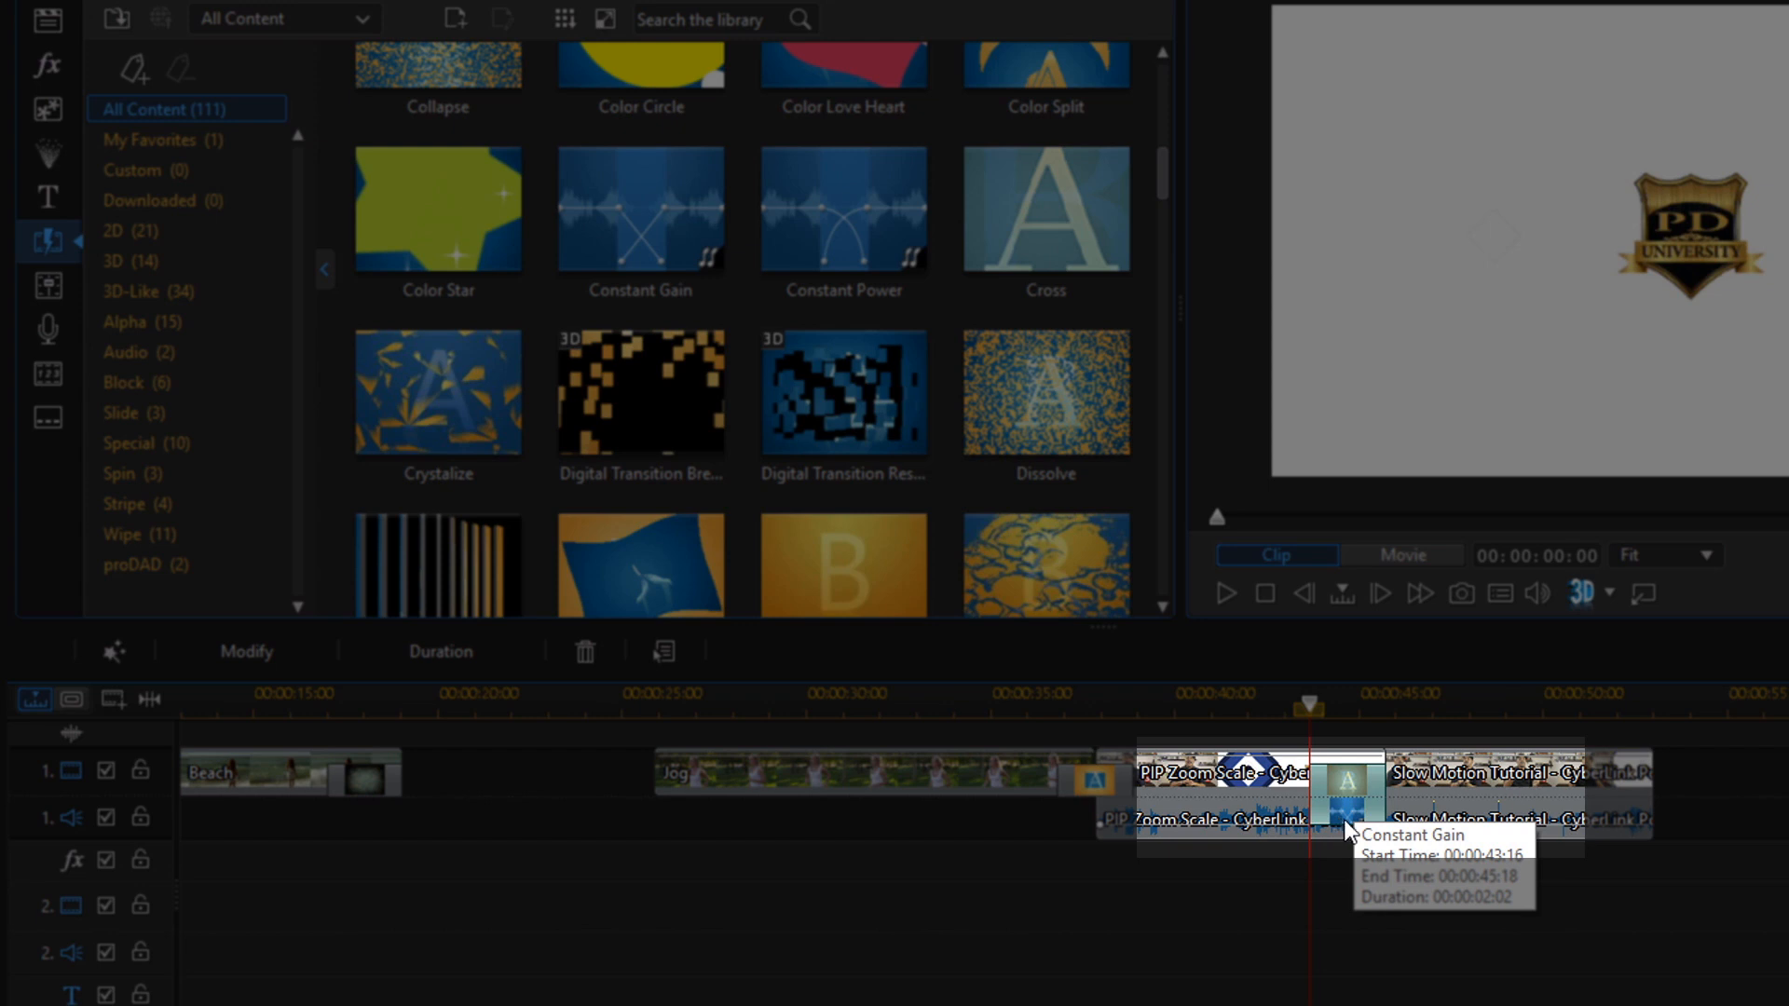
mouse_move(1343, 839)
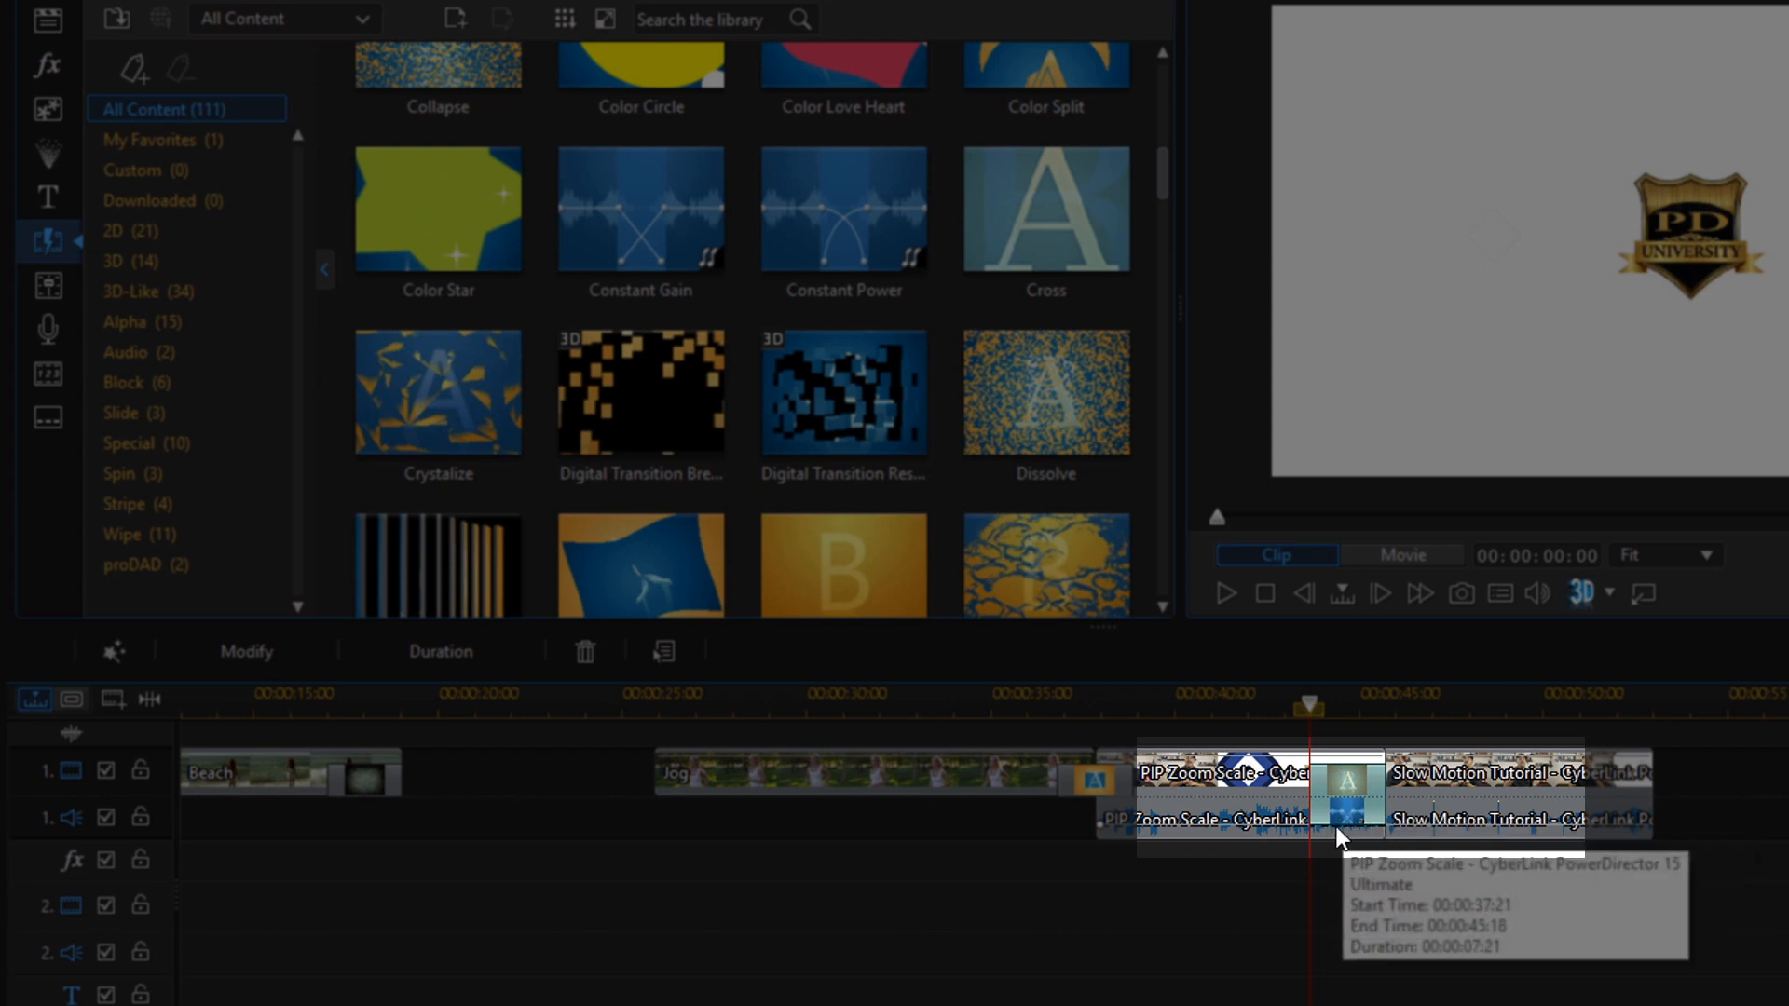
mouse_move(1420, 839)
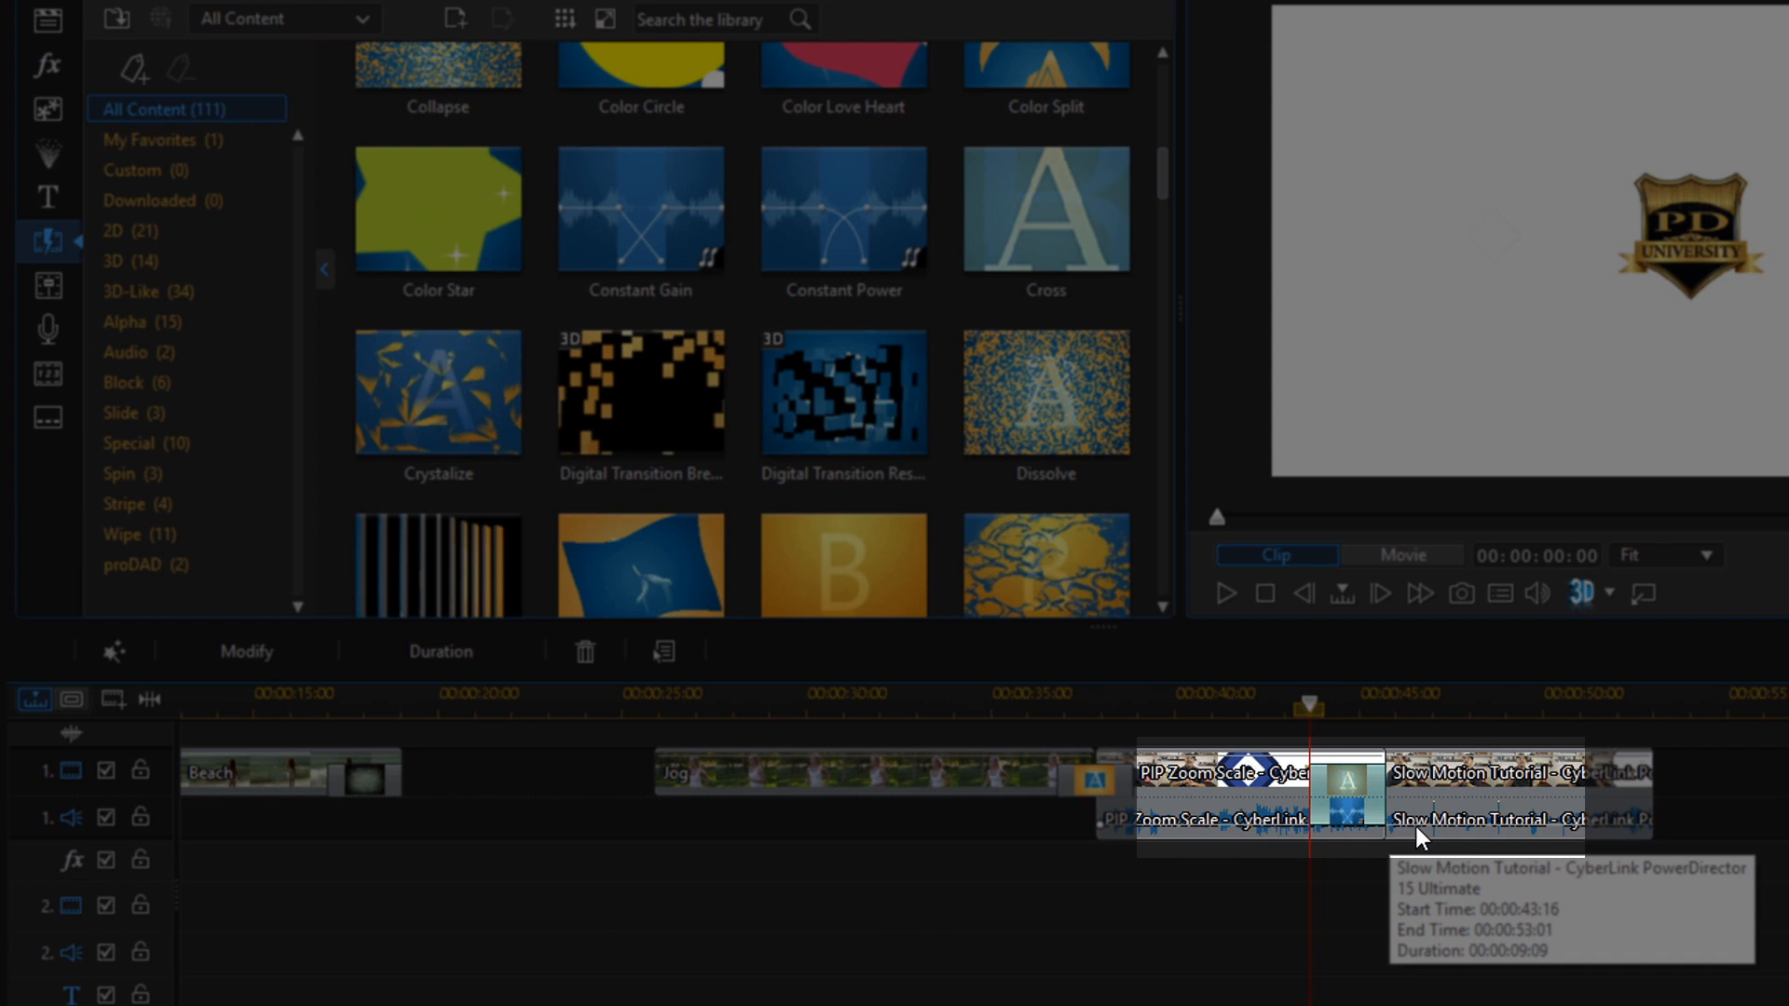
mouse_move(1198, 907)
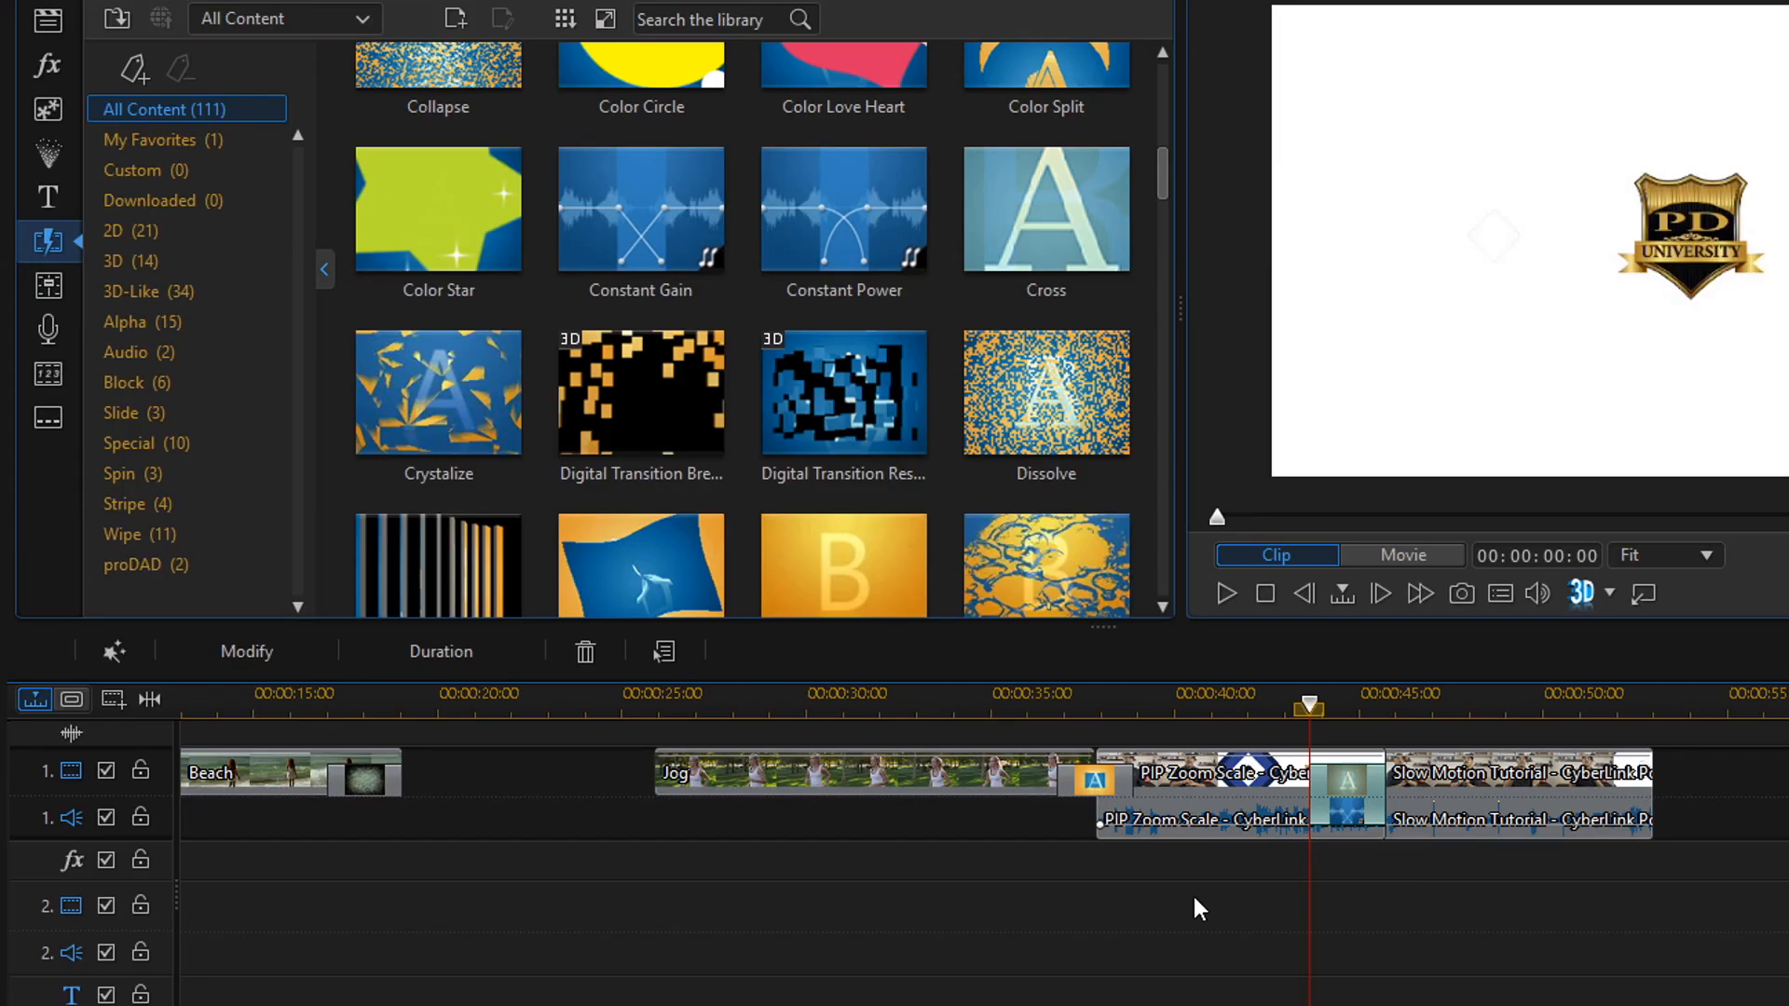
mouse_move(1498, 811)
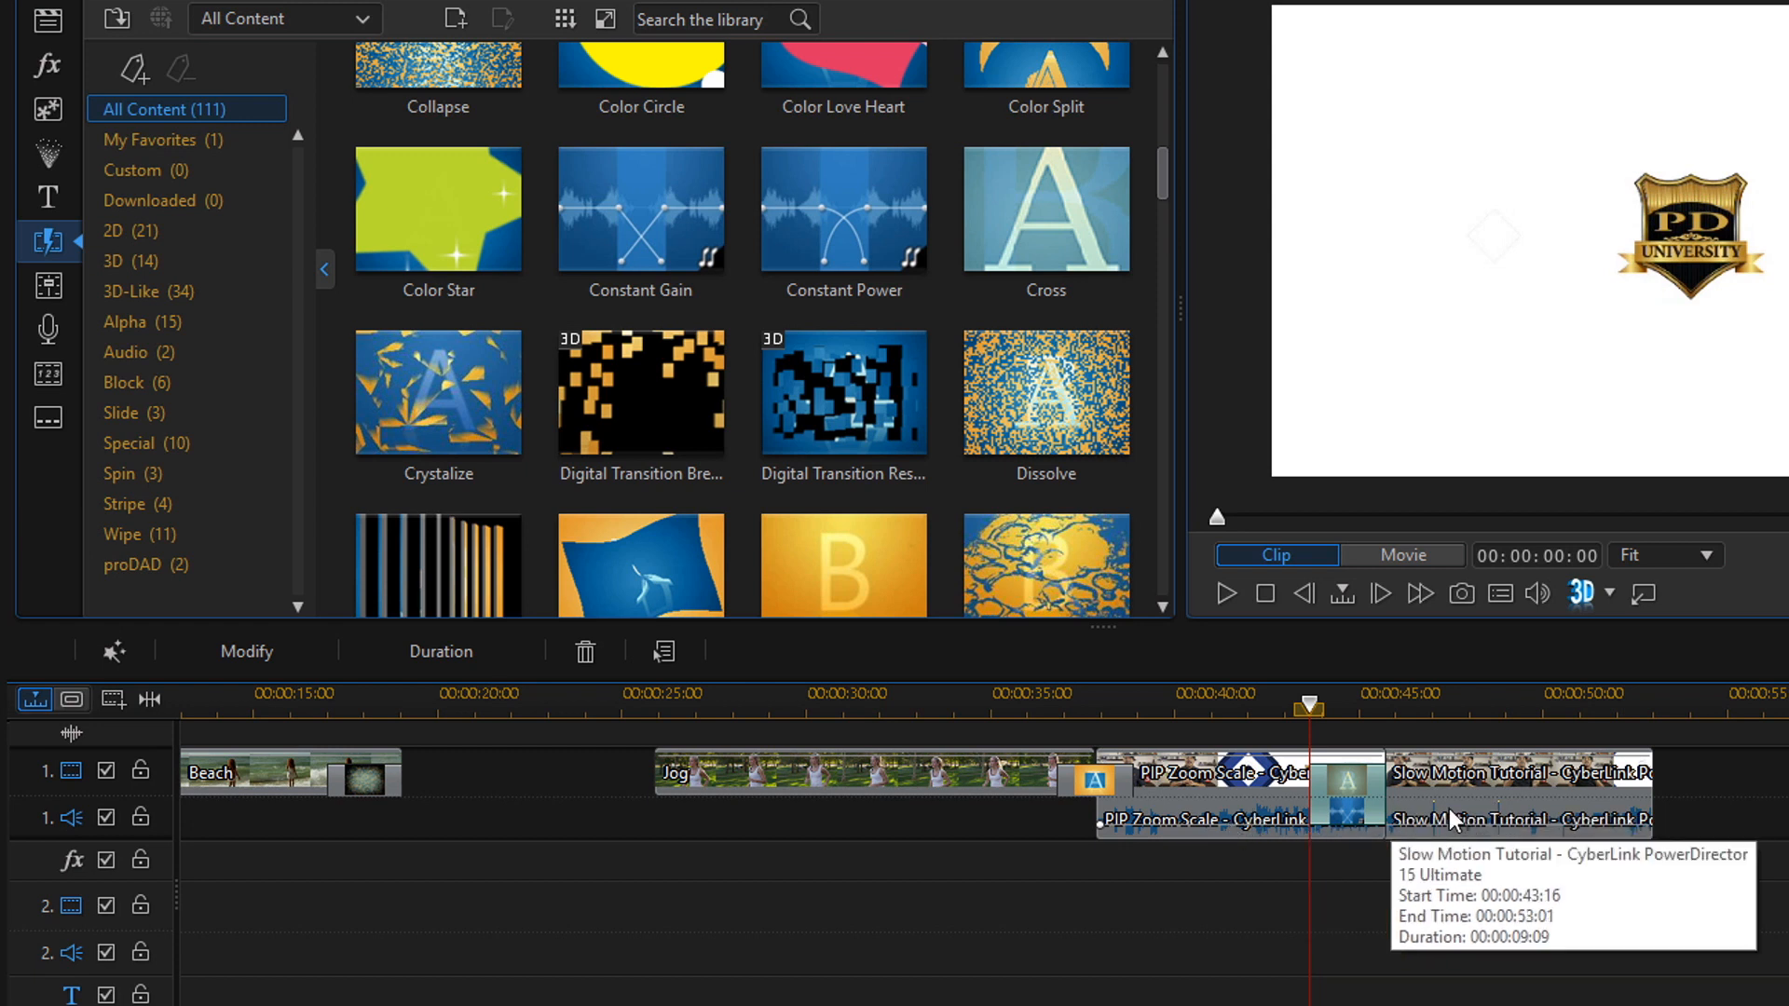
mouse_move(1385, 846)
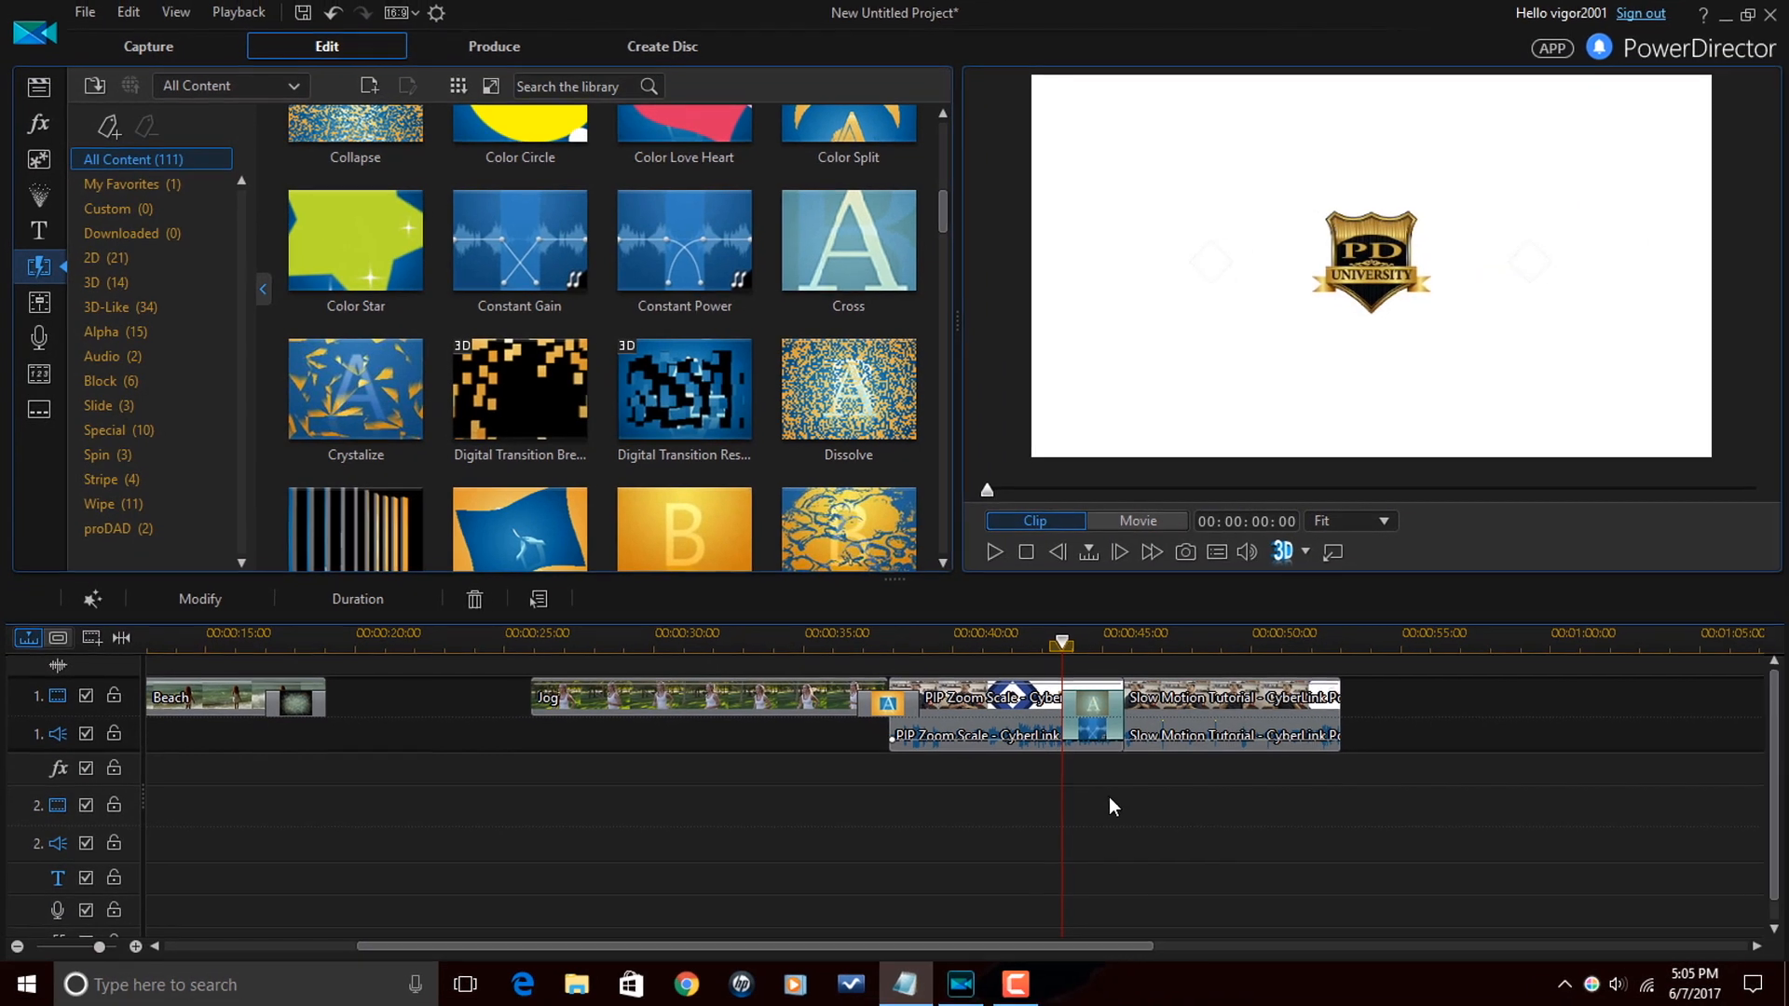
mouse_move(1112, 851)
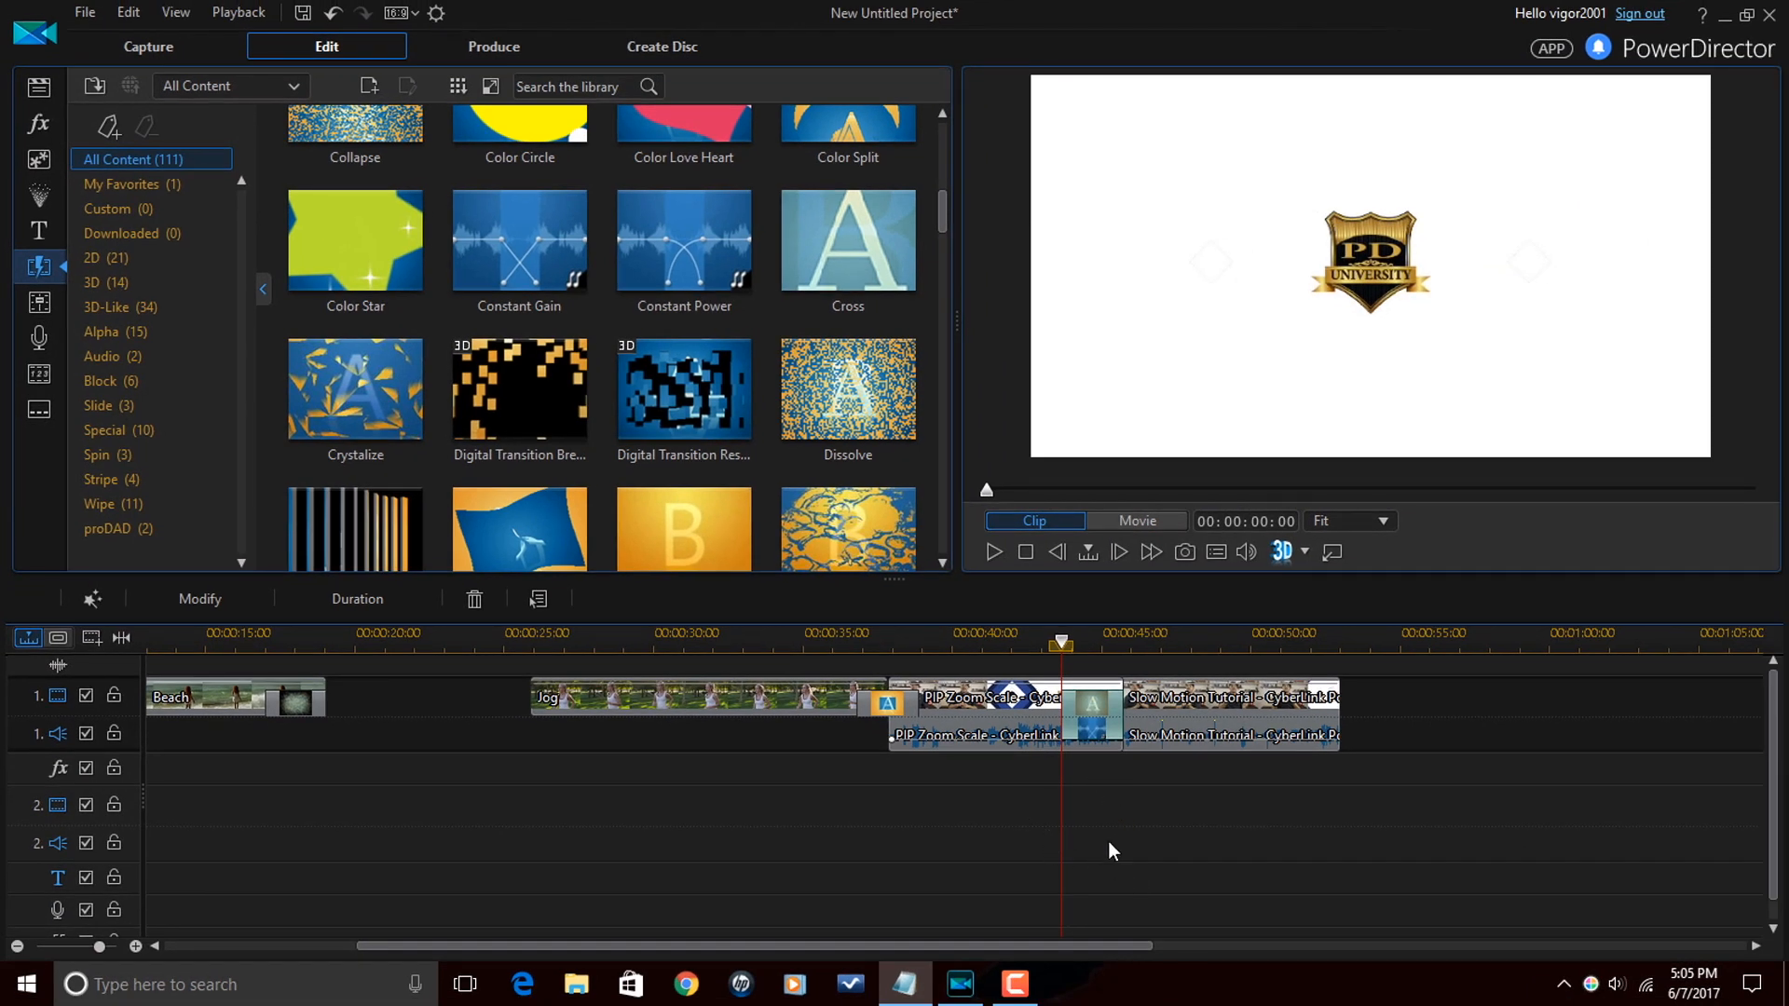
mouse_move(848, 241)
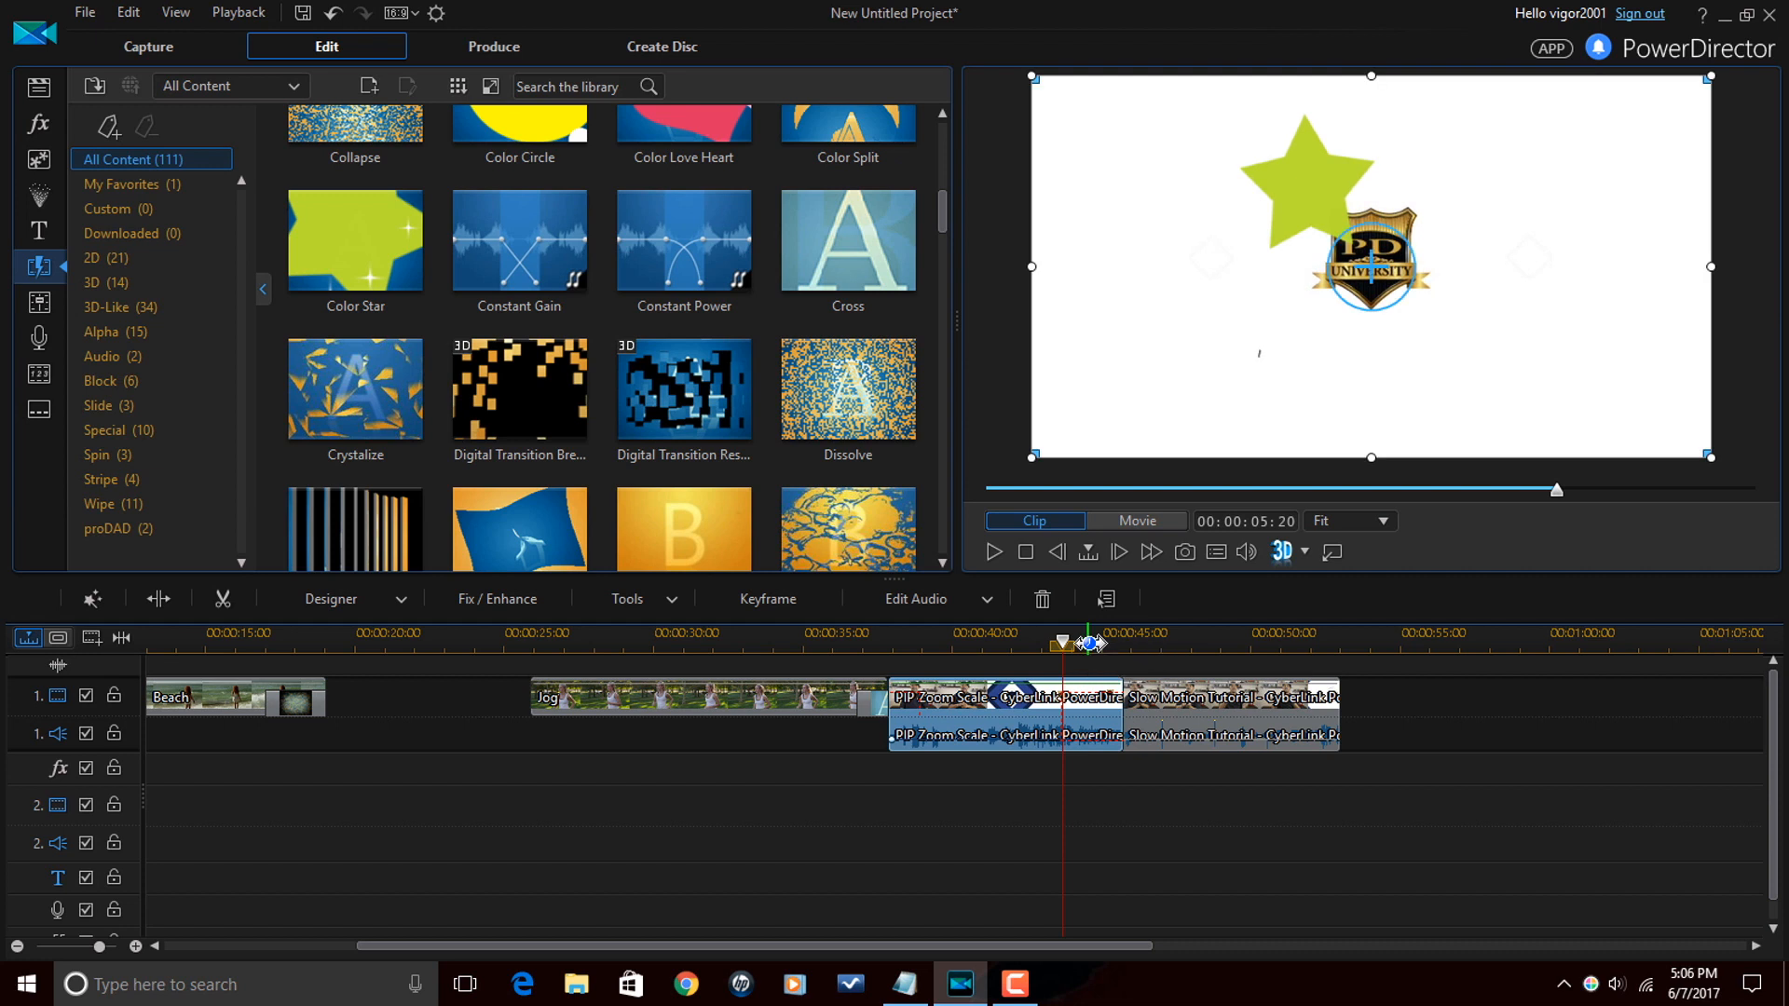
Delete the Color Star transition, then bring up actions for the Jog clip's transition.
click(1096, 699)
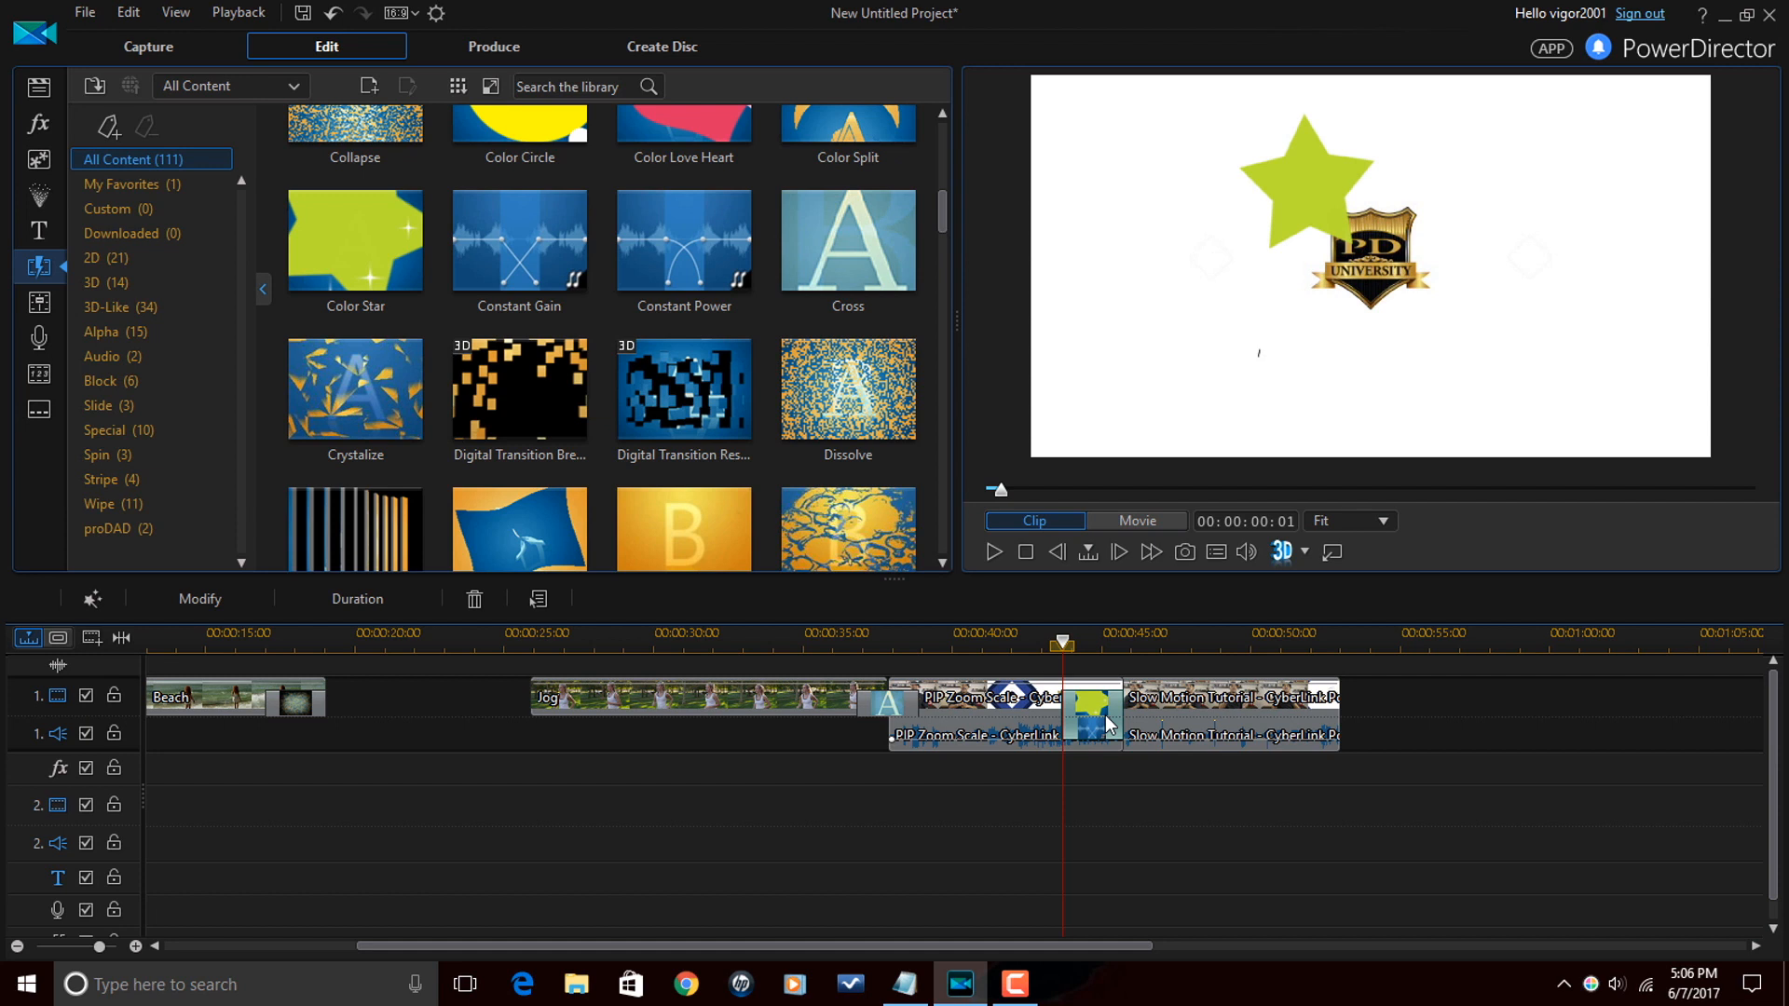
mouse_move(474, 598)
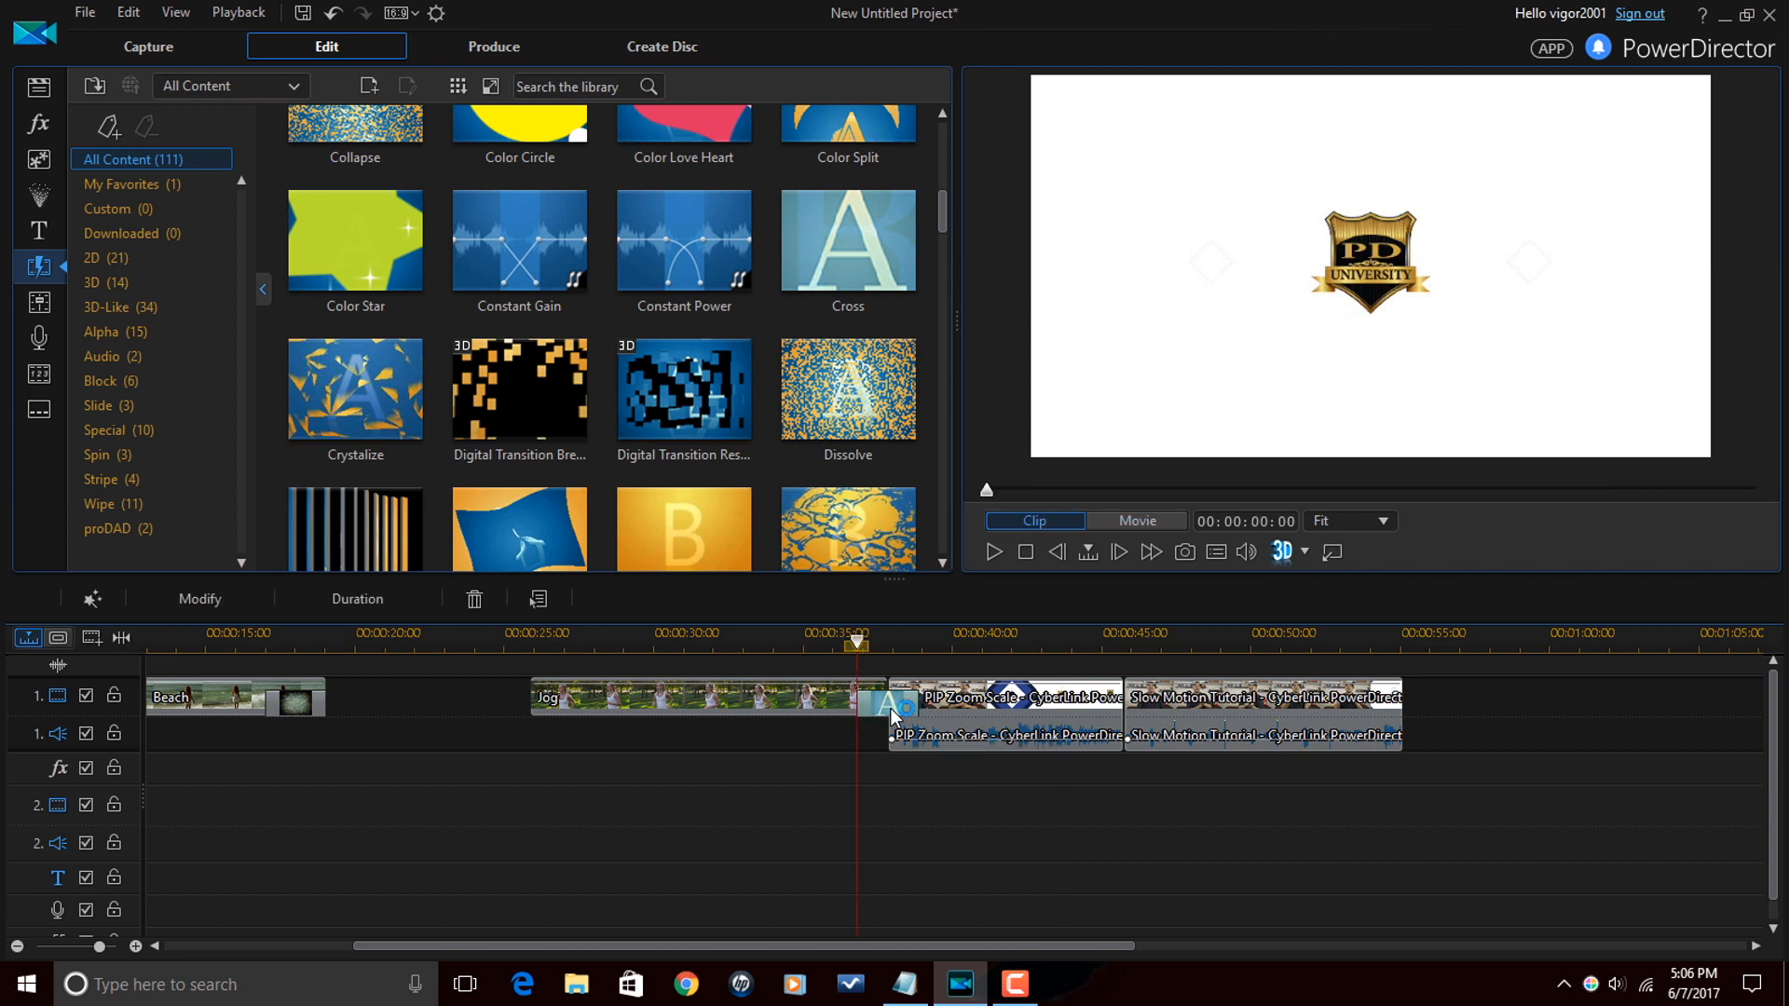
right_click(893, 715)
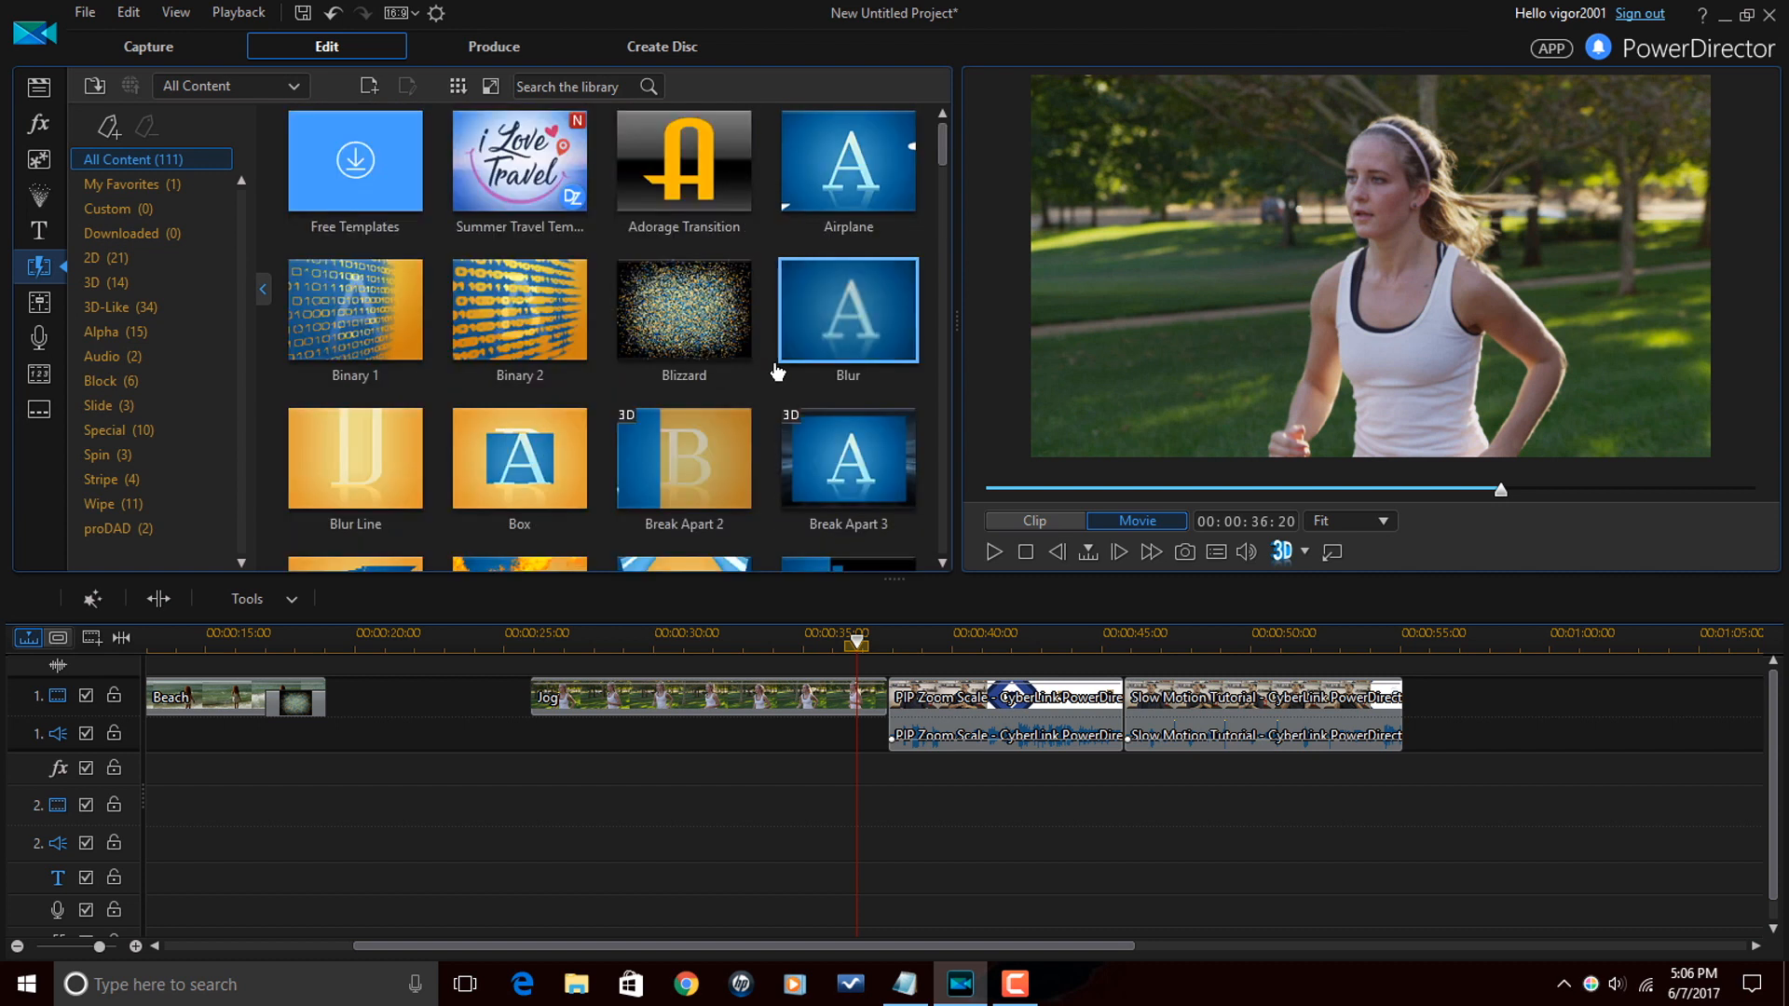
mouse_move(855, 332)
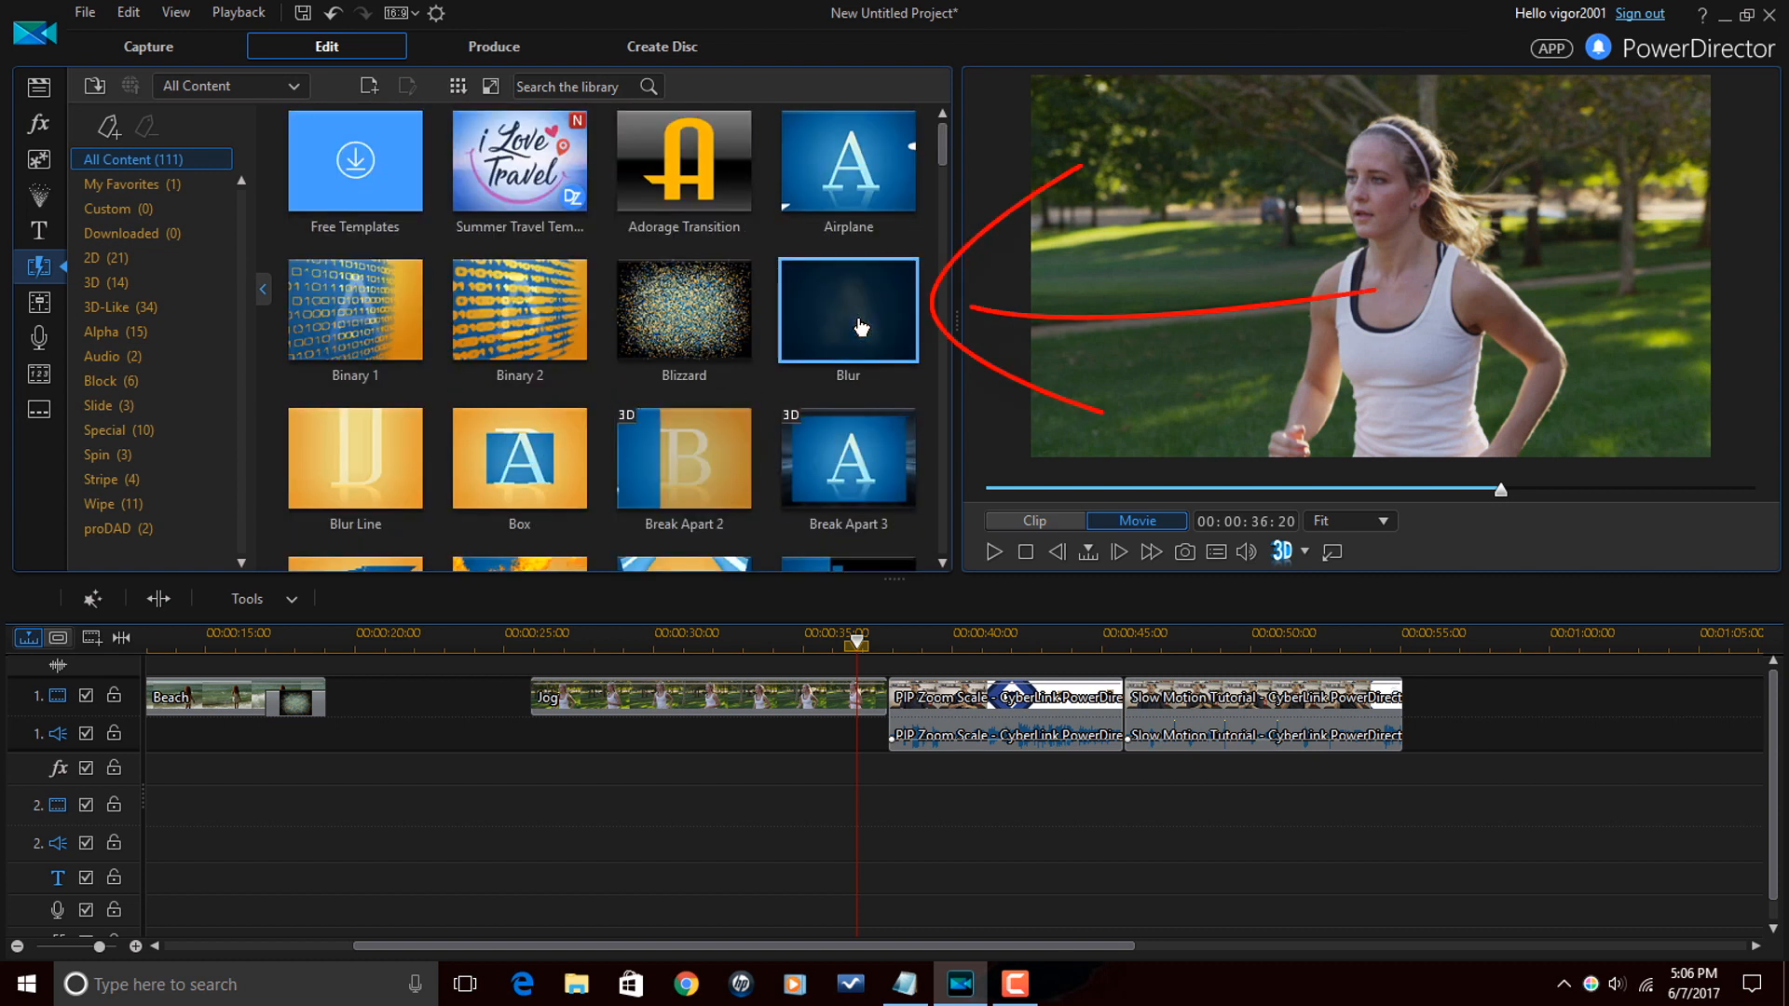
mouse_move(848, 313)
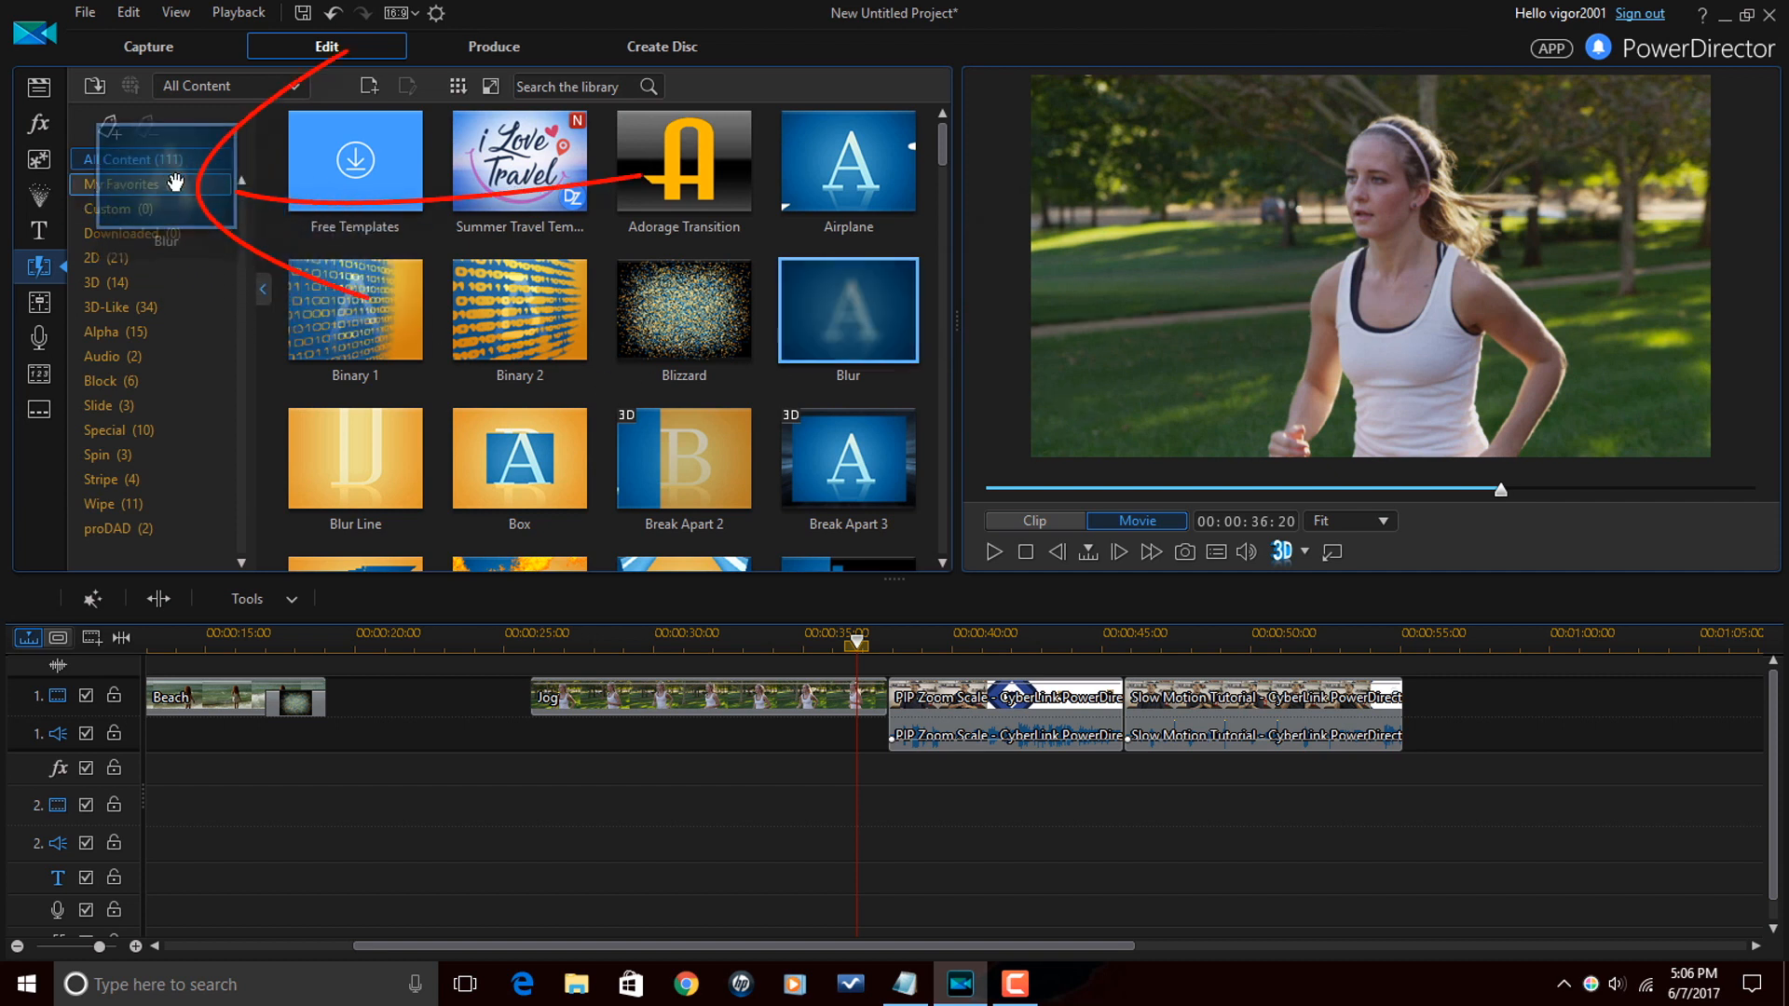
Add Blur to My Favorites beside Fade, then return to All Content (111 transitions).
click(123, 185)
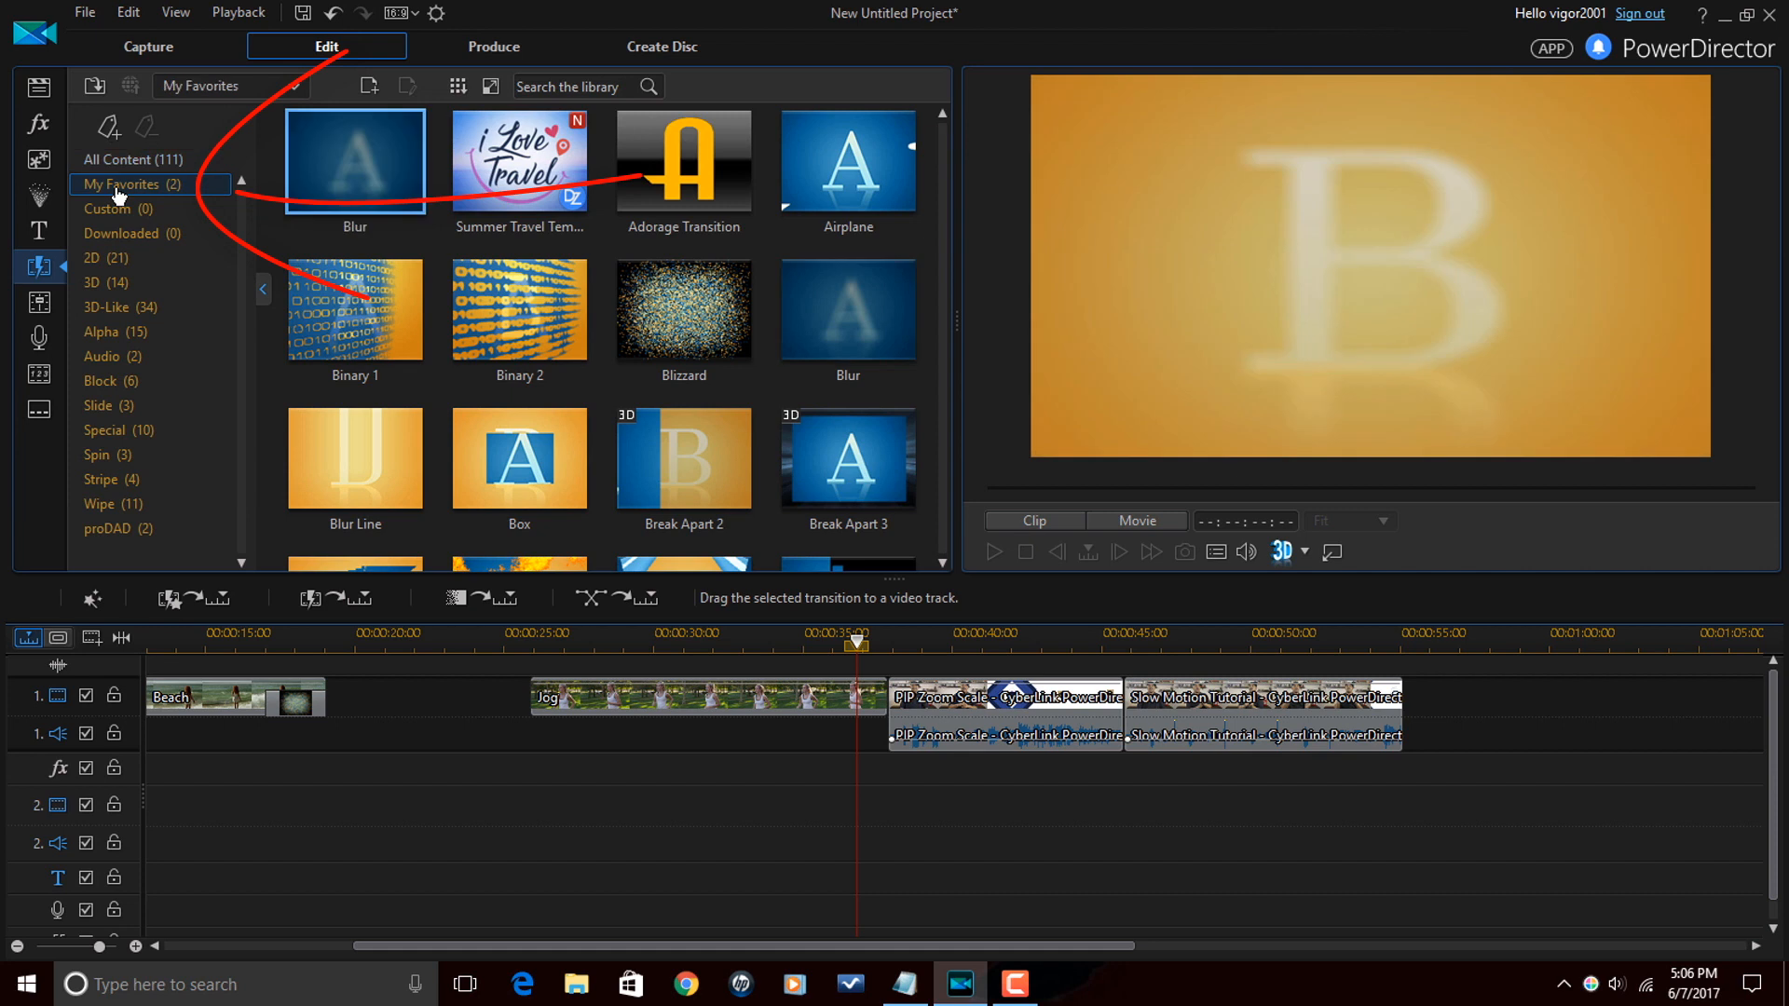
click(123, 184)
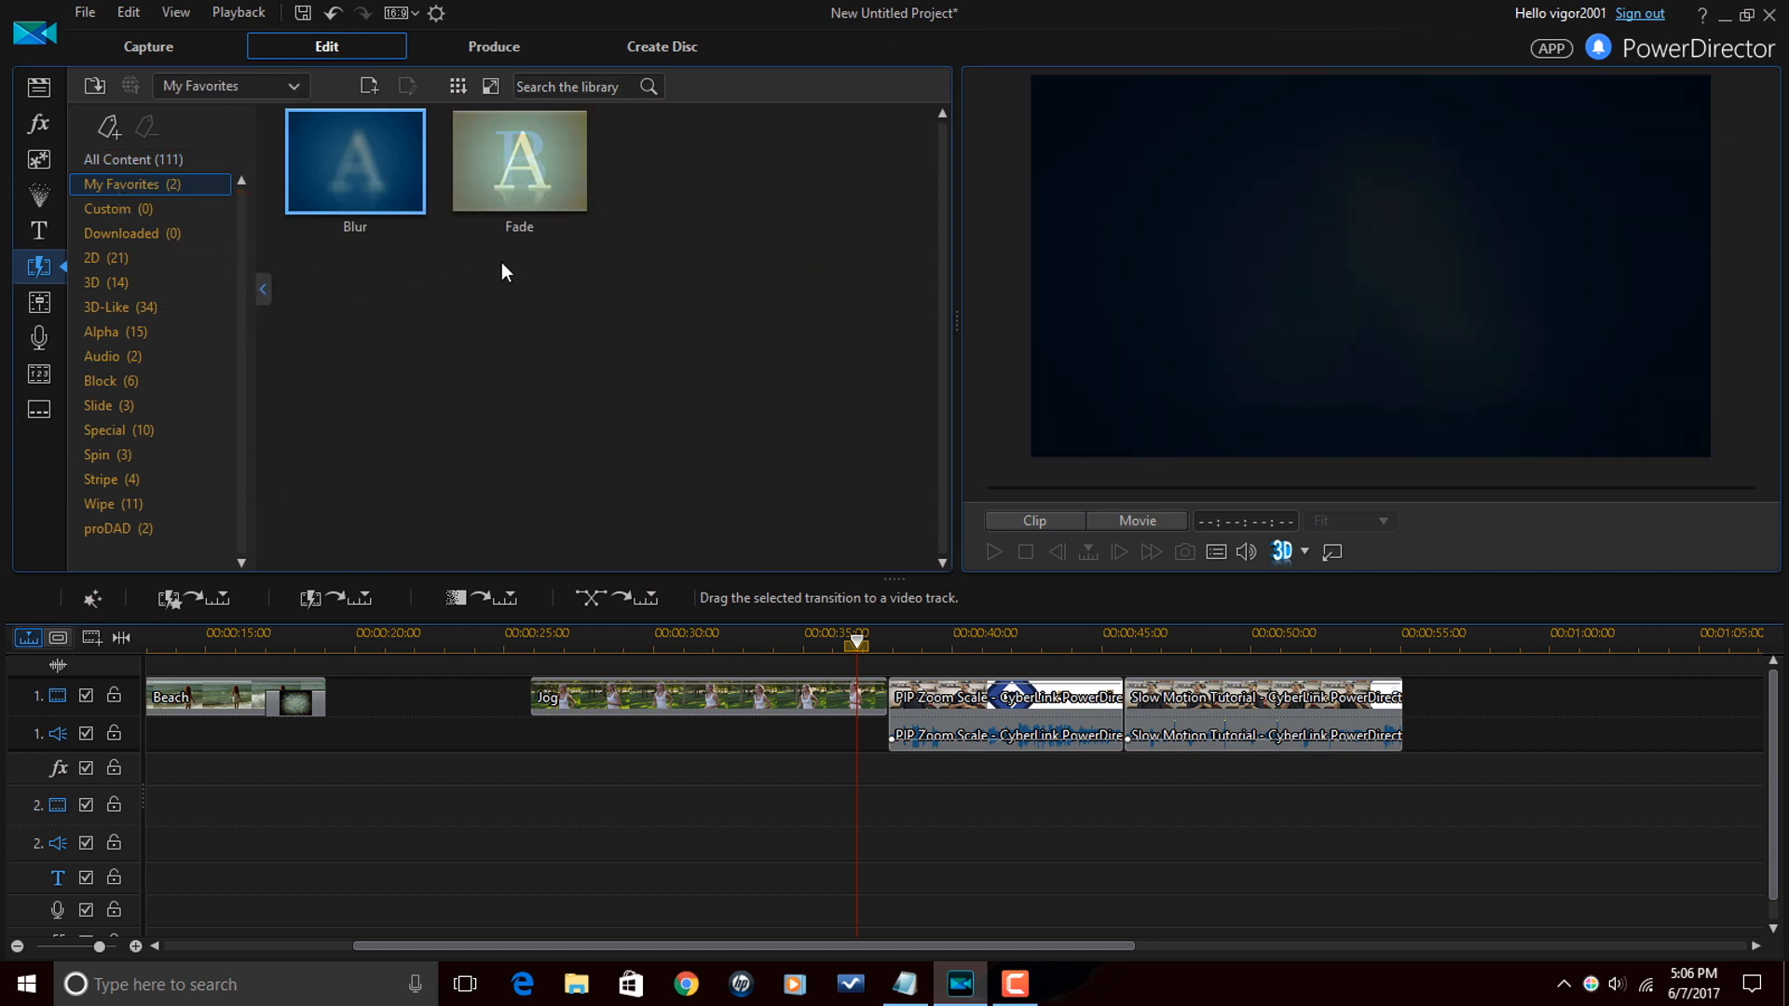
click(132, 160)
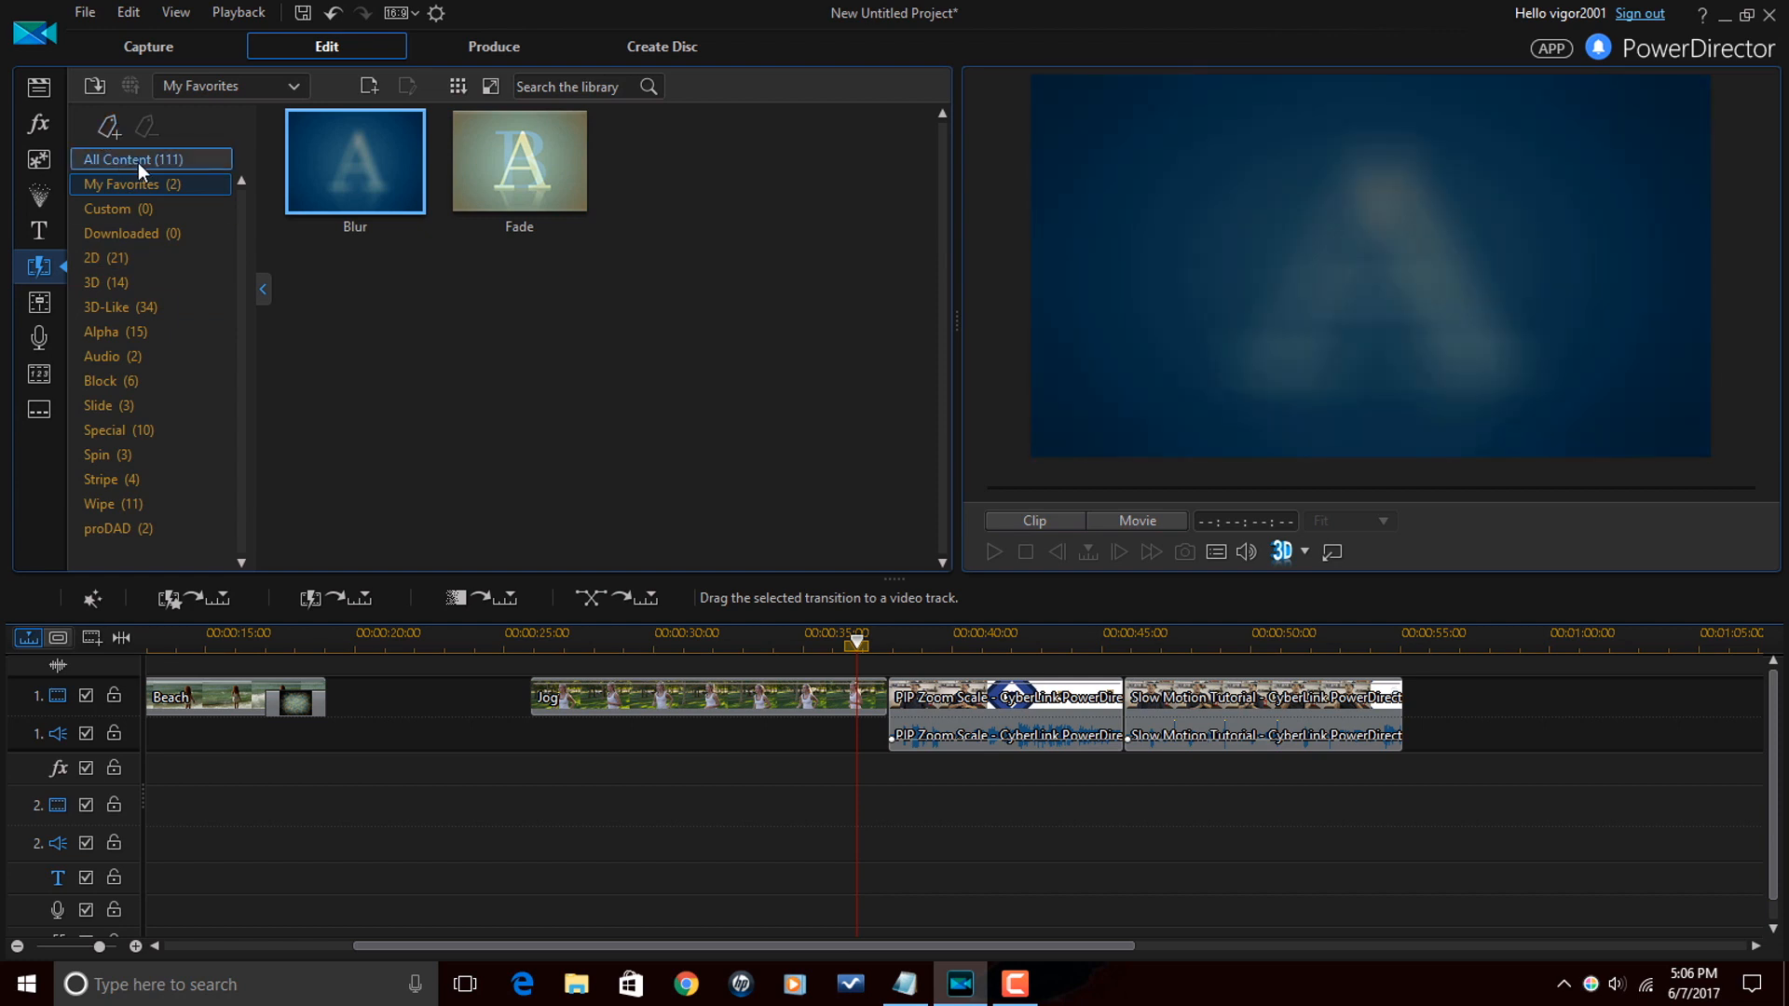
click(136, 158)
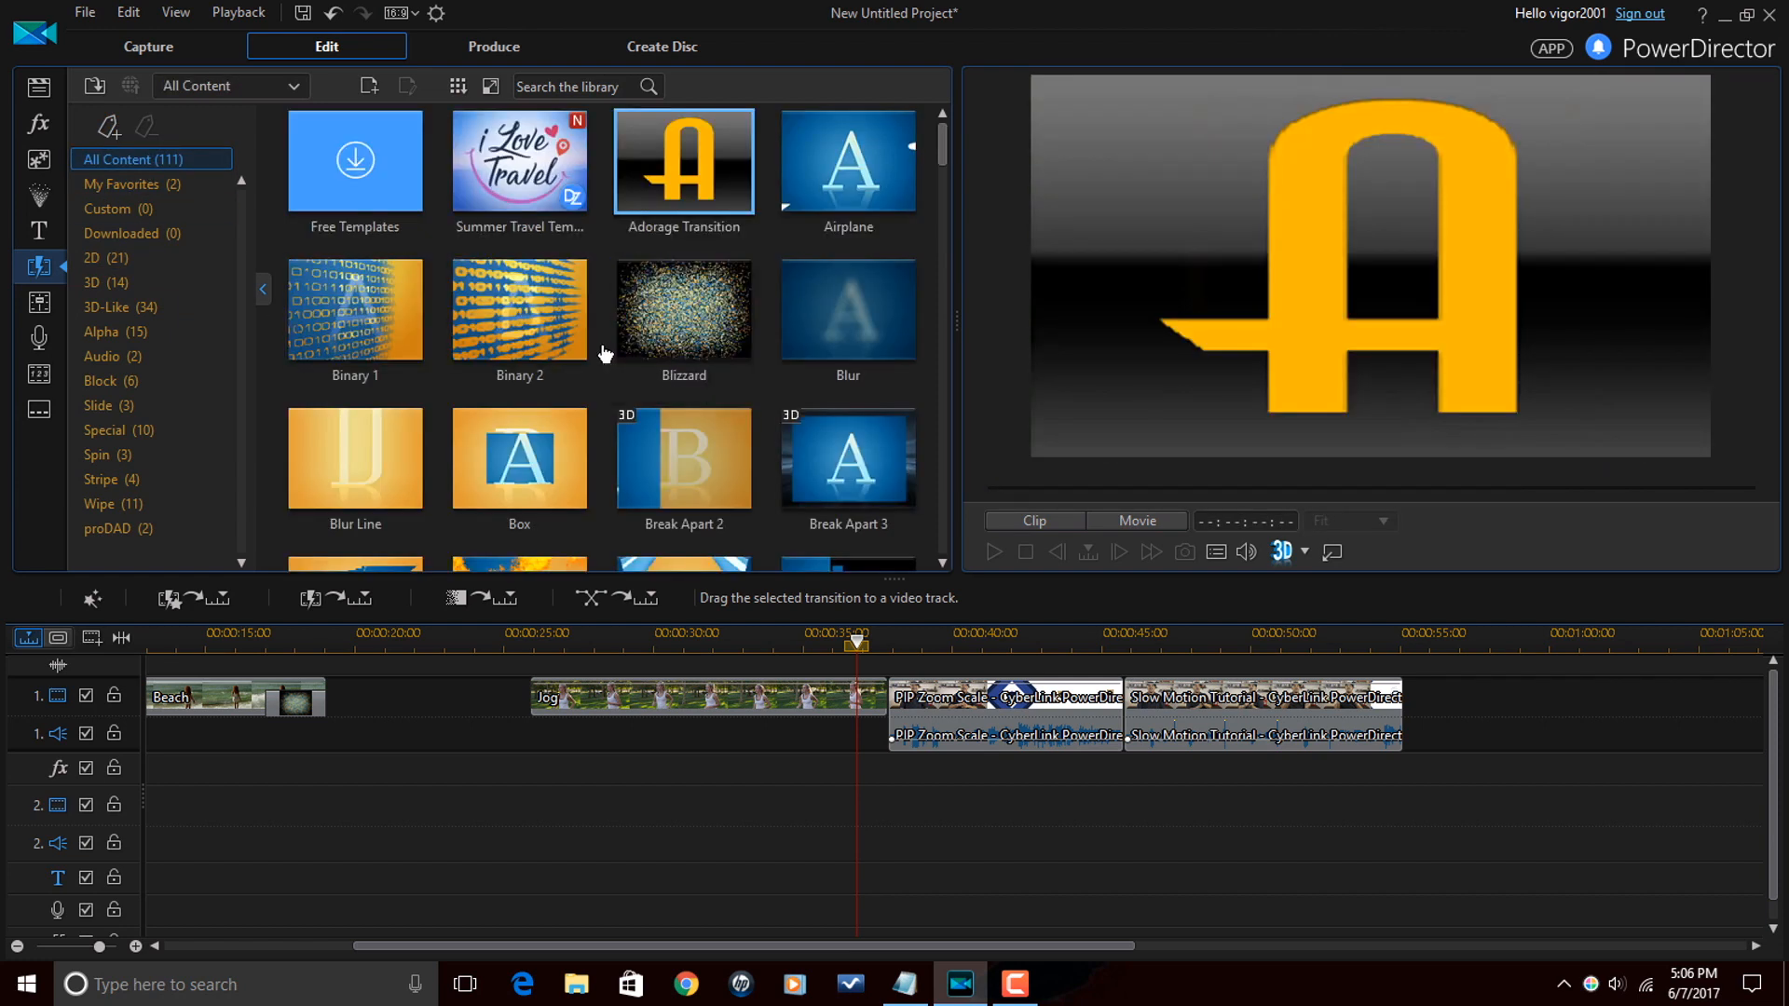
mouse_move(807, 971)
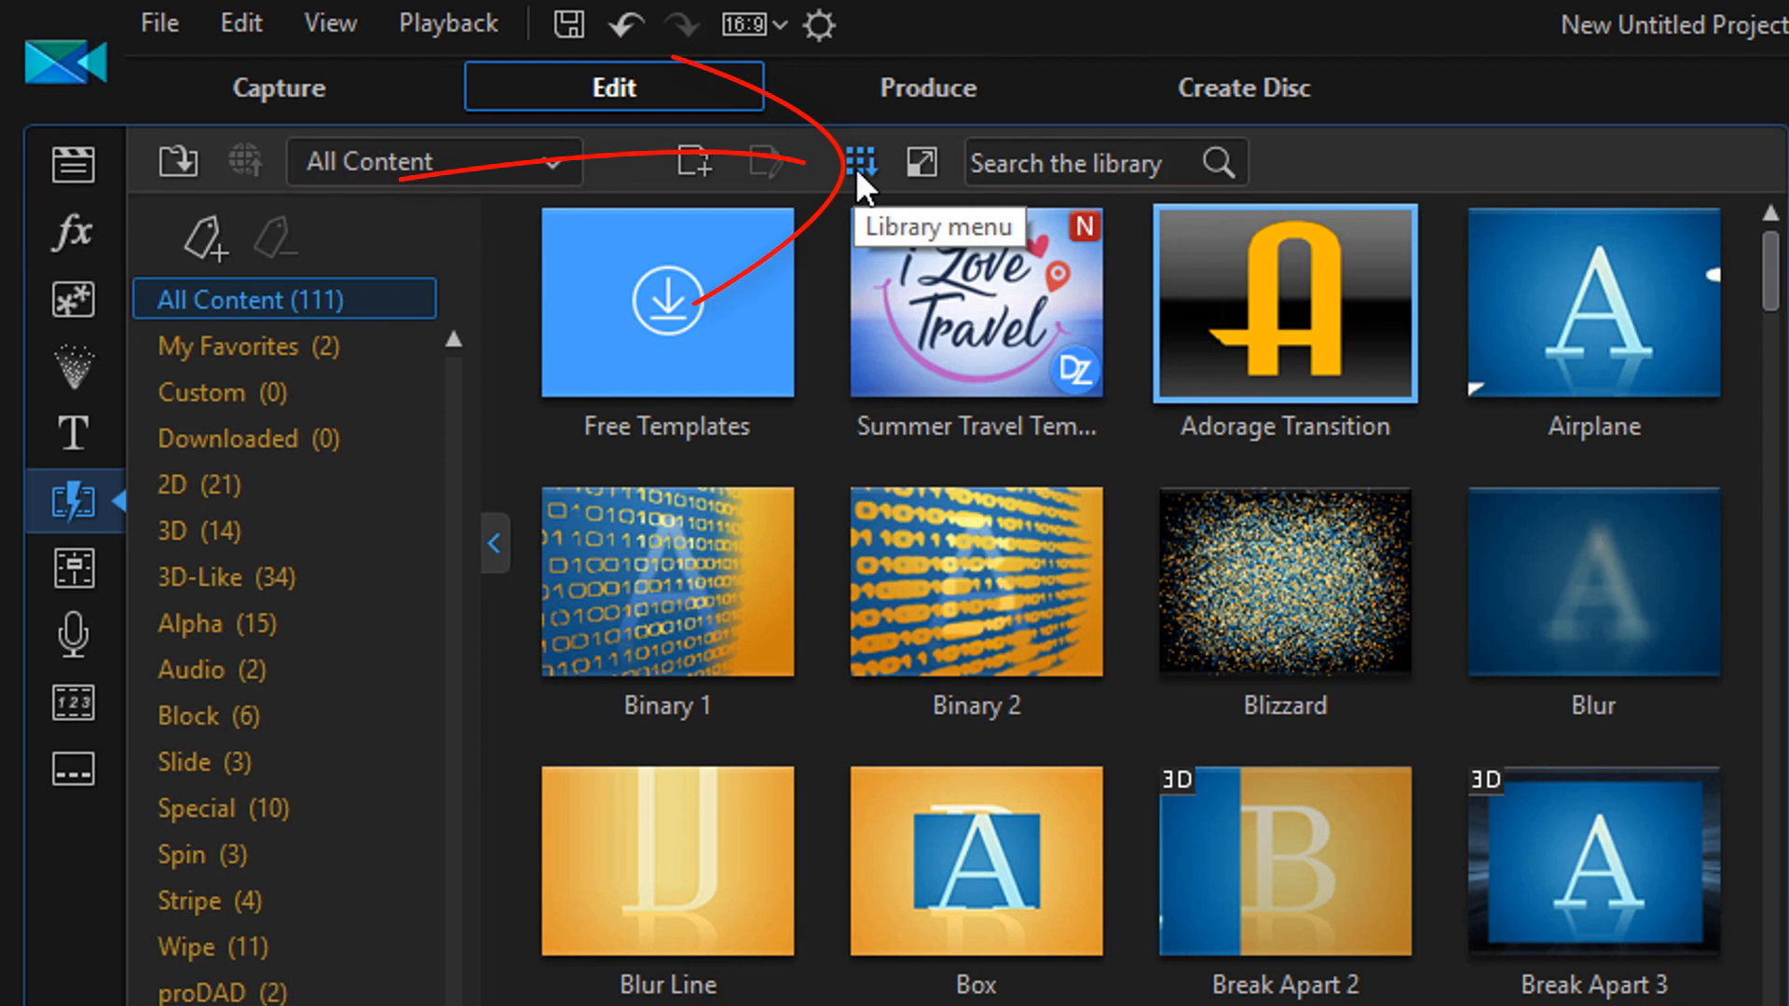
click(860, 160)
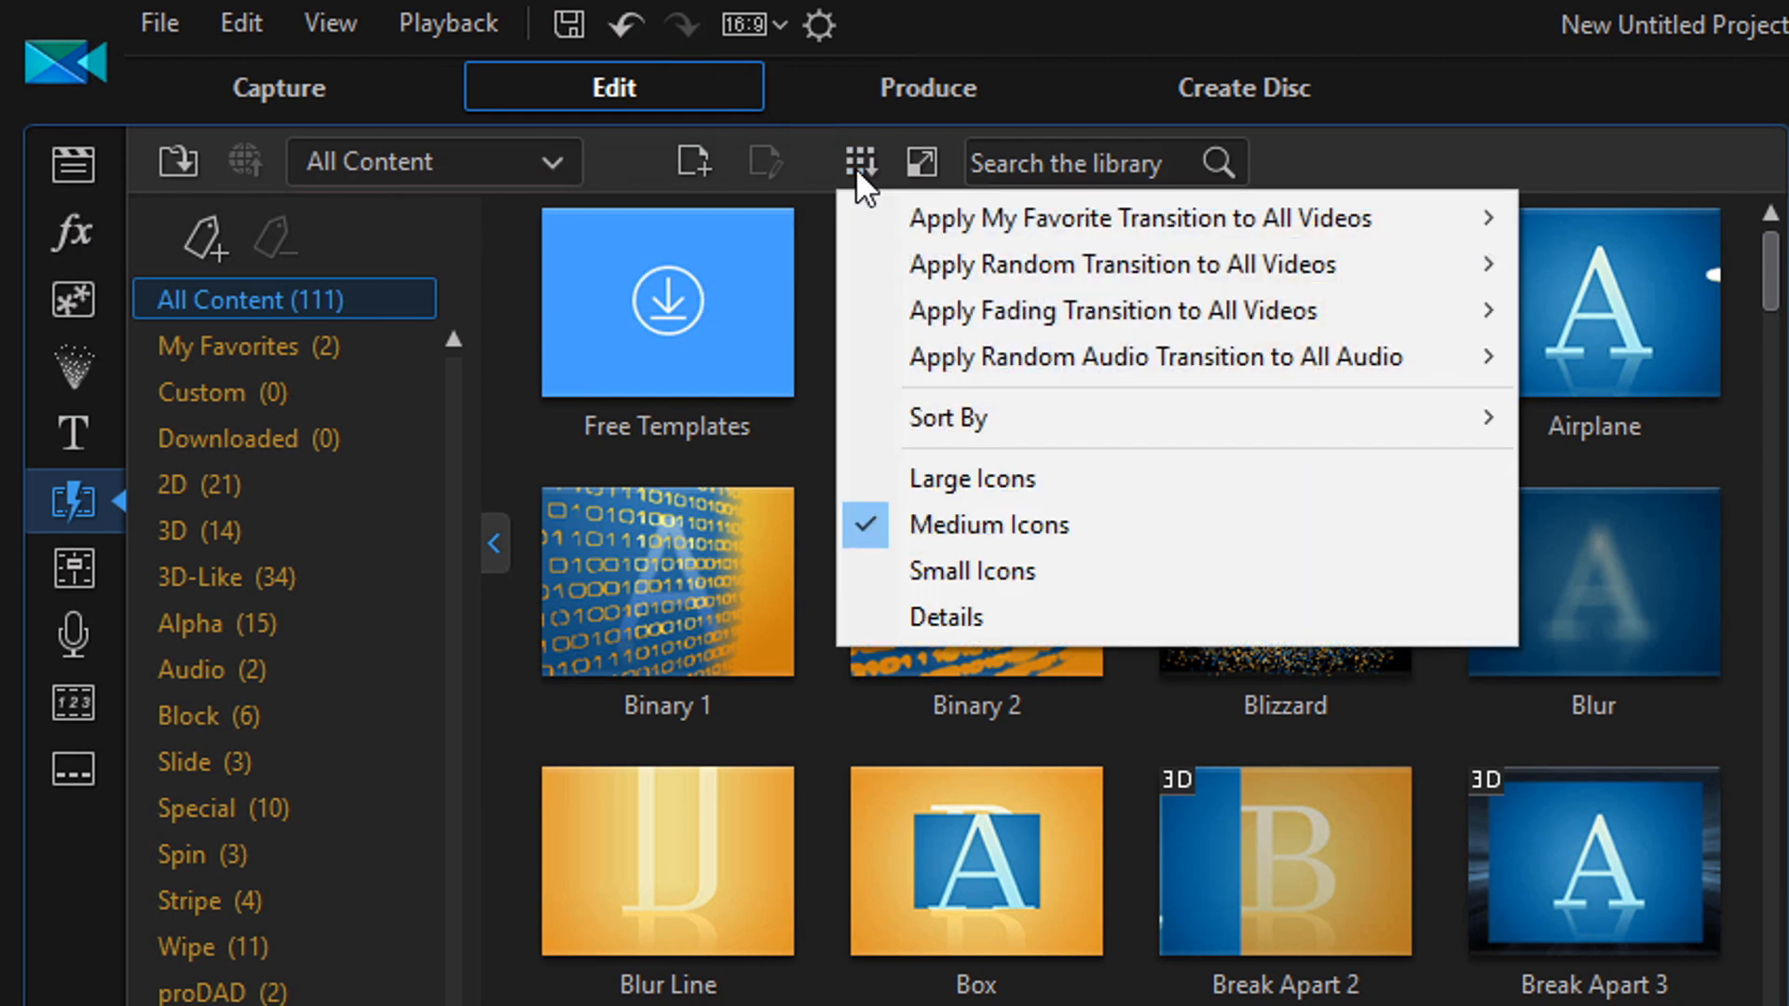
mouse_move(1100, 358)
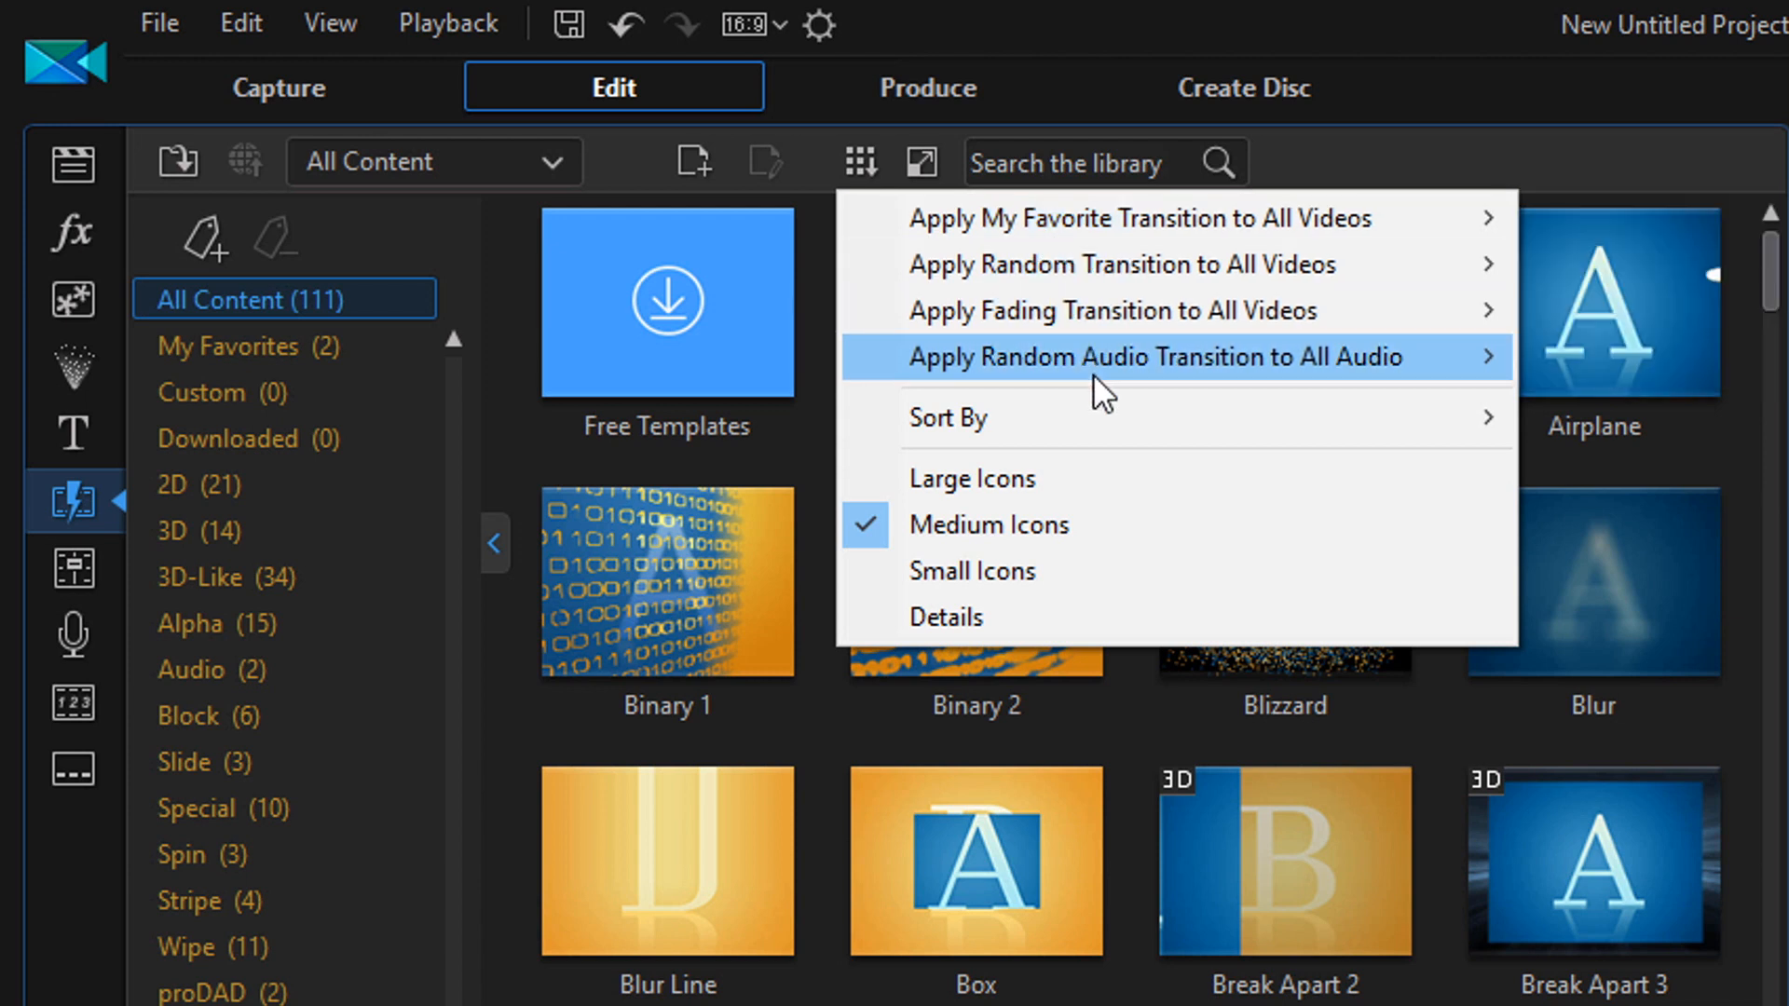
mouse_move(1141, 218)
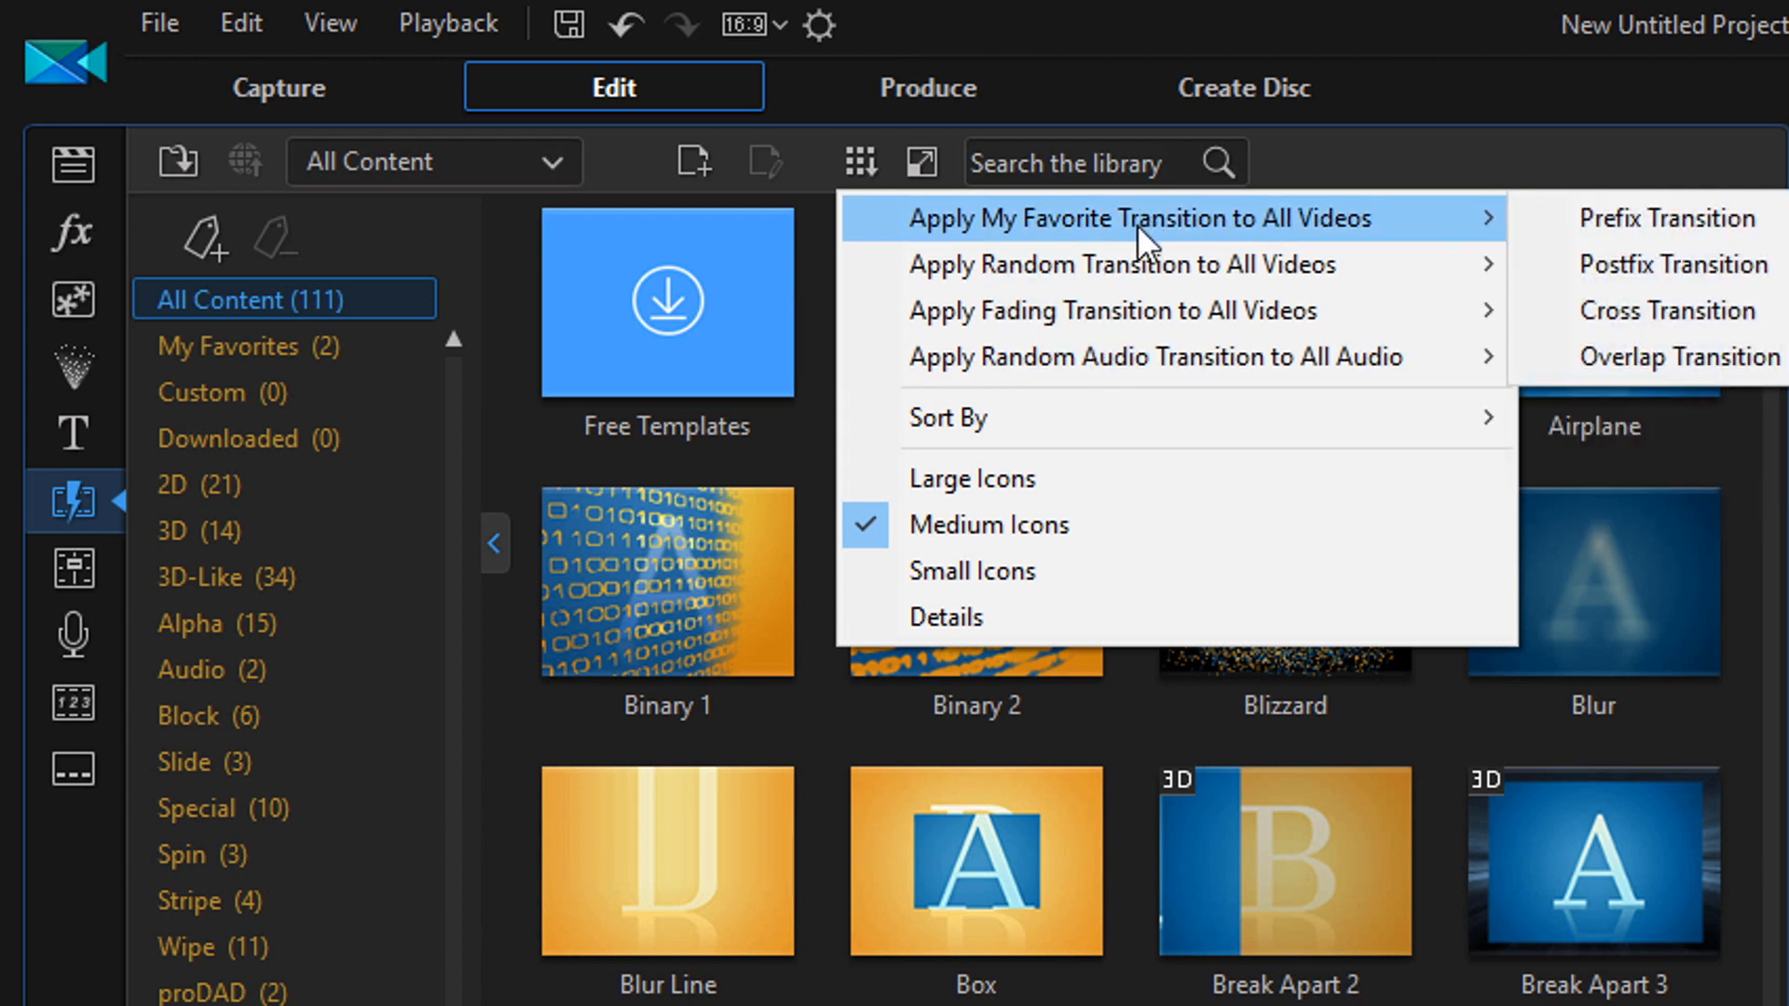
mouse_move(1237, 242)
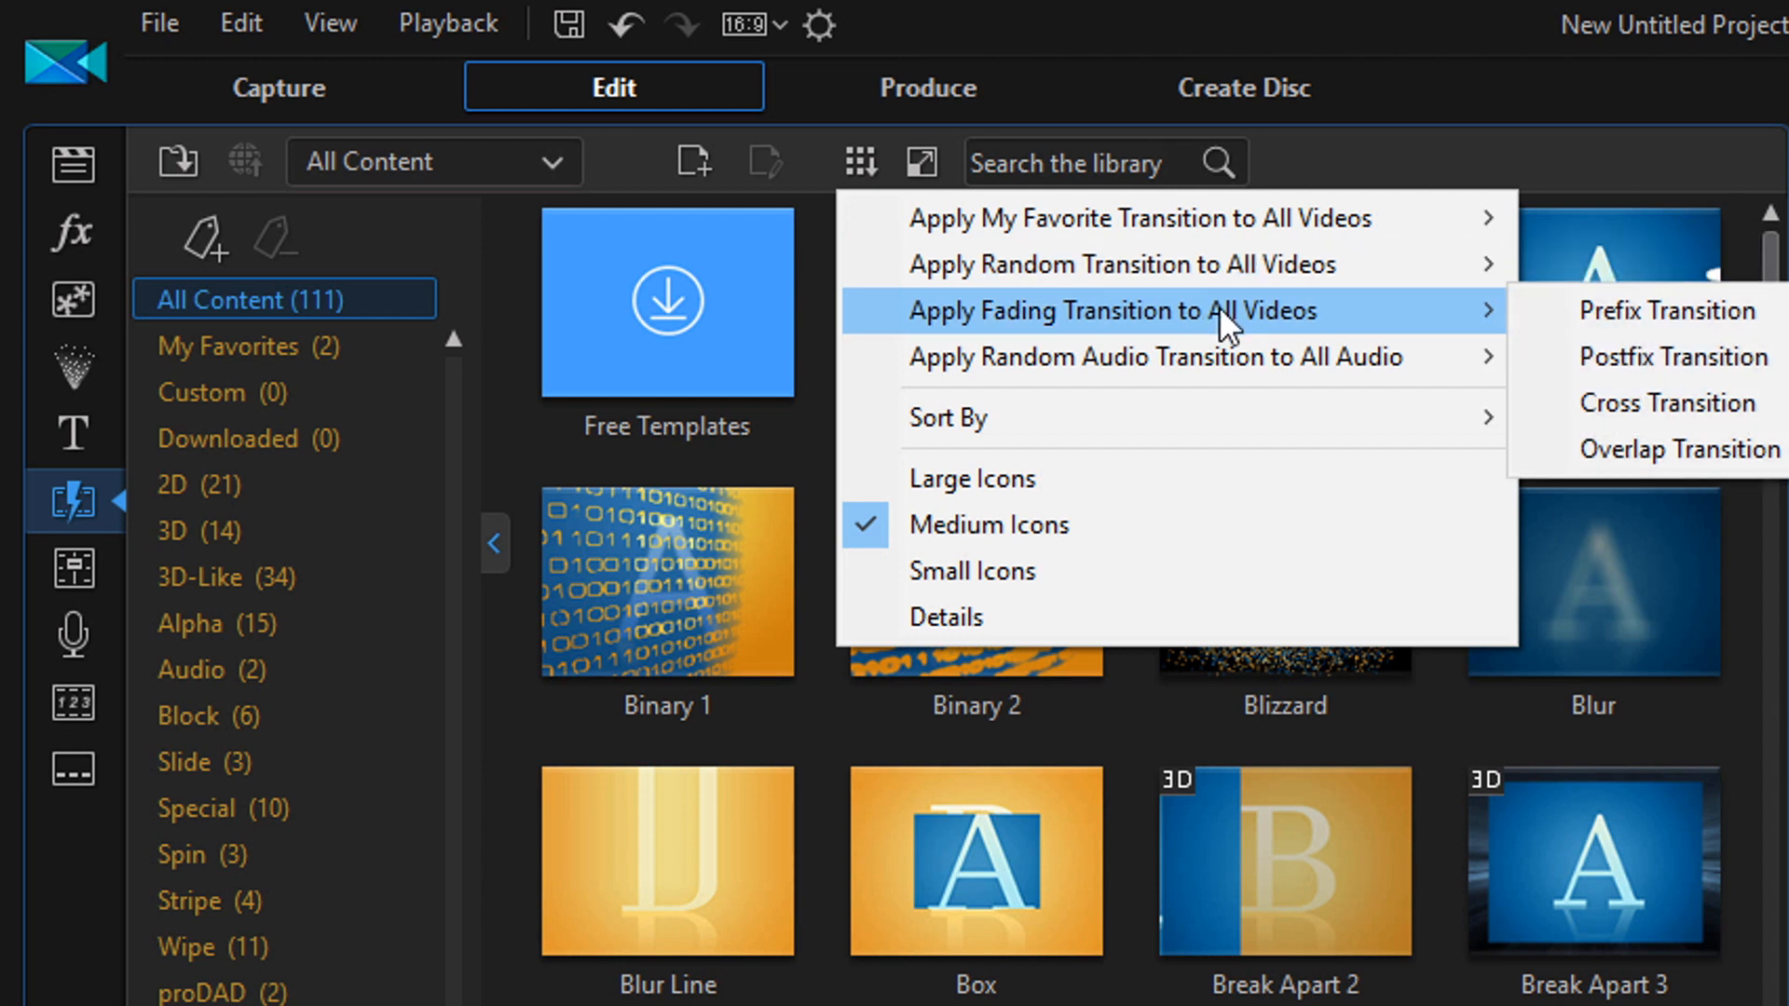
mouse_move(1249, 382)
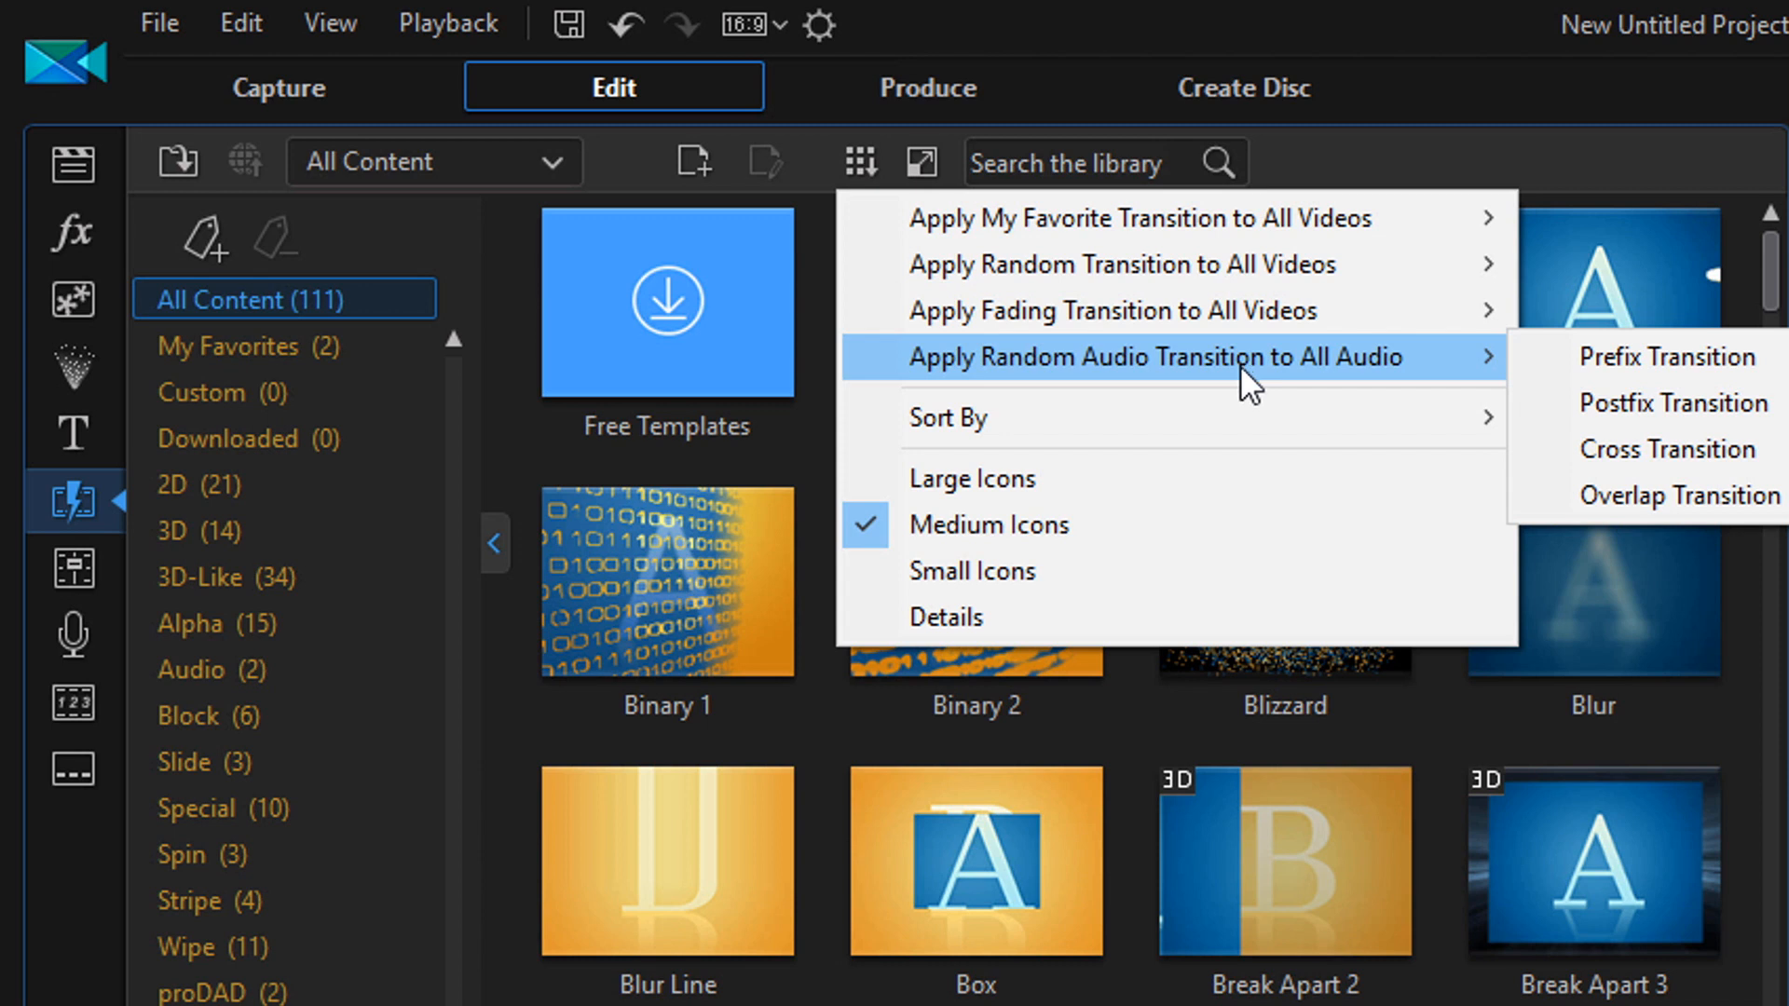
mouse_move(1666, 356)
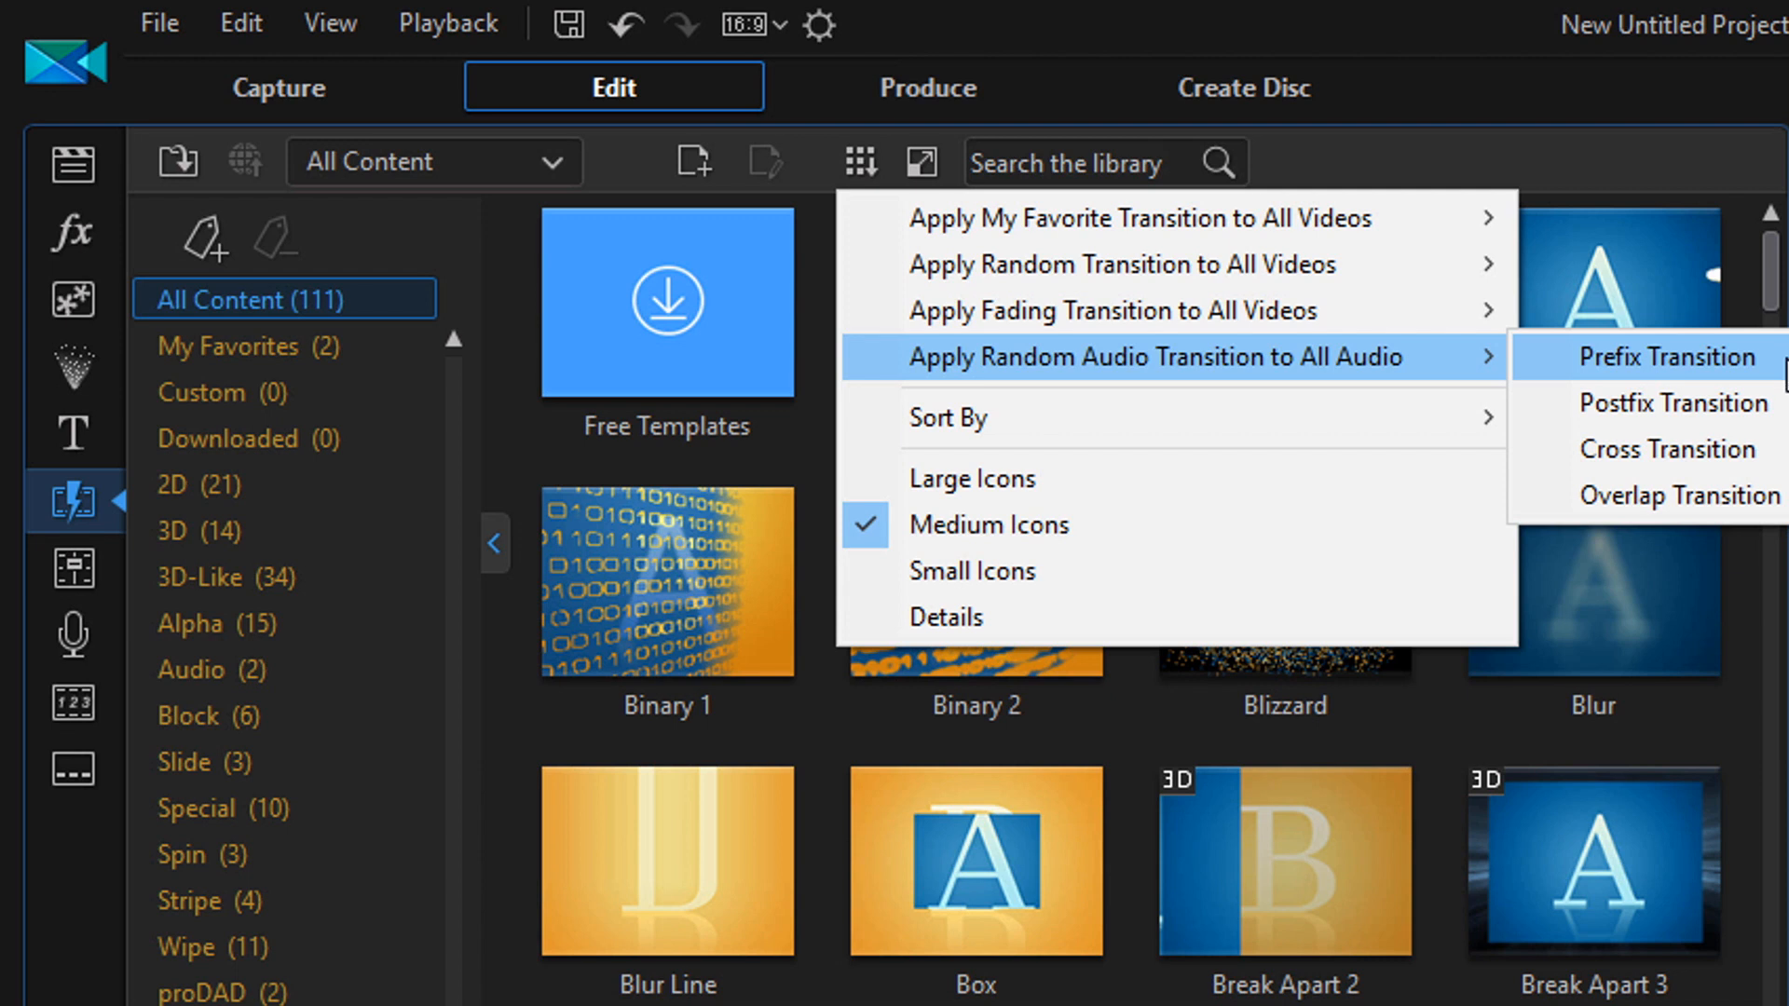
mouse_move(1780, 425)
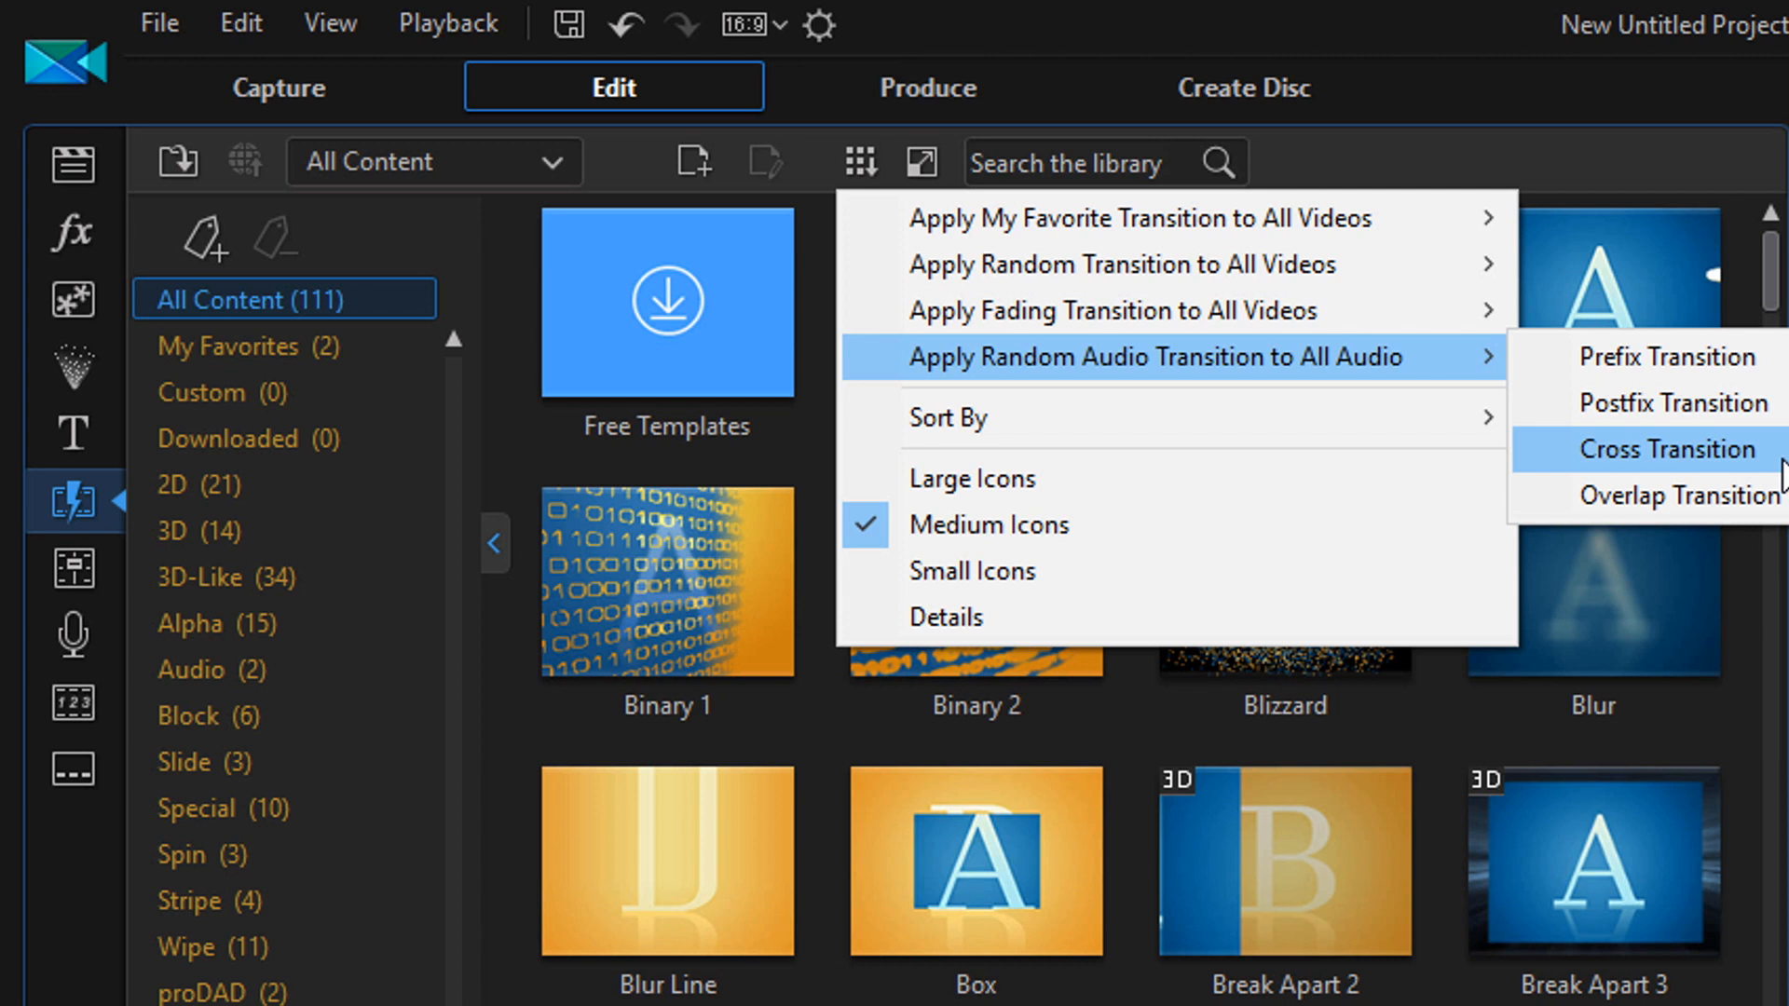
mouse_move(1666, 496)
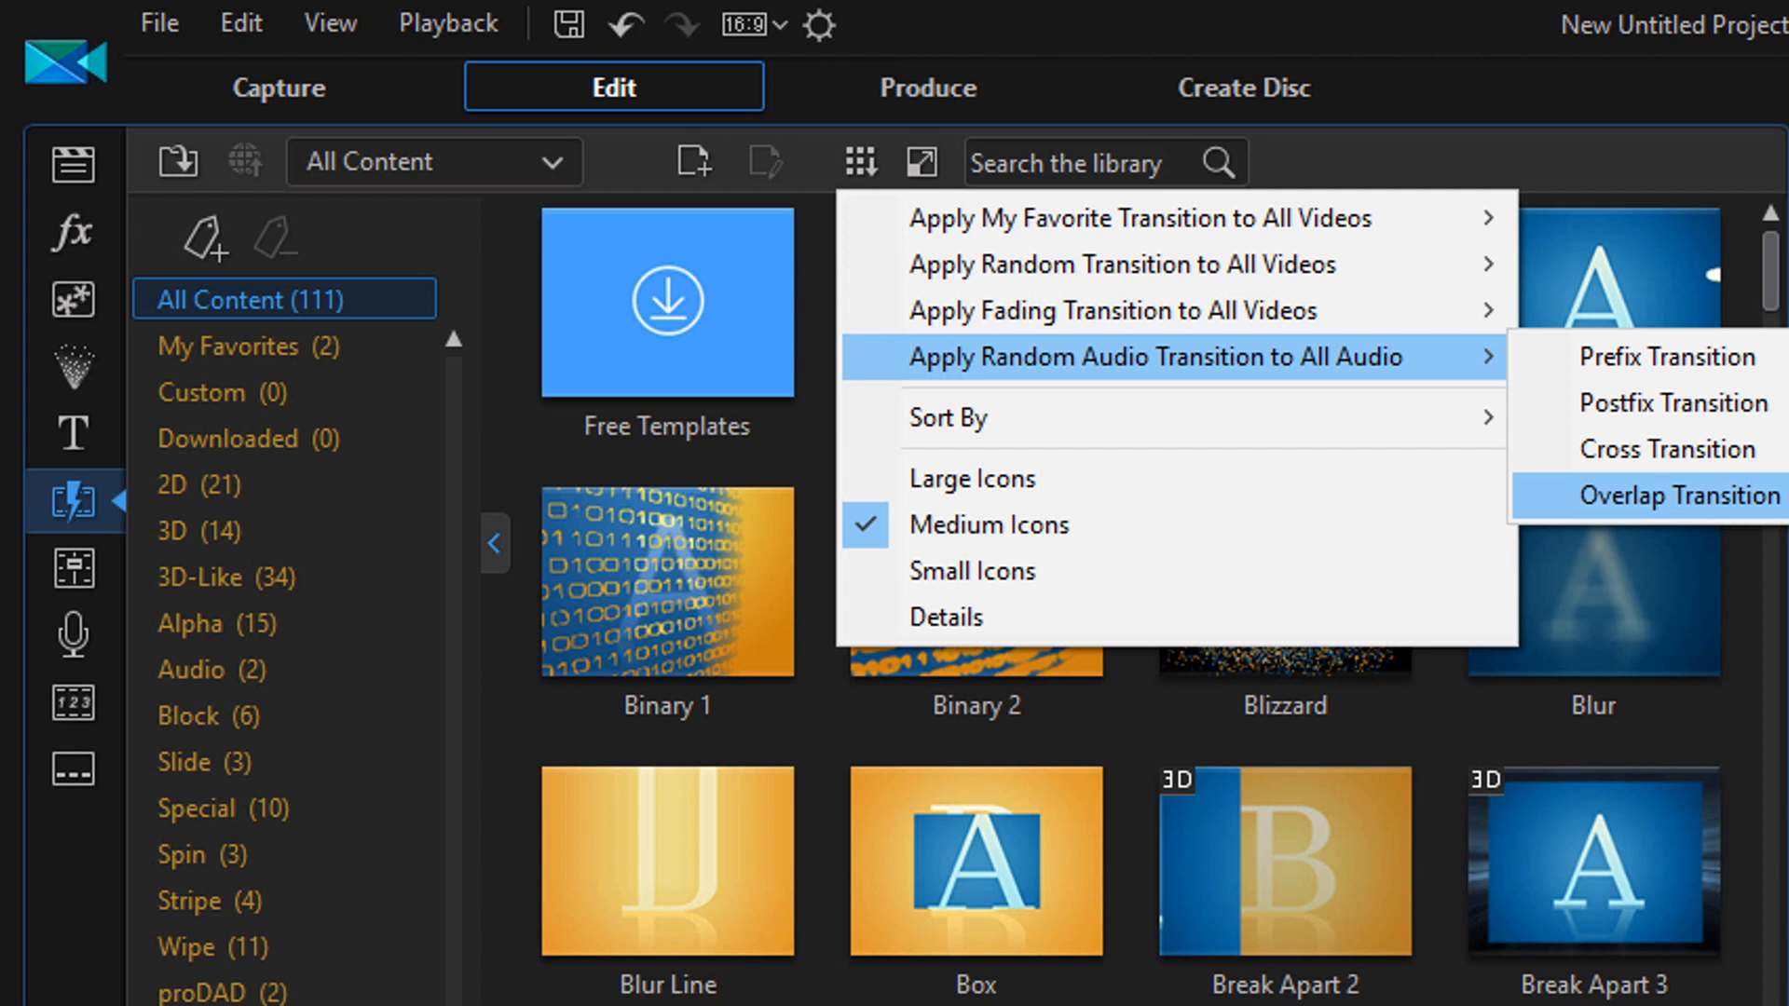
mouse_move(1541, 973)
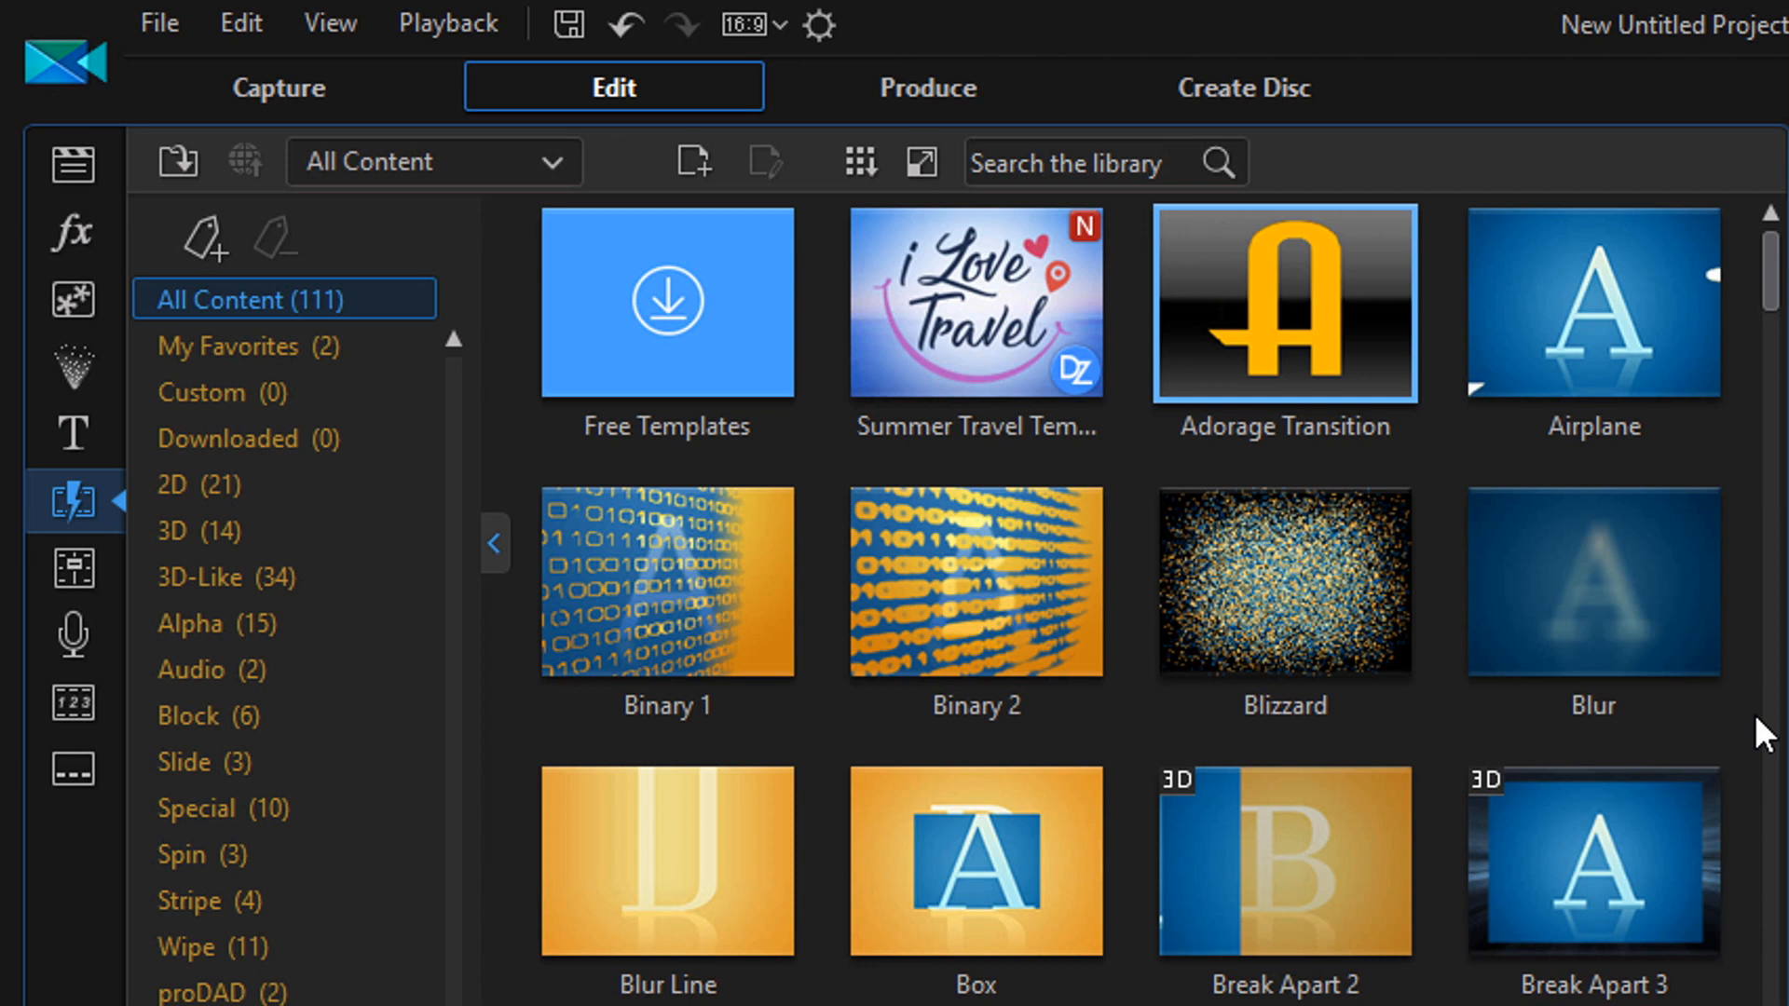
mouse_move(1717, 747)
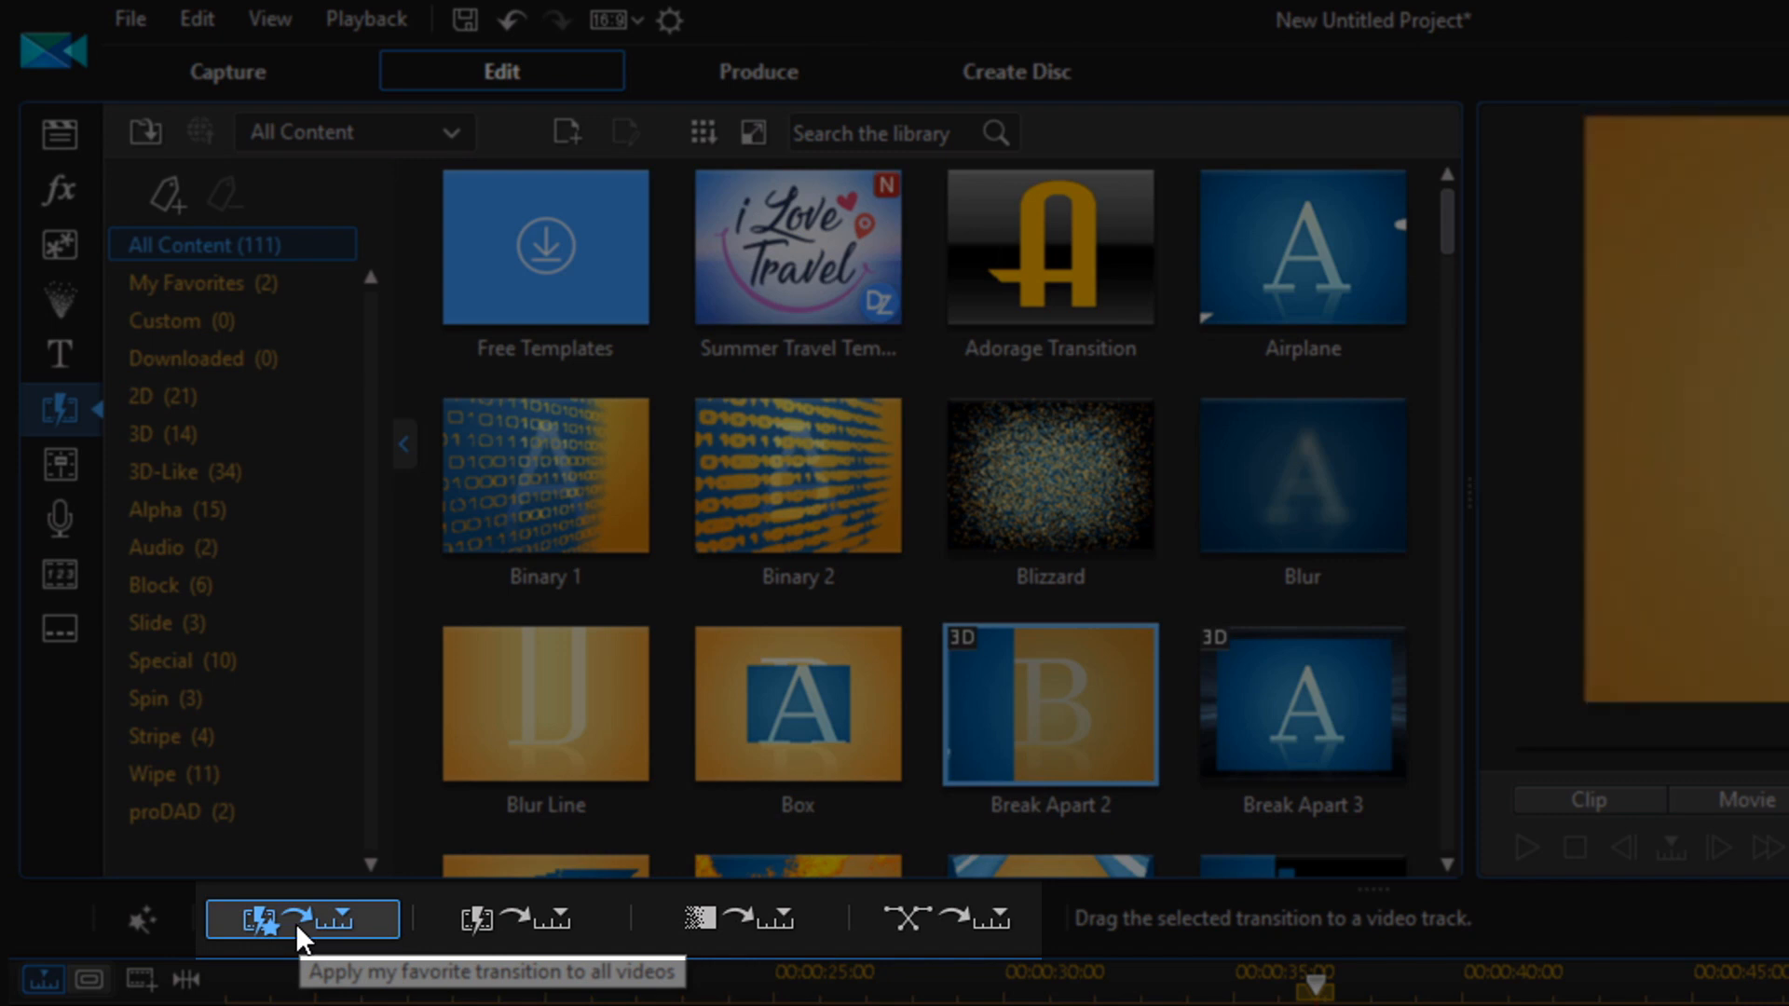
click(520, 918)
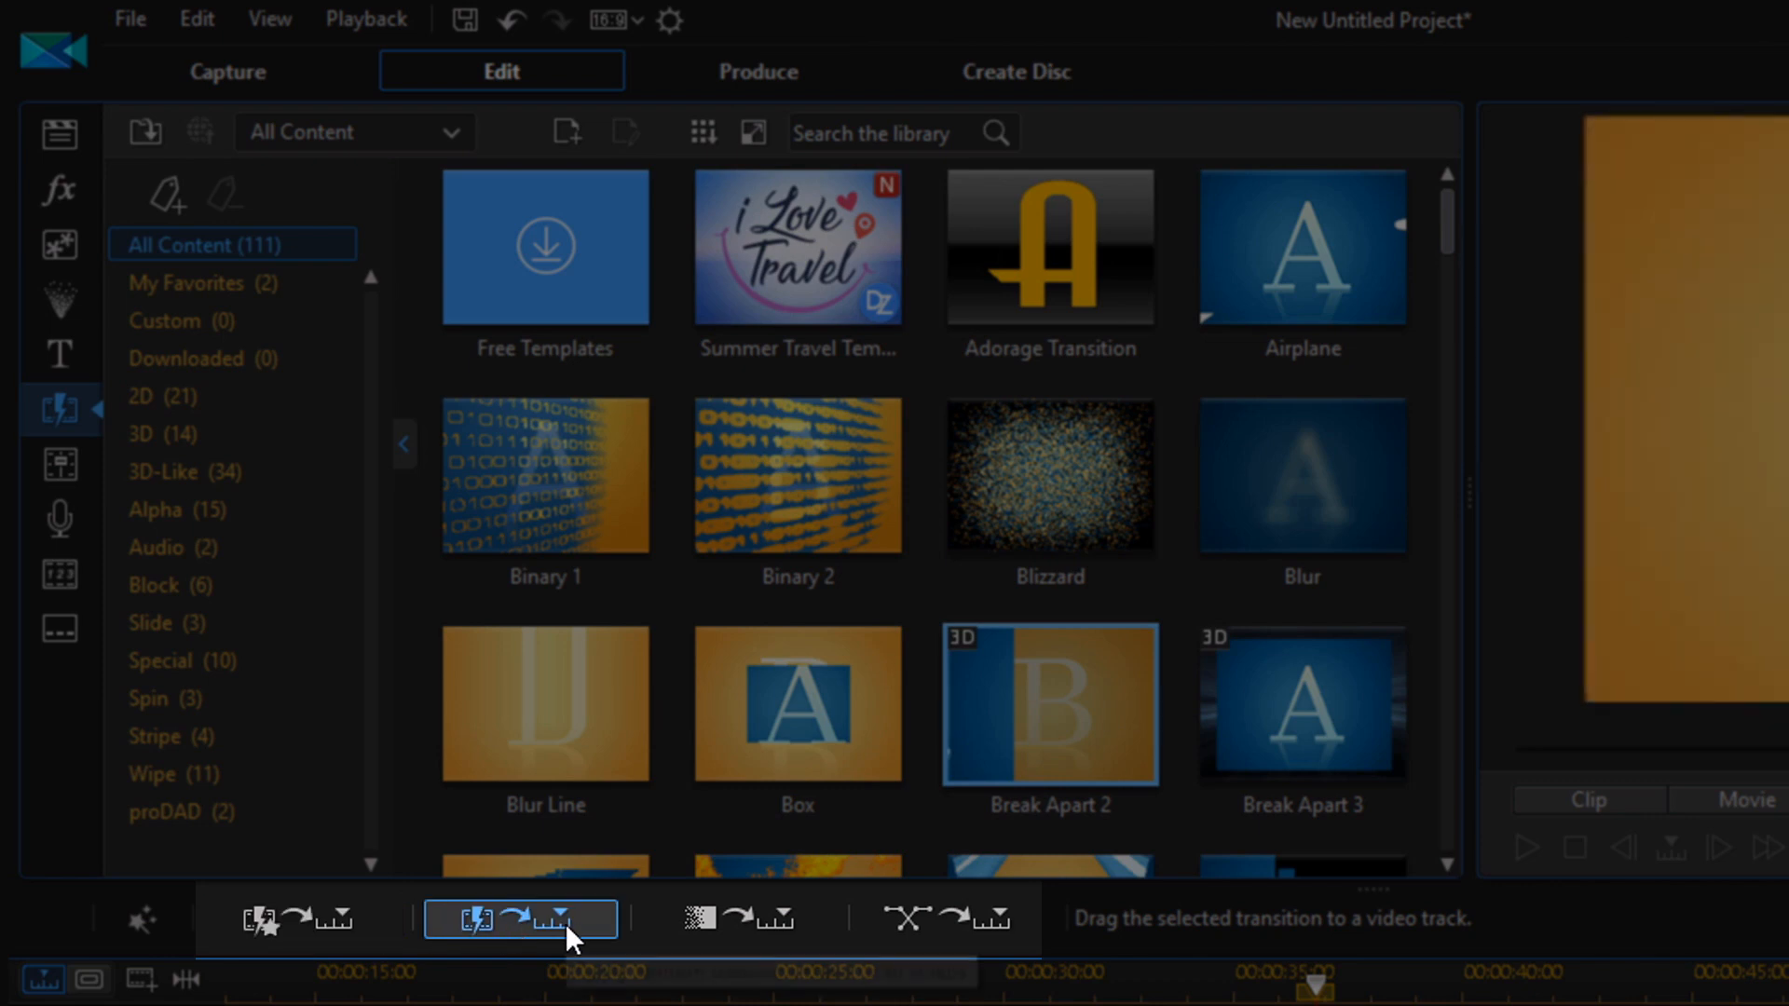
click(738, 919)
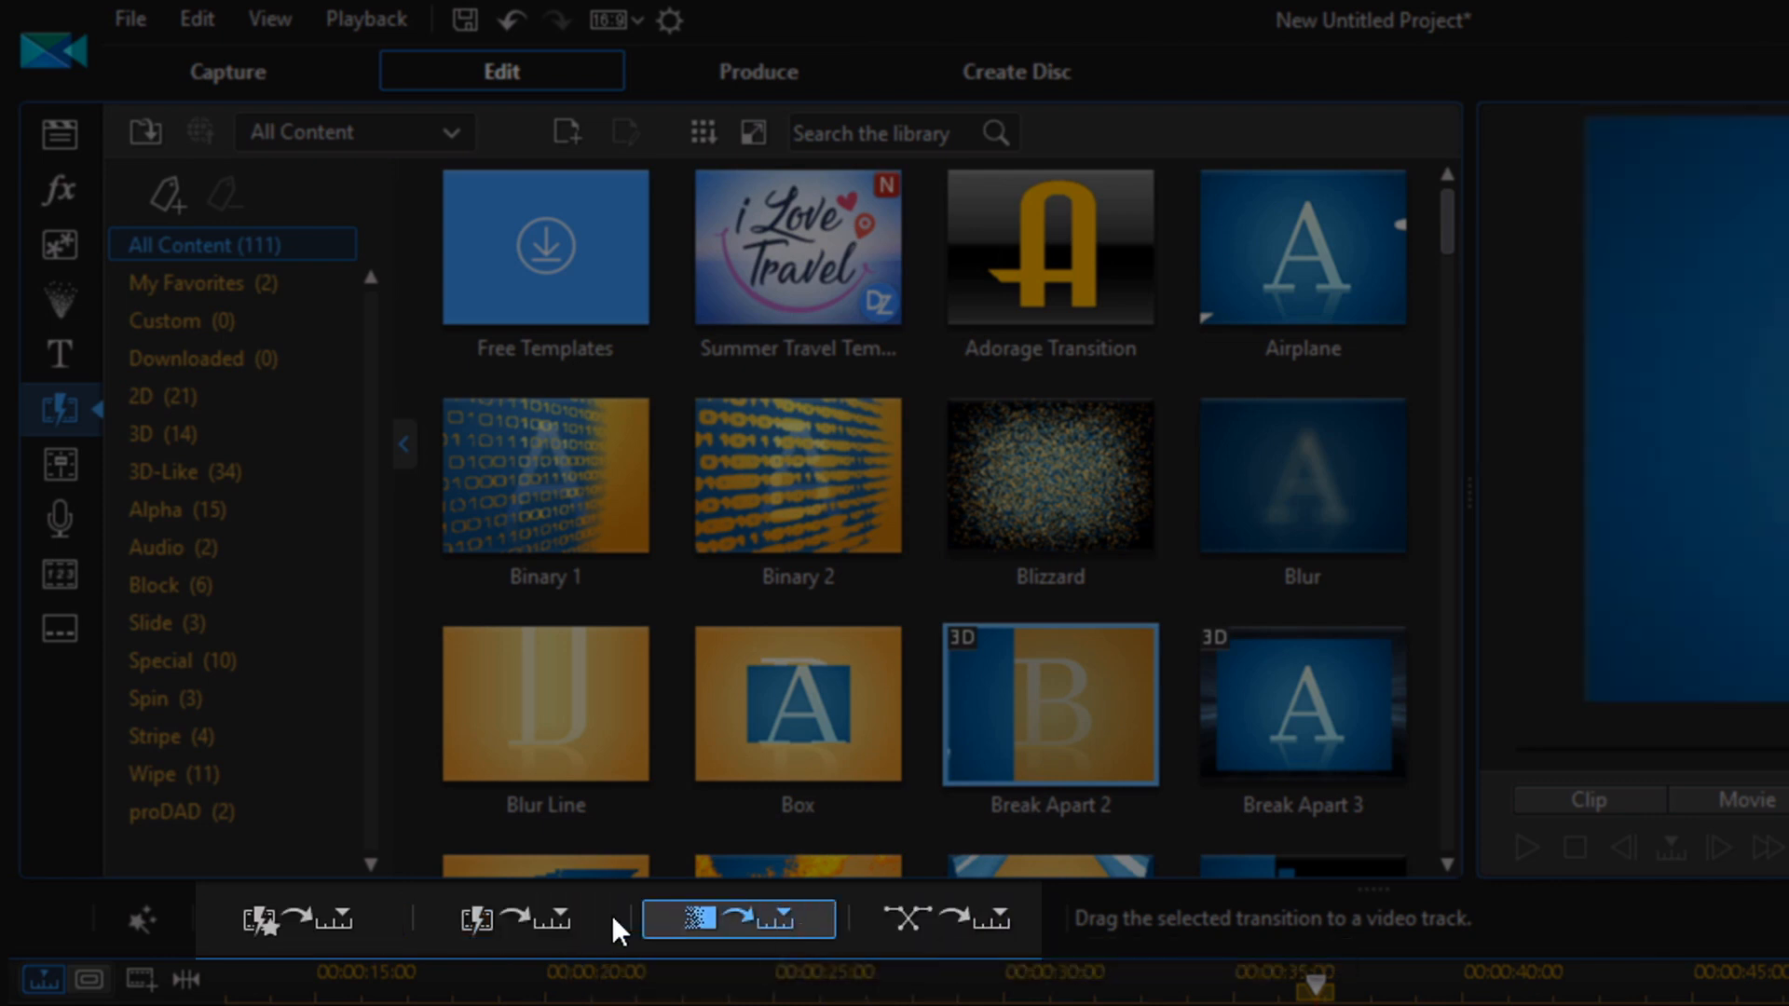
click(954, 919)
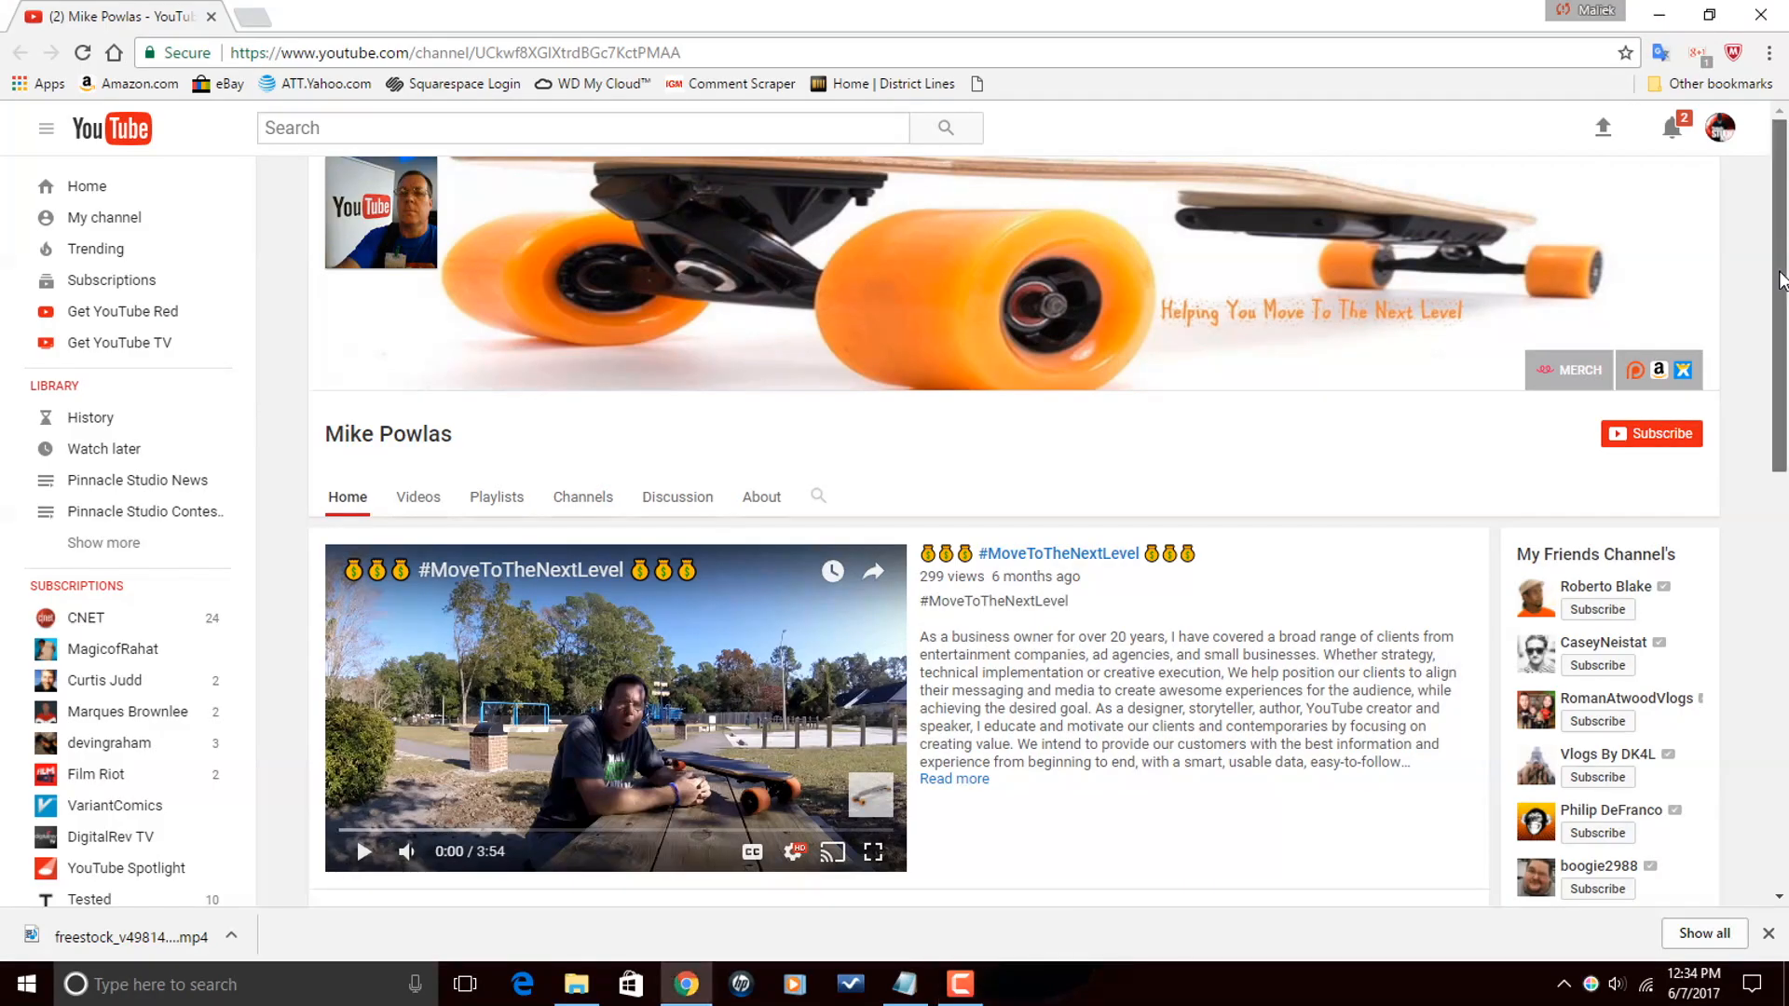
scroll(down, 3)
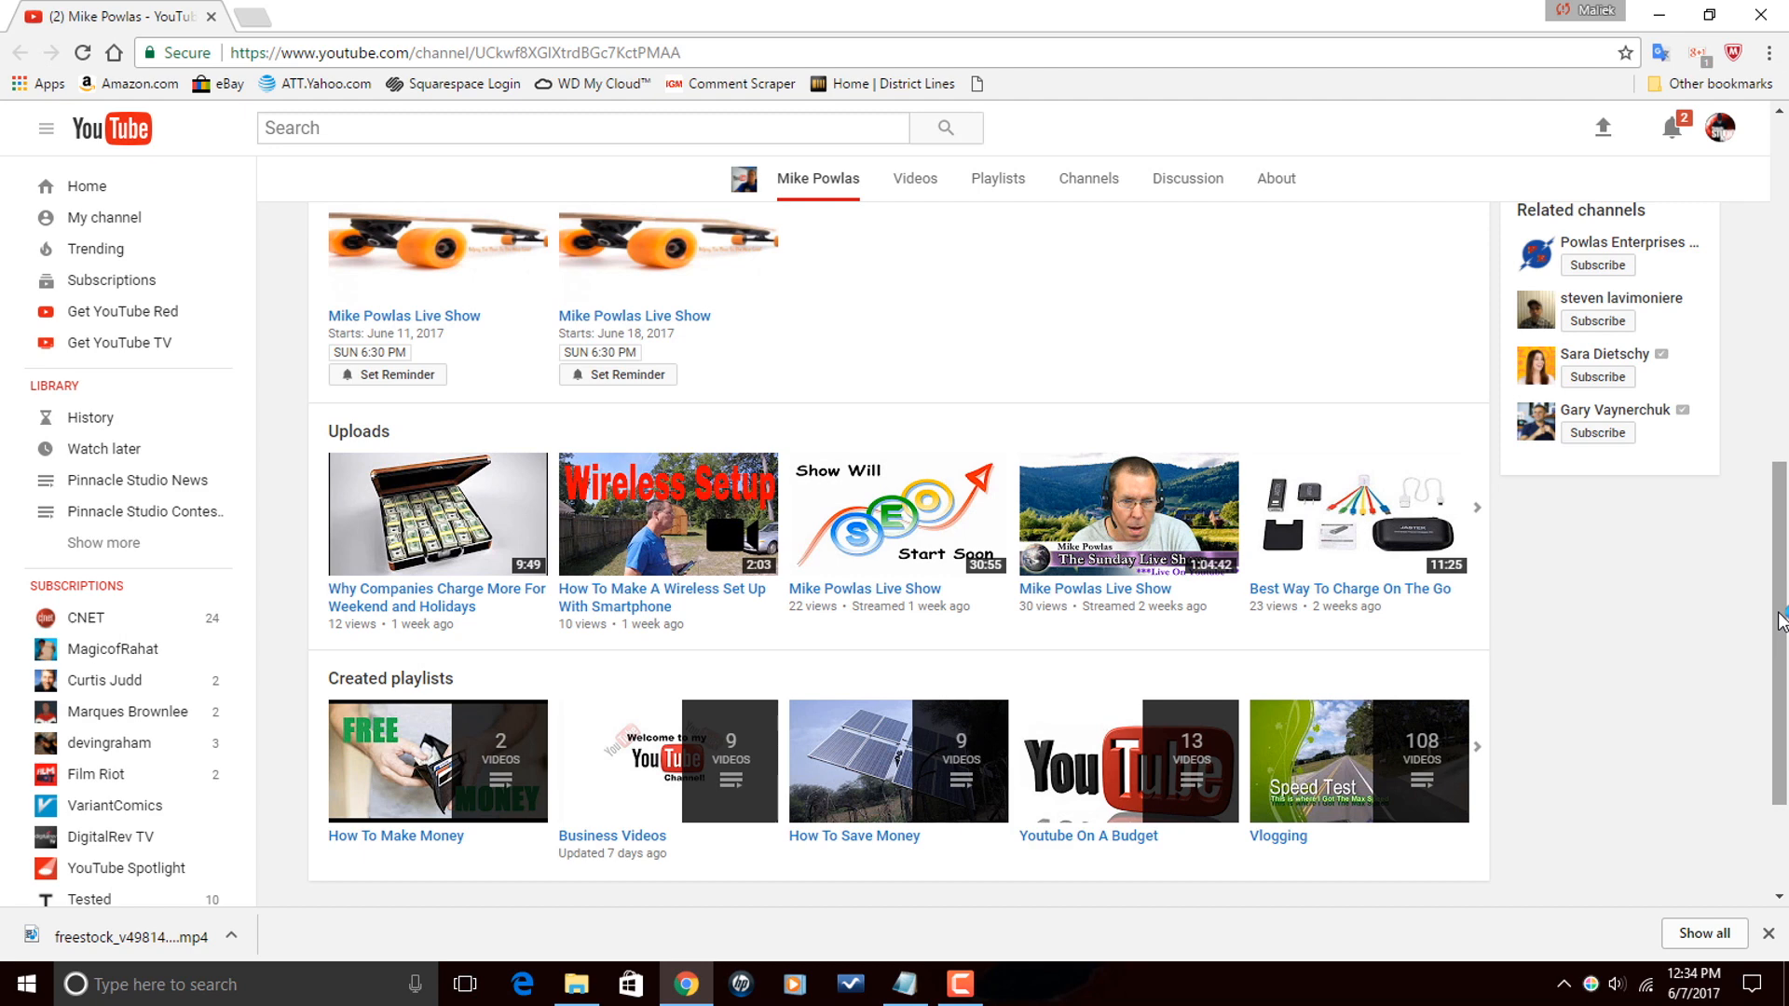
scroll(up, 3)
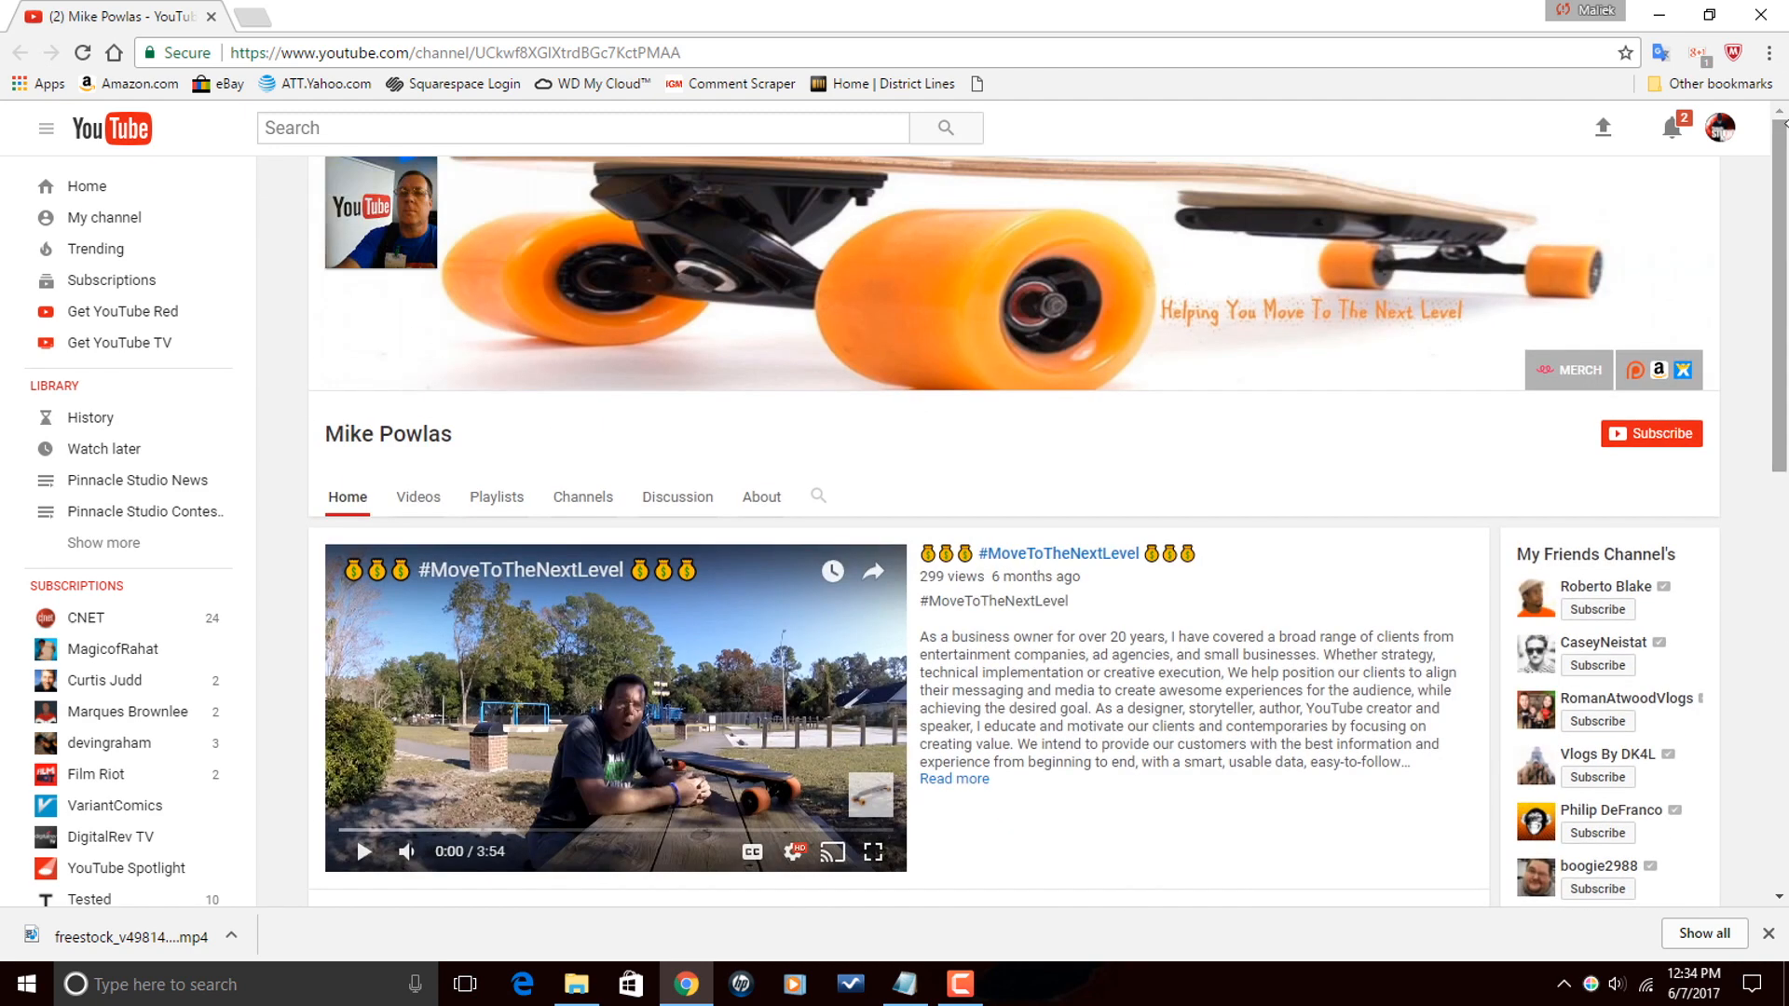